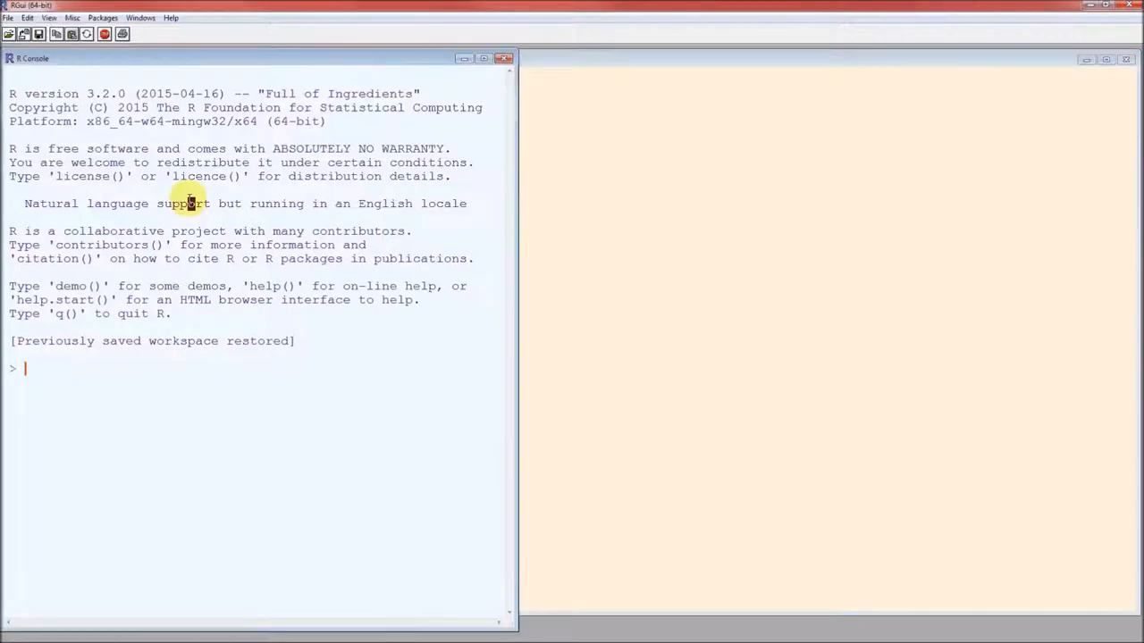
- Start a new blank R script from the File menu
click(9, 34)
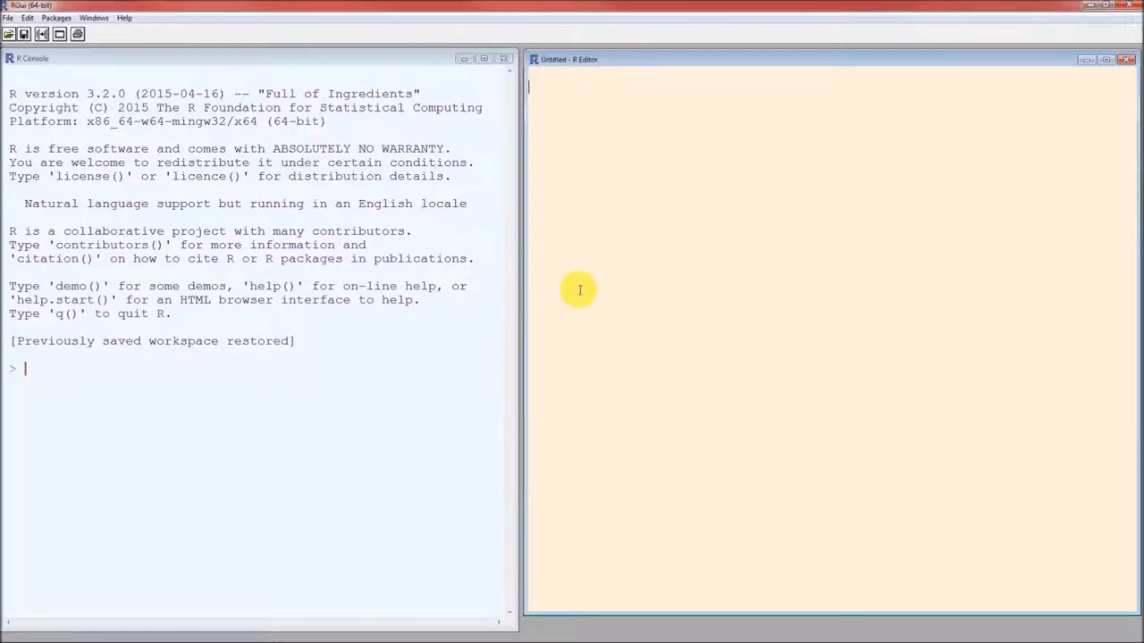
mouse_move(601, 103)
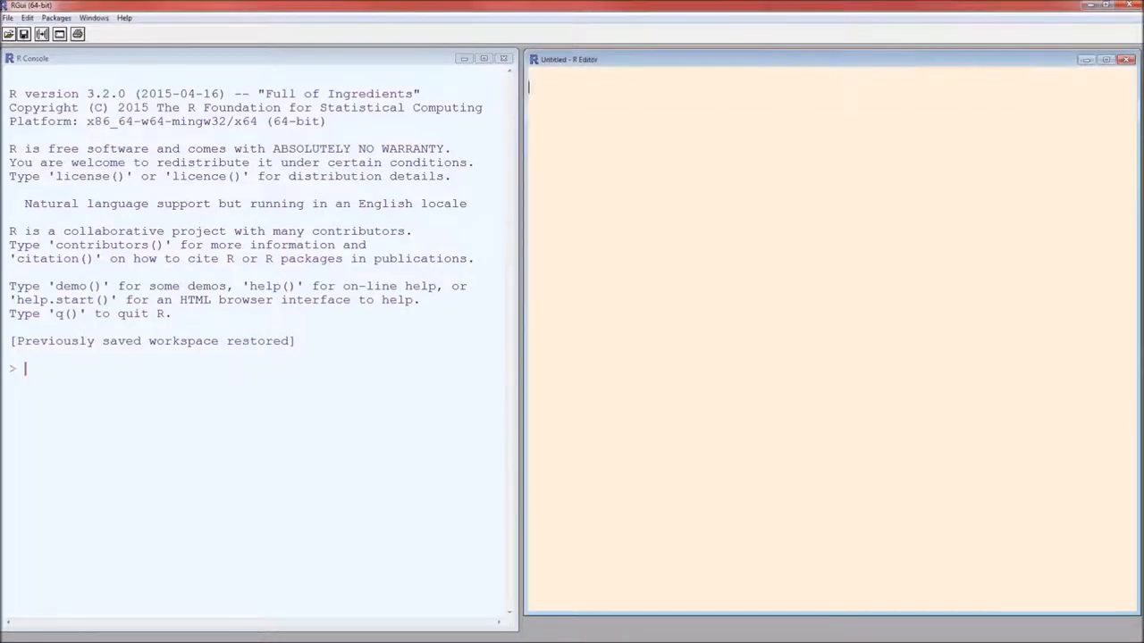
- Read statgrades.csv from rfs.kvasaheim.com into sg and print the data table
text(sg = read.csv("http://rfs.kvasaheim.com/data/statgrades.csv"))
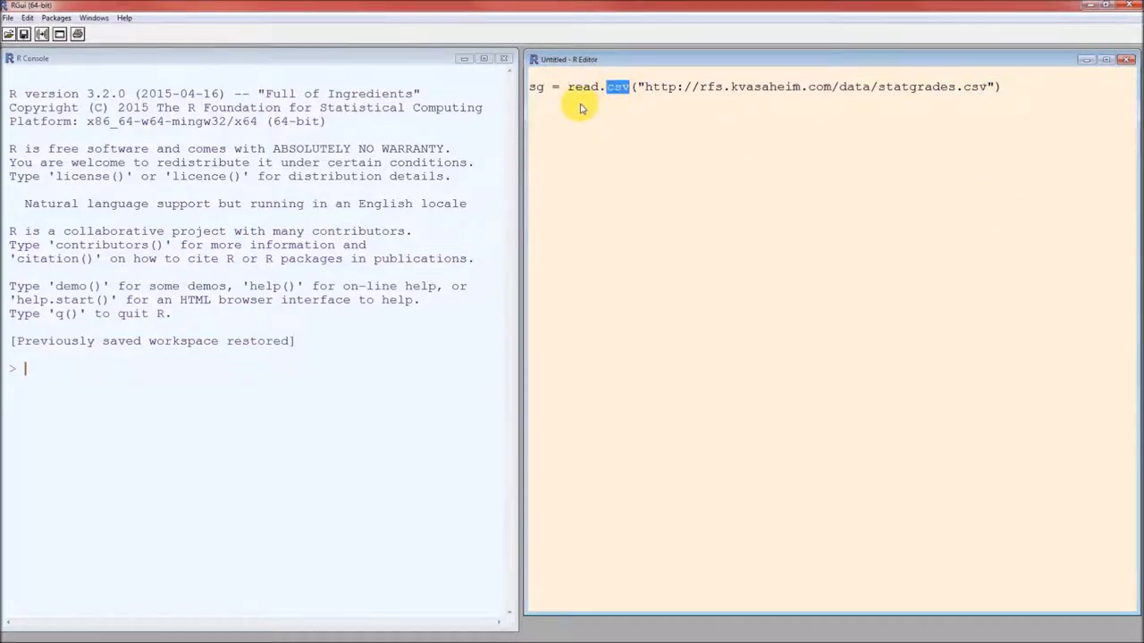
triple_click(759, 87)
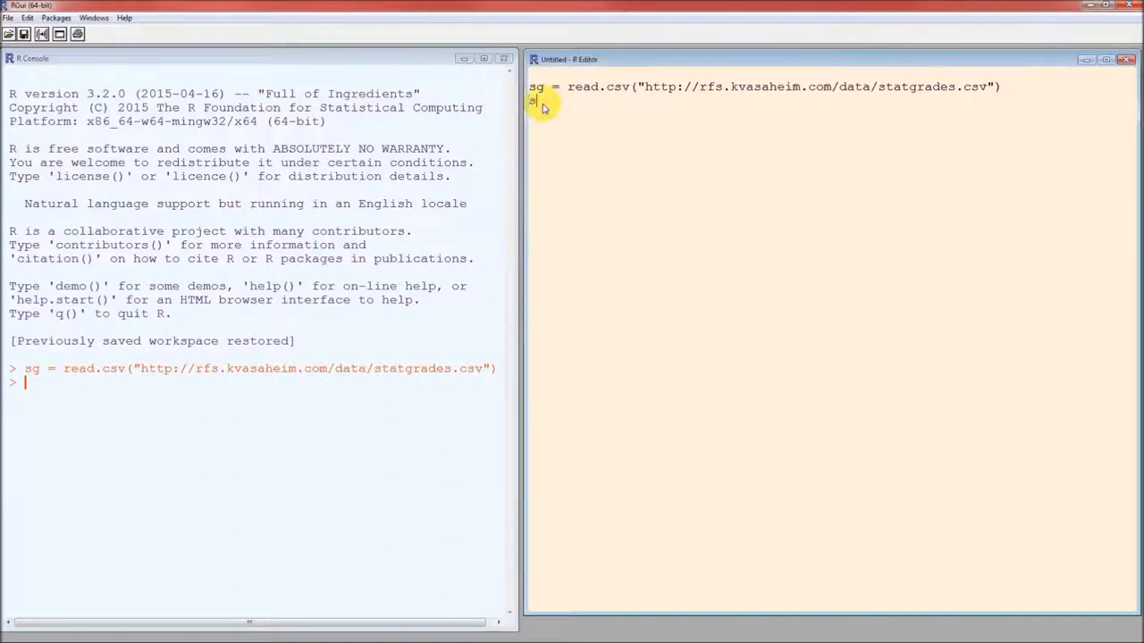
text(sg)
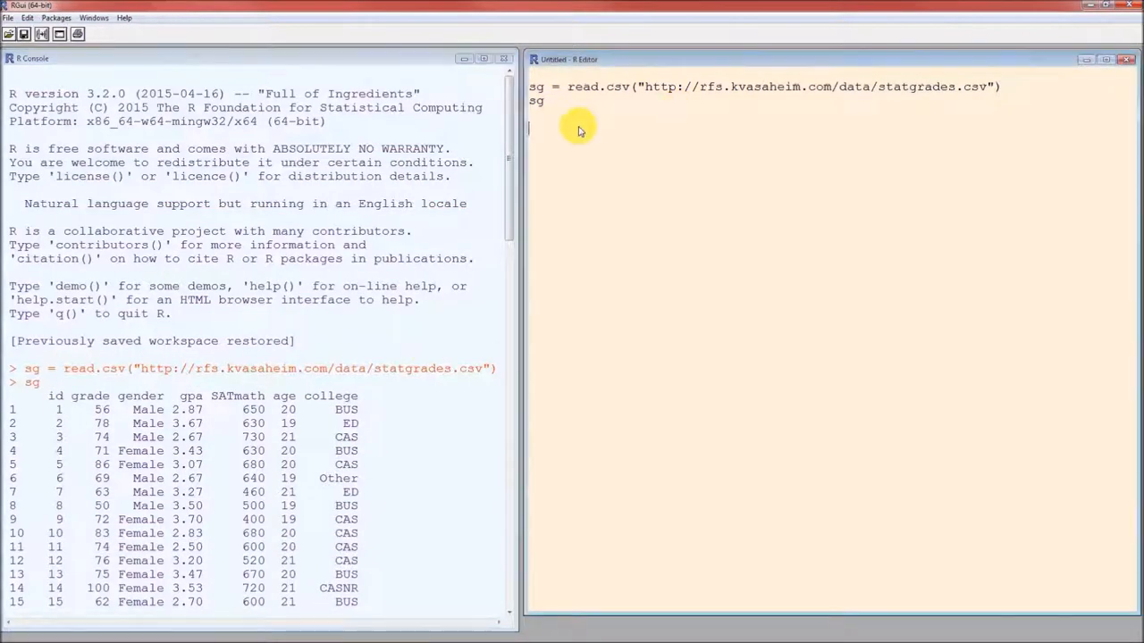
- Add and run attach(sg) and summary(sg) to show column statistics
text(attach(sg)
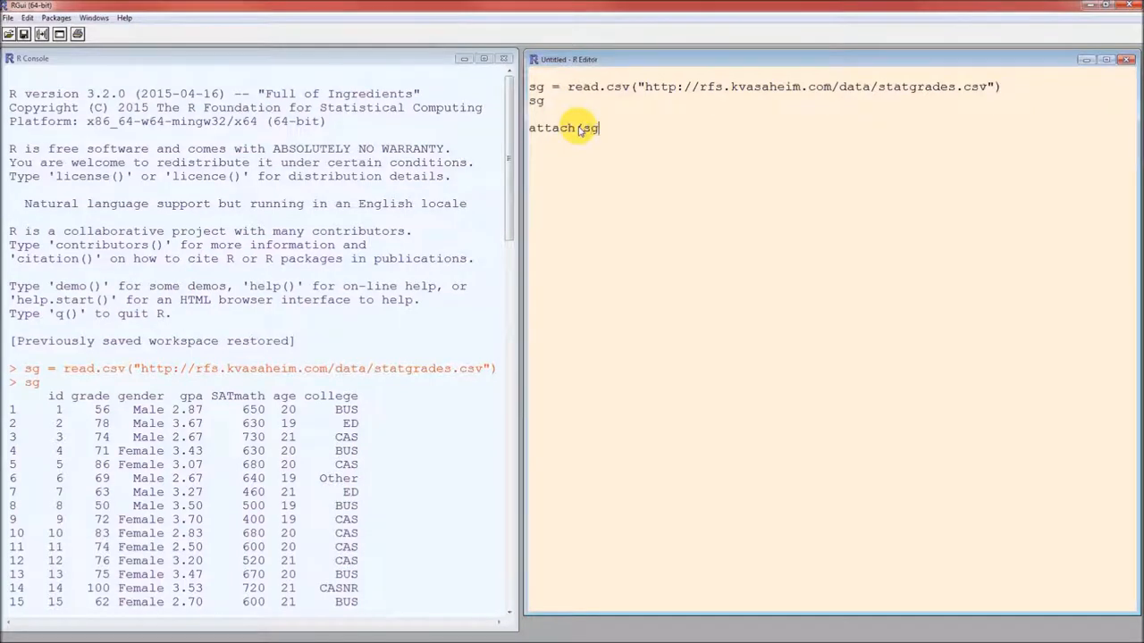
text())
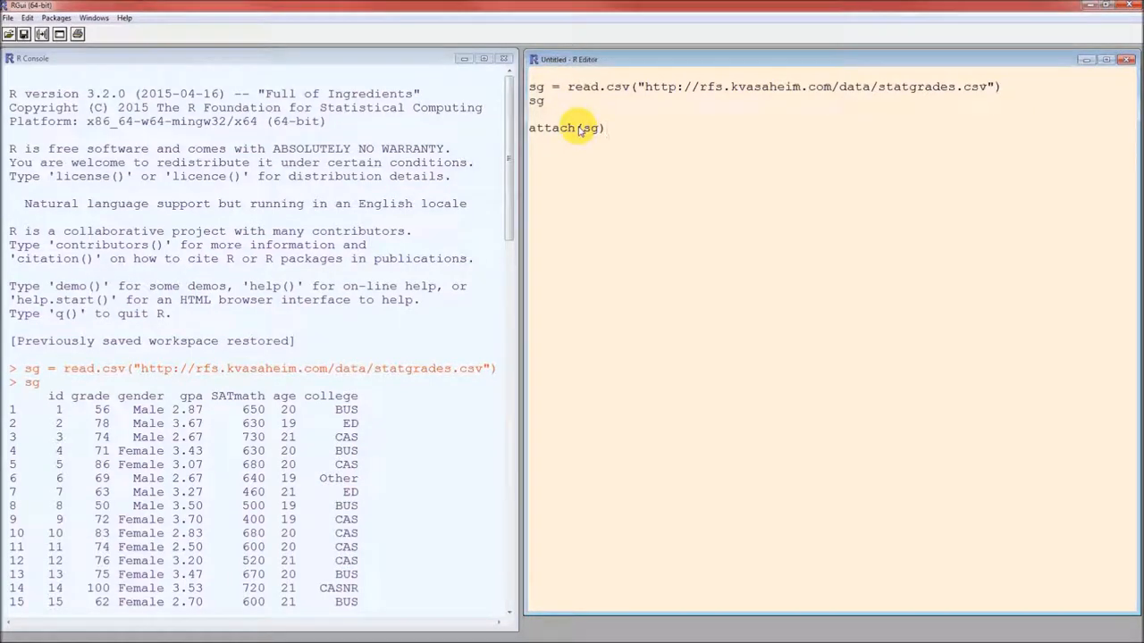
text(summary(sg))
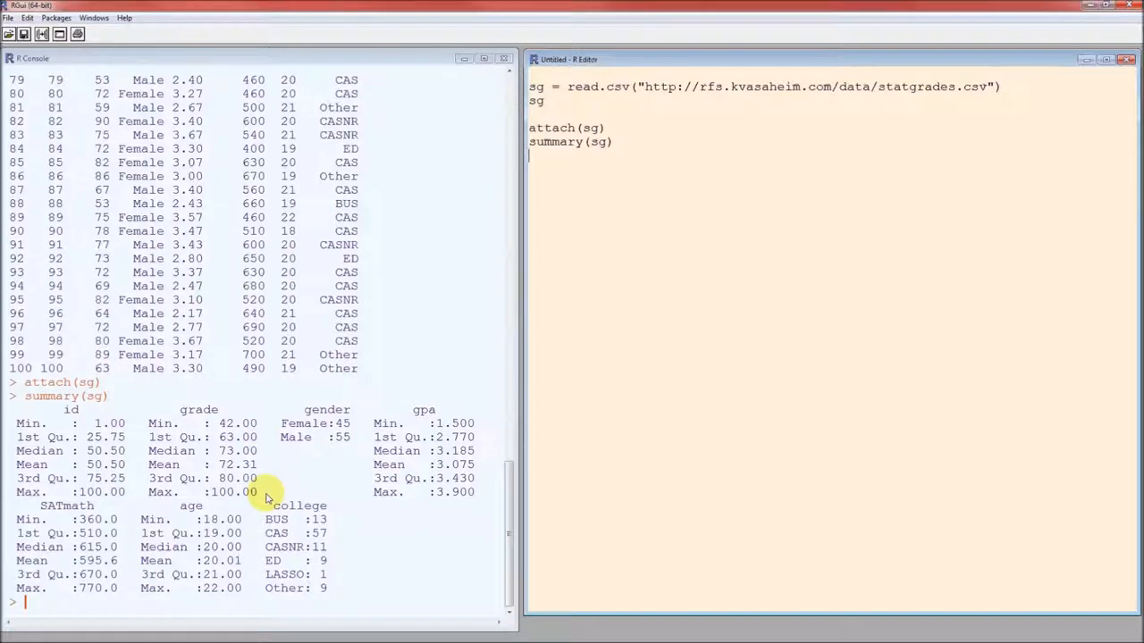
mouse_move(344, 438)
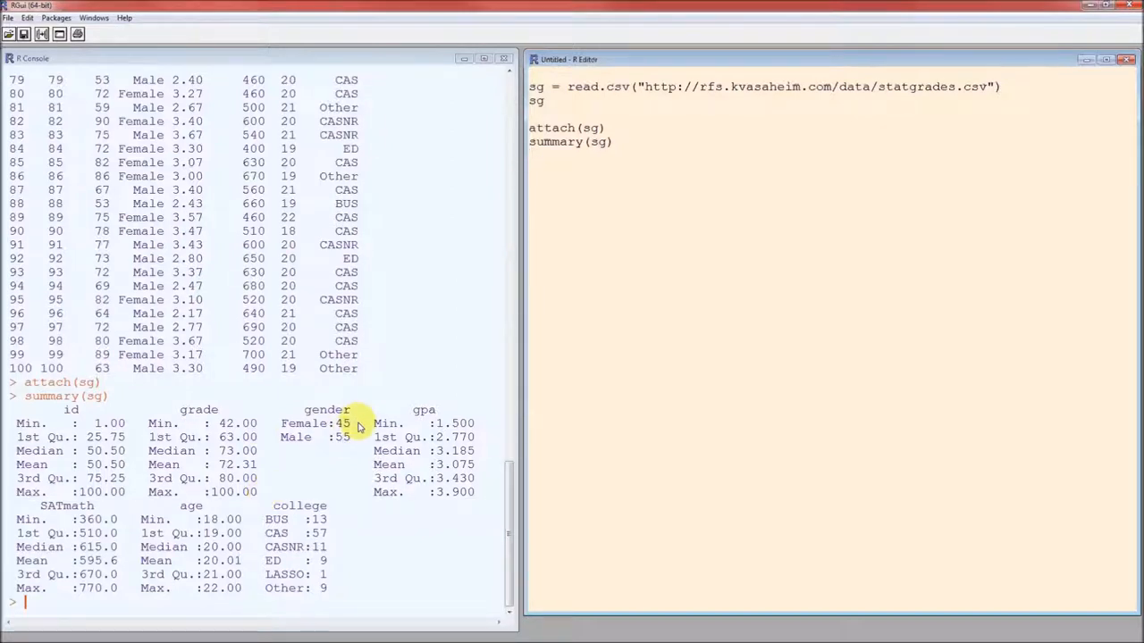
mouse_move(358, 469)
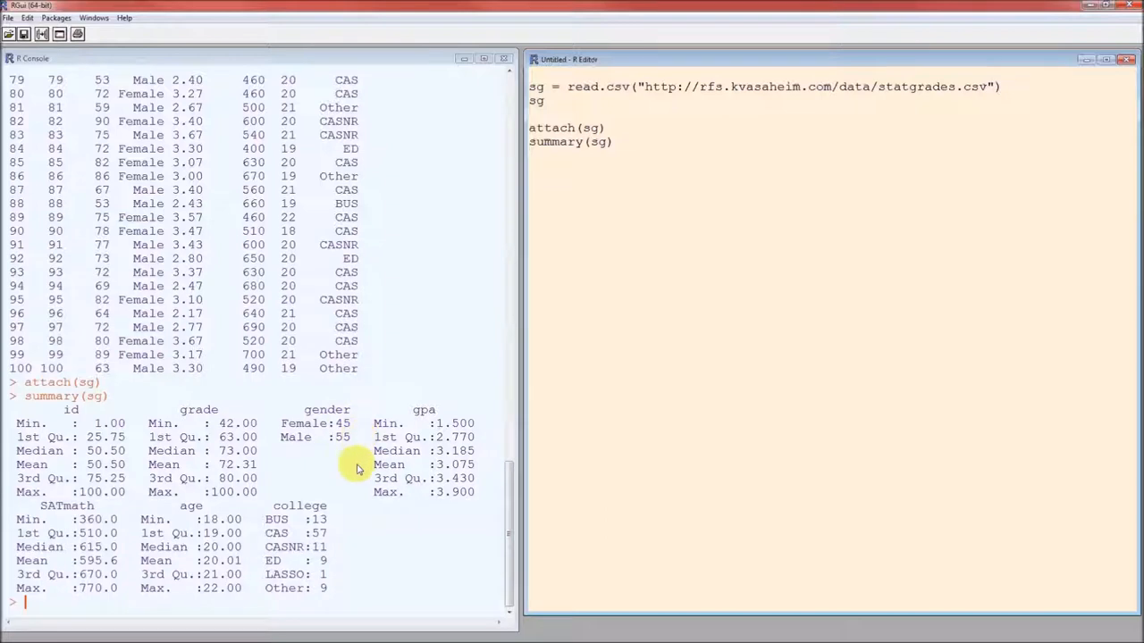
mouse_move(488, 483)
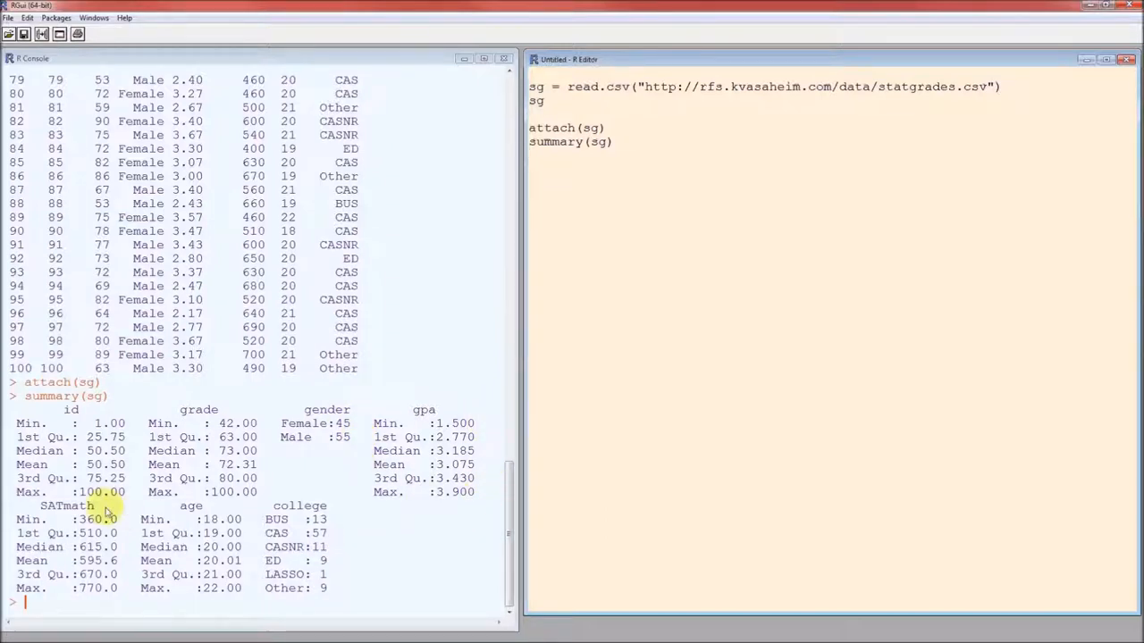
mouse_move(128, 525)
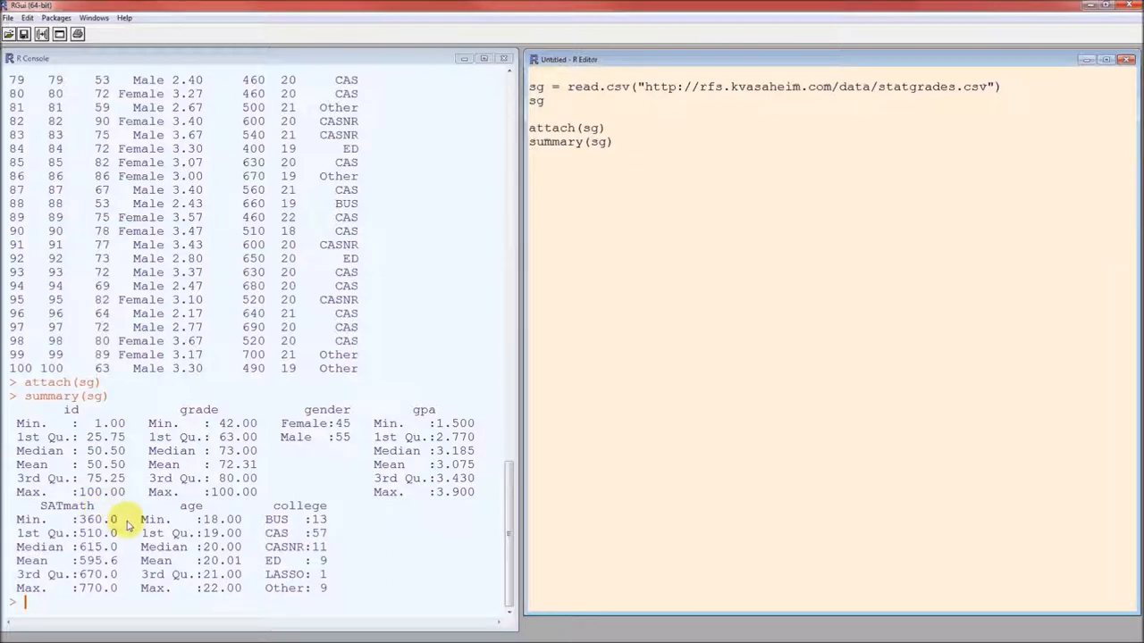
mouse_move(183, 605)
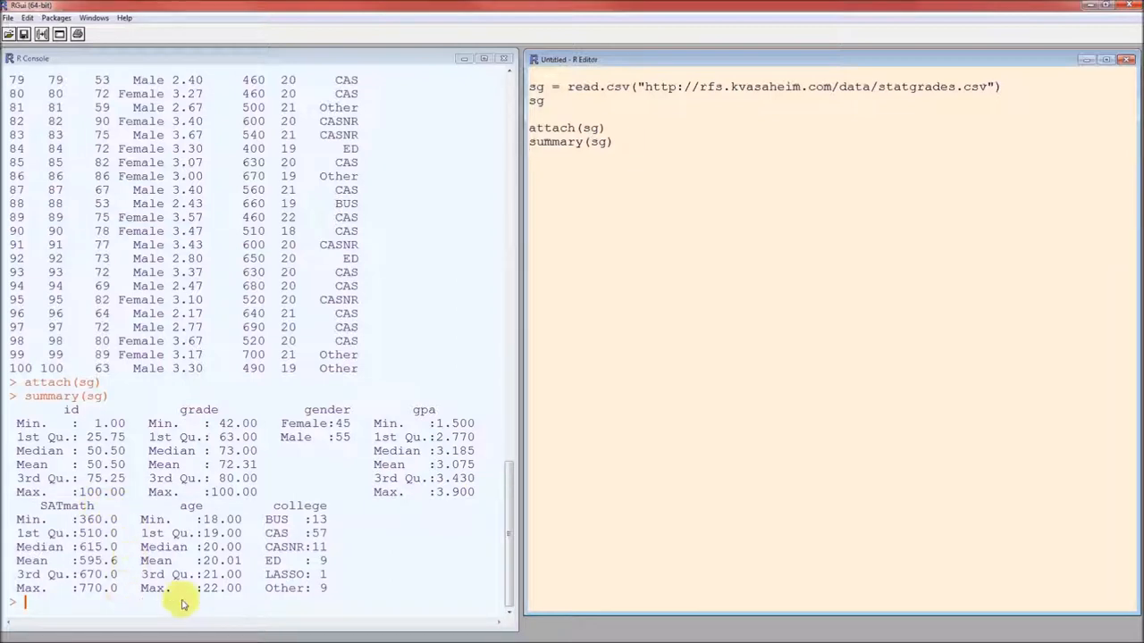
mouse_move(250, 521)
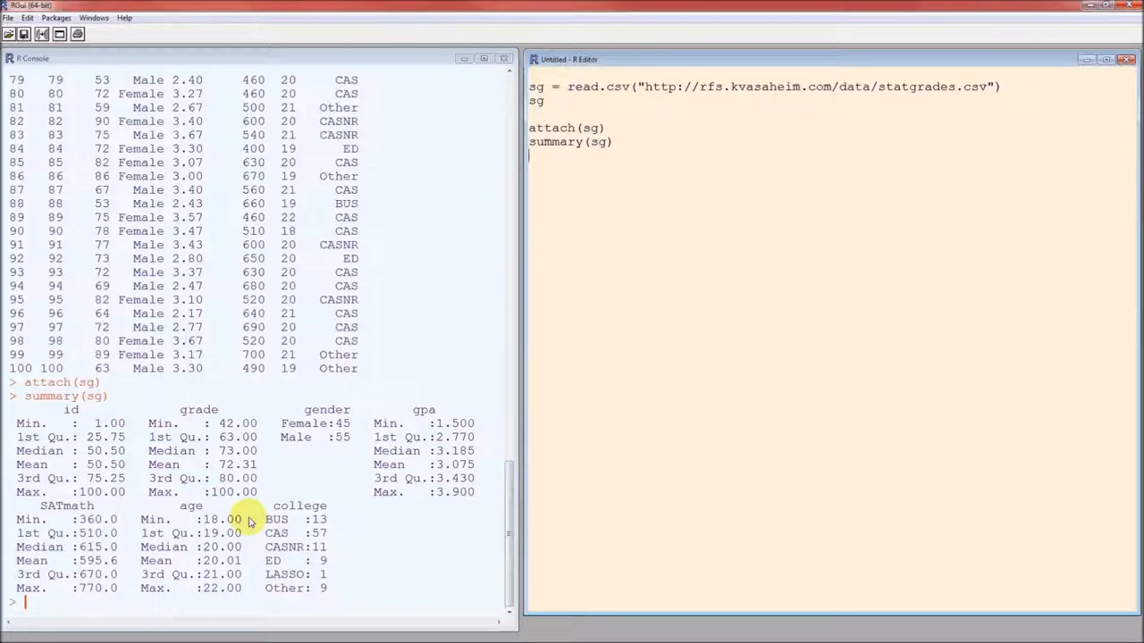
mouse_move(248, 597)
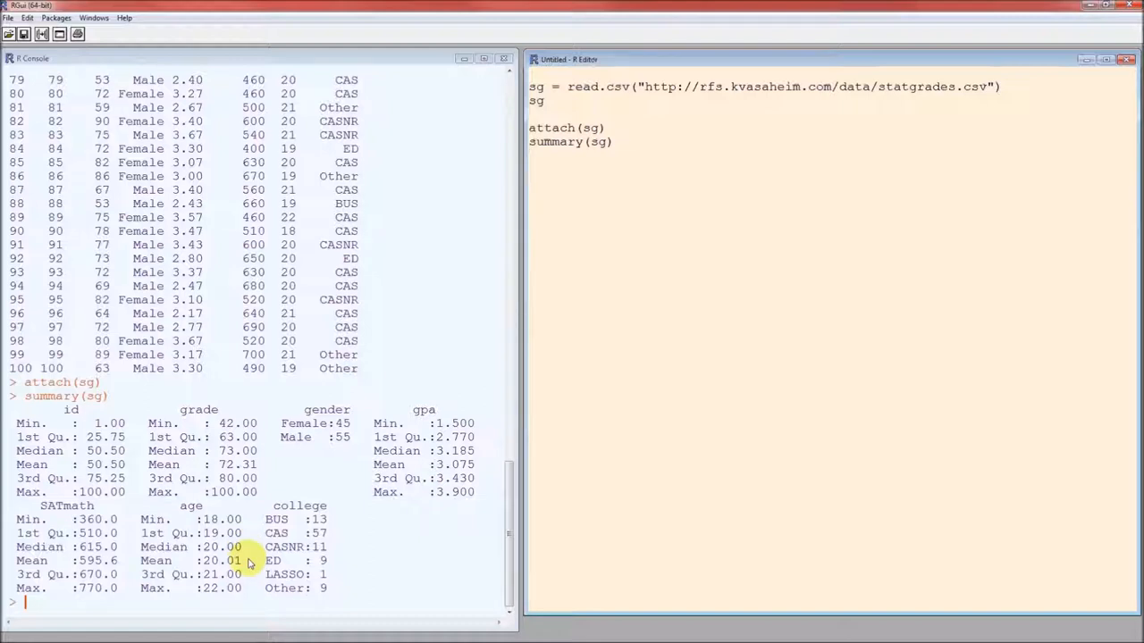
mouse_move(340, 516)
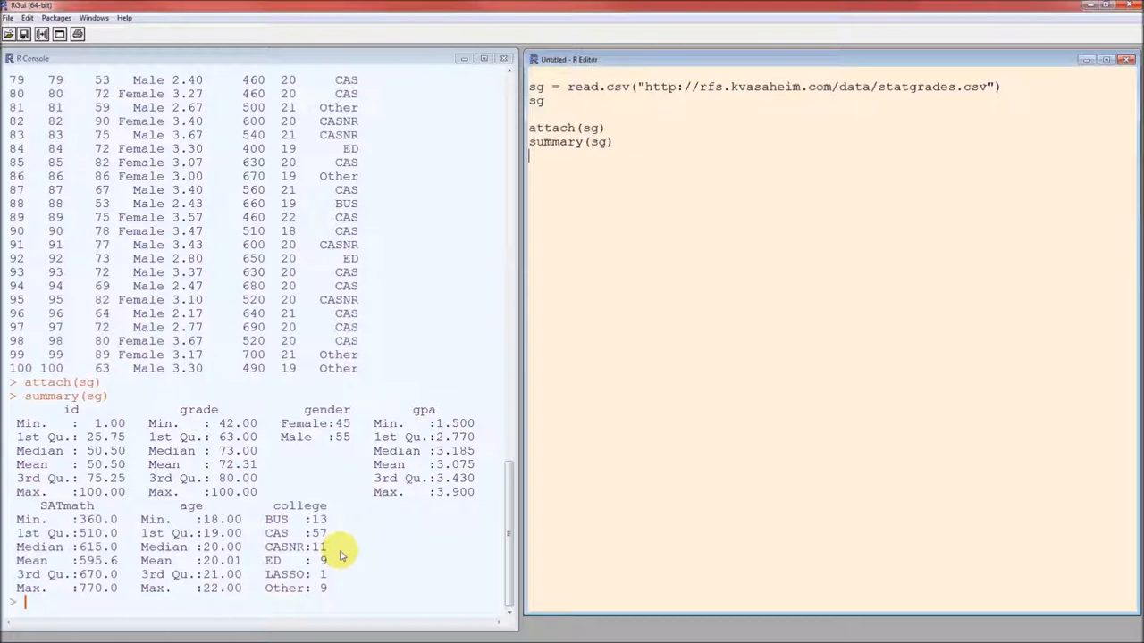
mouse_move(340, 582)
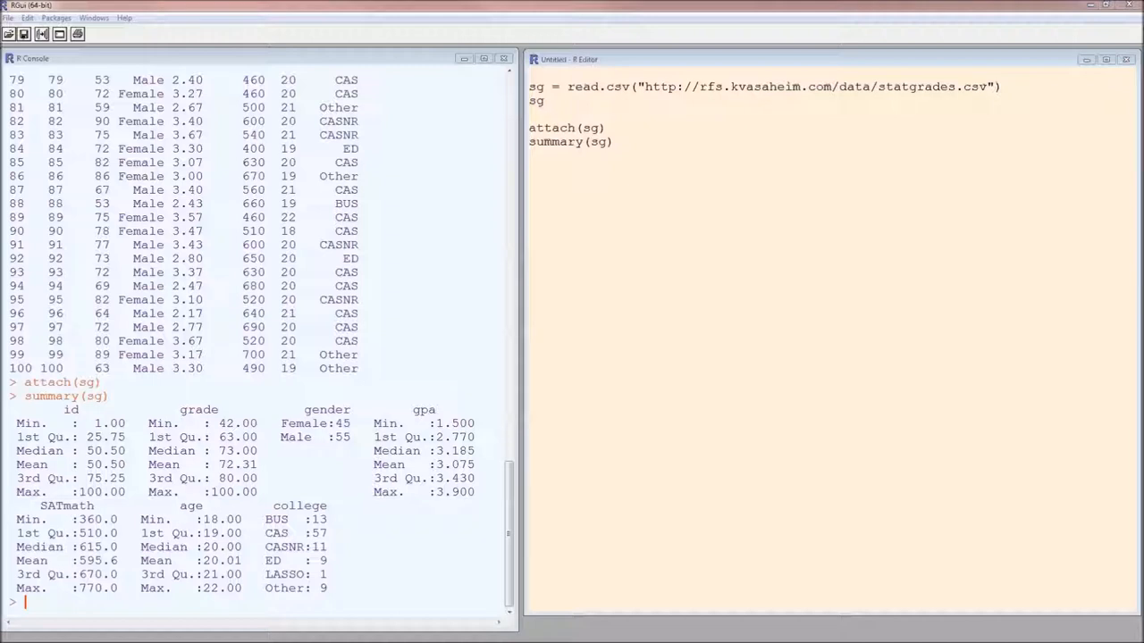
- Add and run a boxplot(gpa) line to view the gpa box plot
click(804, 59)
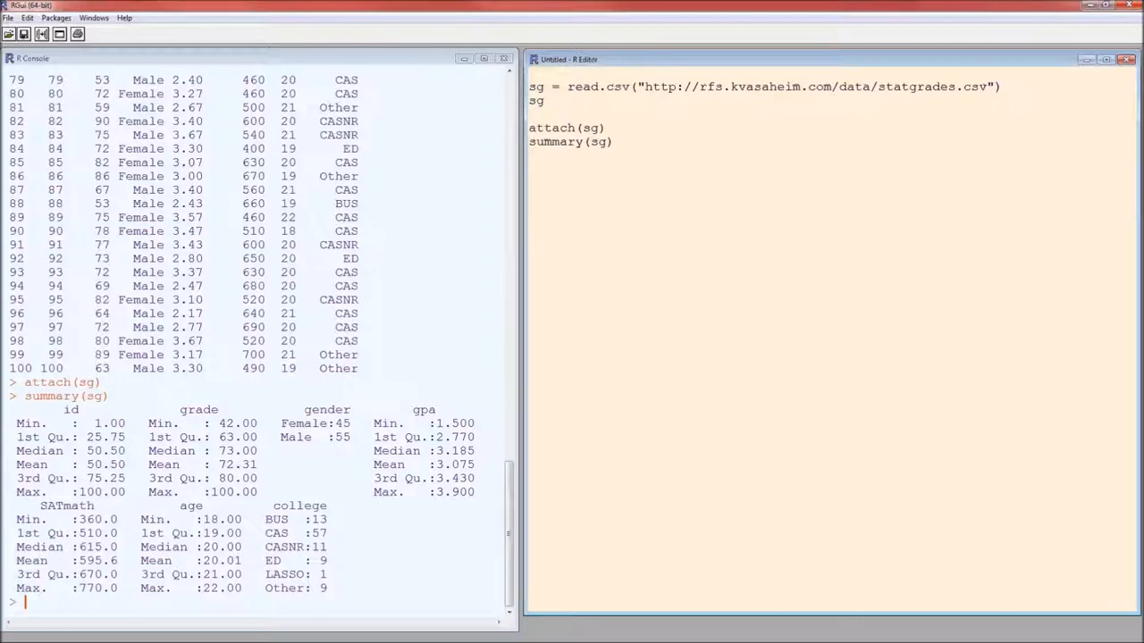
text(boxplt)
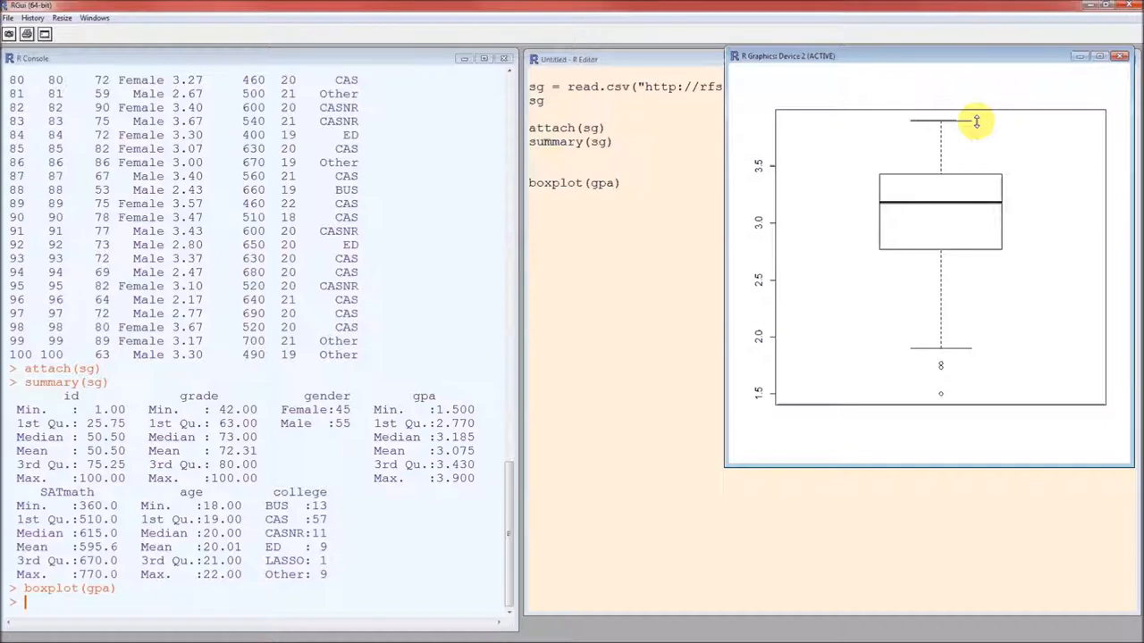
mouse_move(1004, 248)
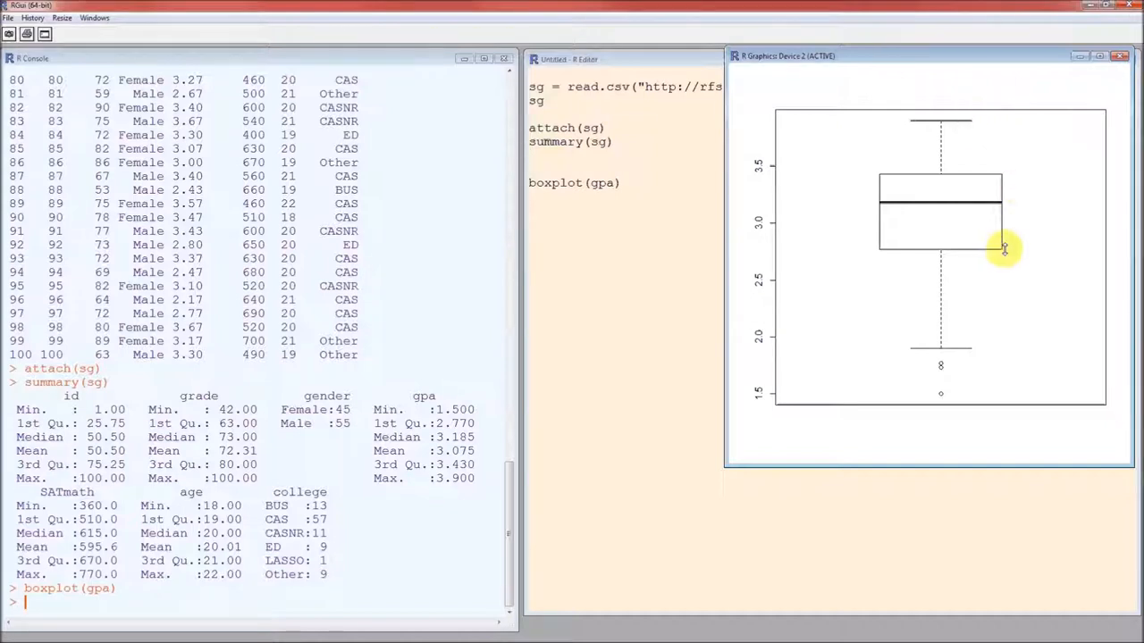
mouse_move(1008, 176)
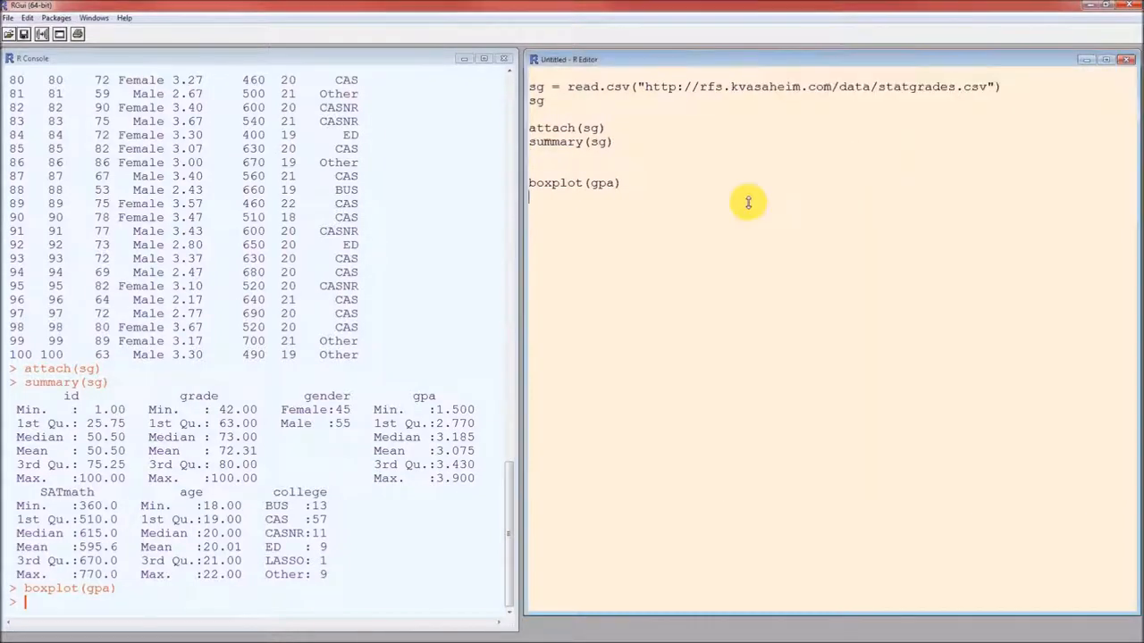
- Run hist(gpa) to view the gpa histogram, then close it
text(hist(gpa)
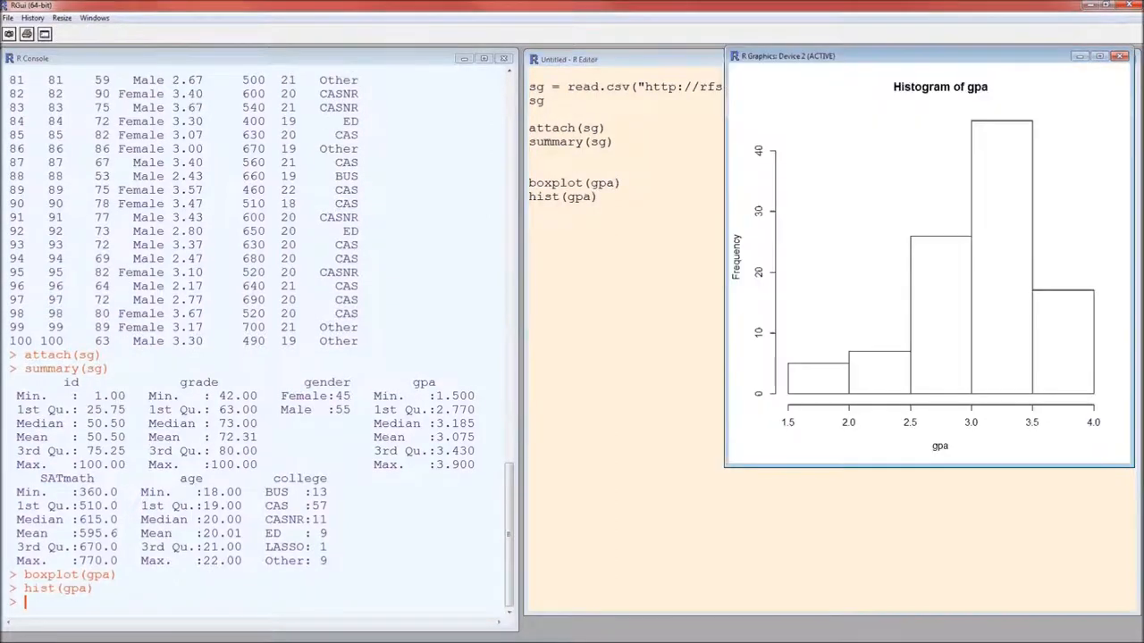
mouse_move(879, 391)
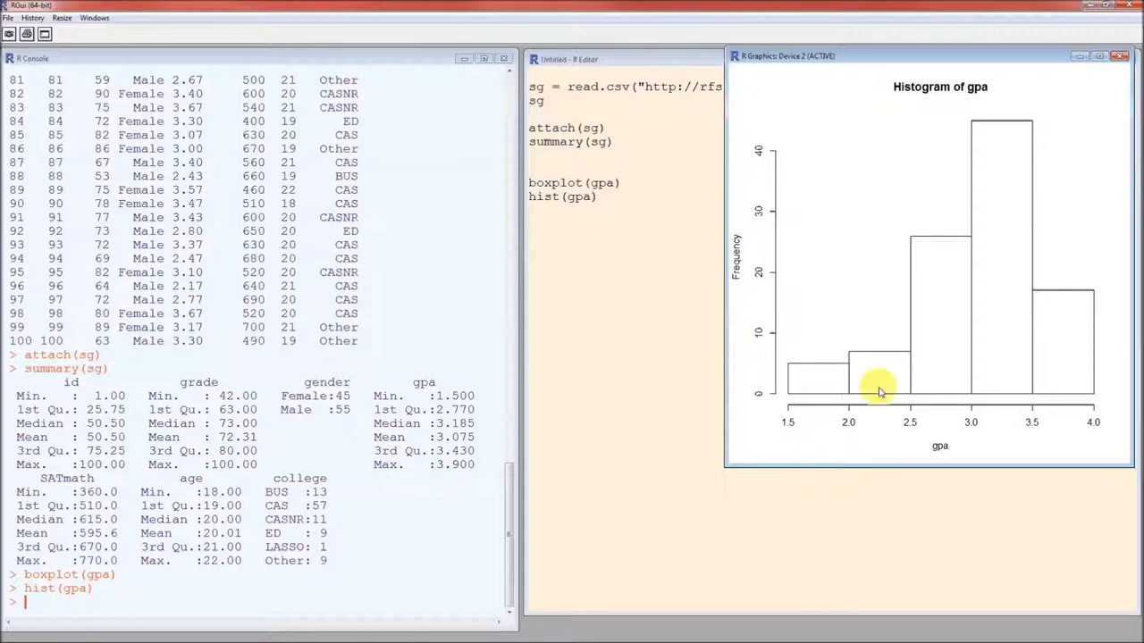
mouse_move(711, 378)
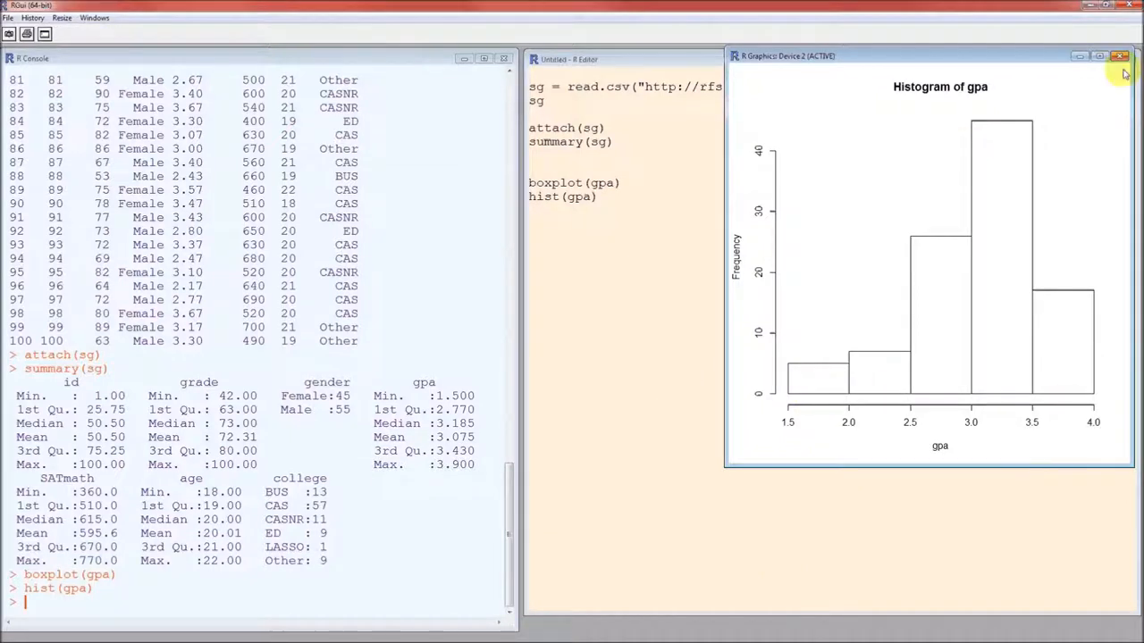
click(1120, 55)
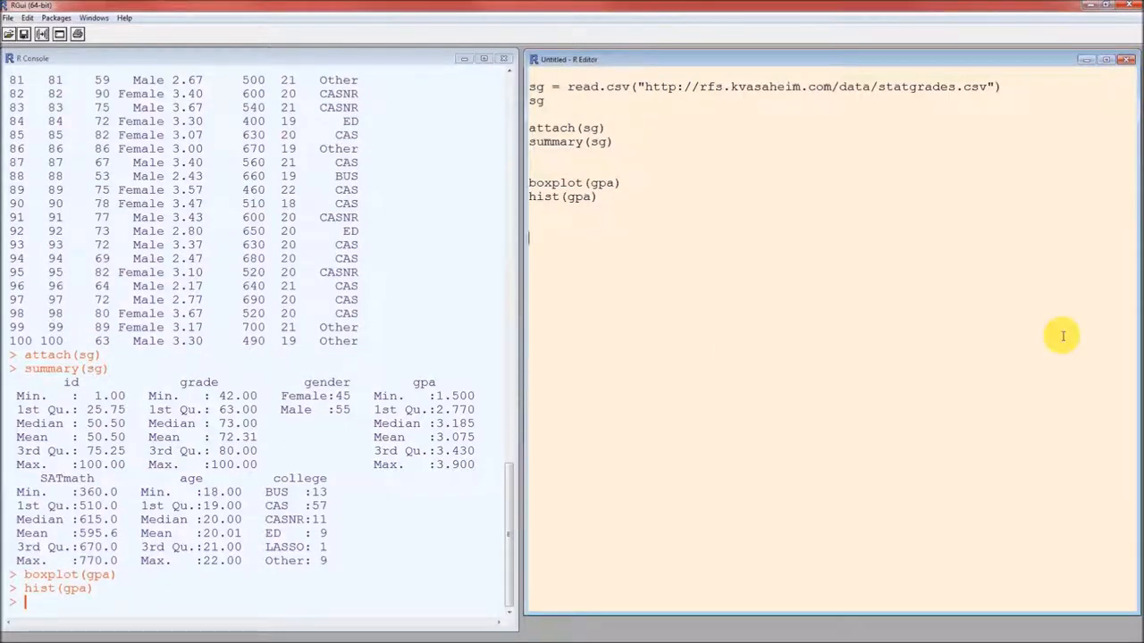
- Add a '## T-Test' comment block noting mu = 3.0
text(##)
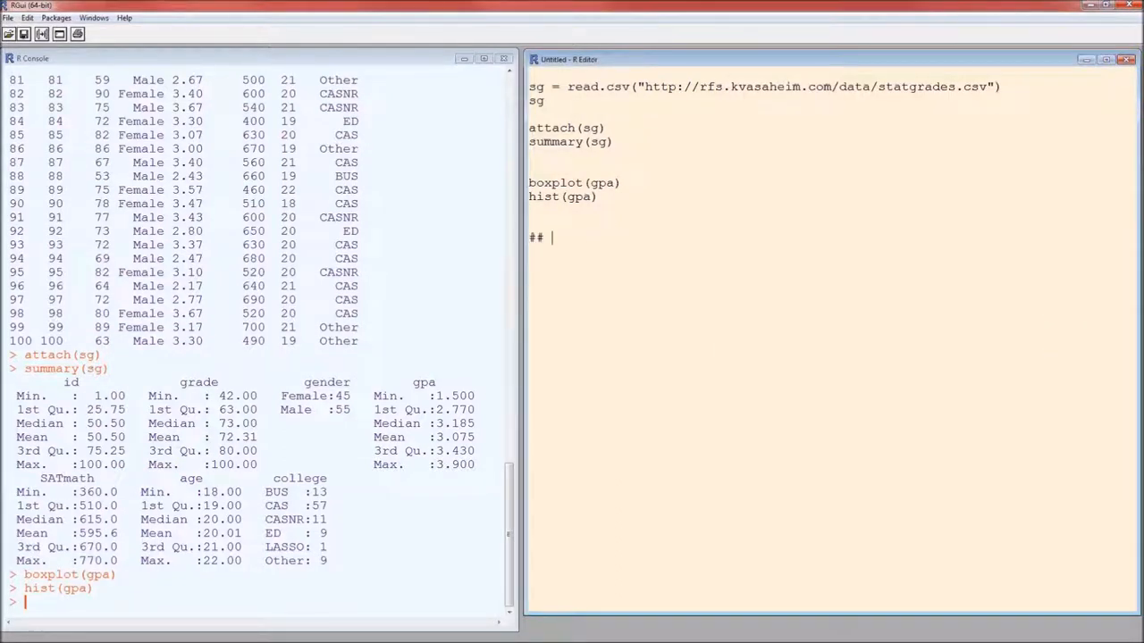
text(T-Test)
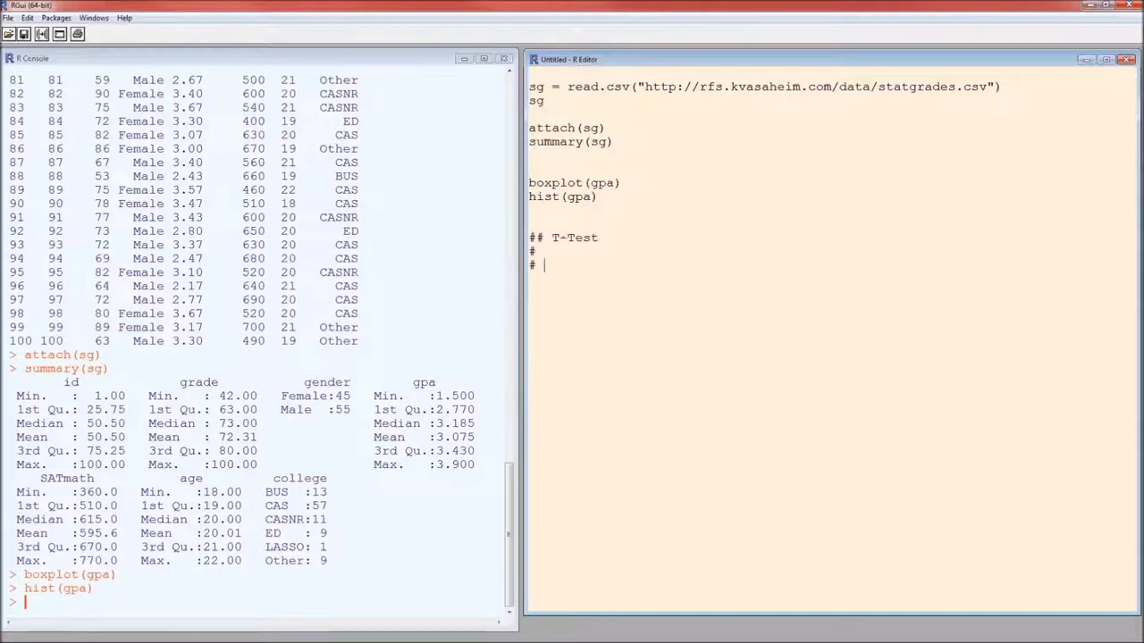
text(mu = 3)
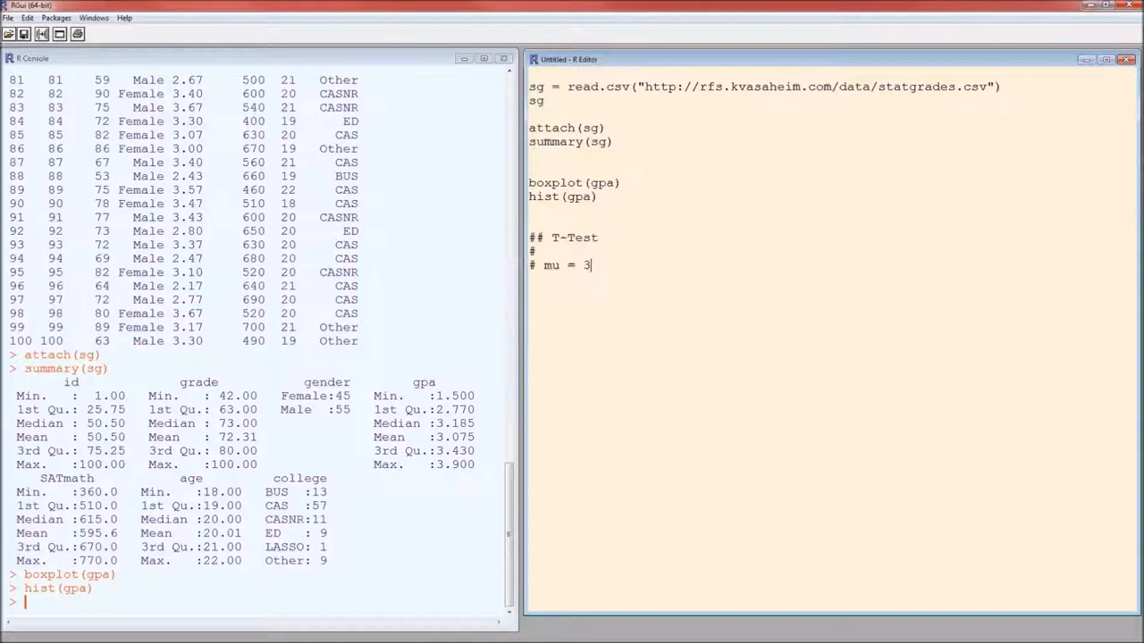
text(.0)
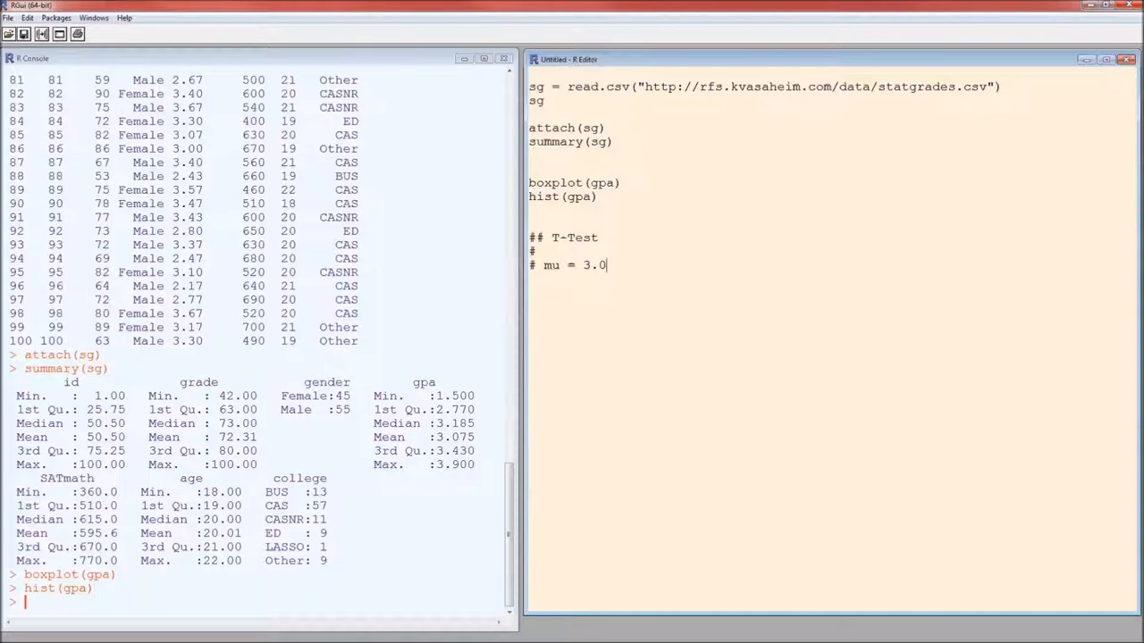
- Run t.test(gpa, mu=3) to get the one-sample t-test results
text(t)
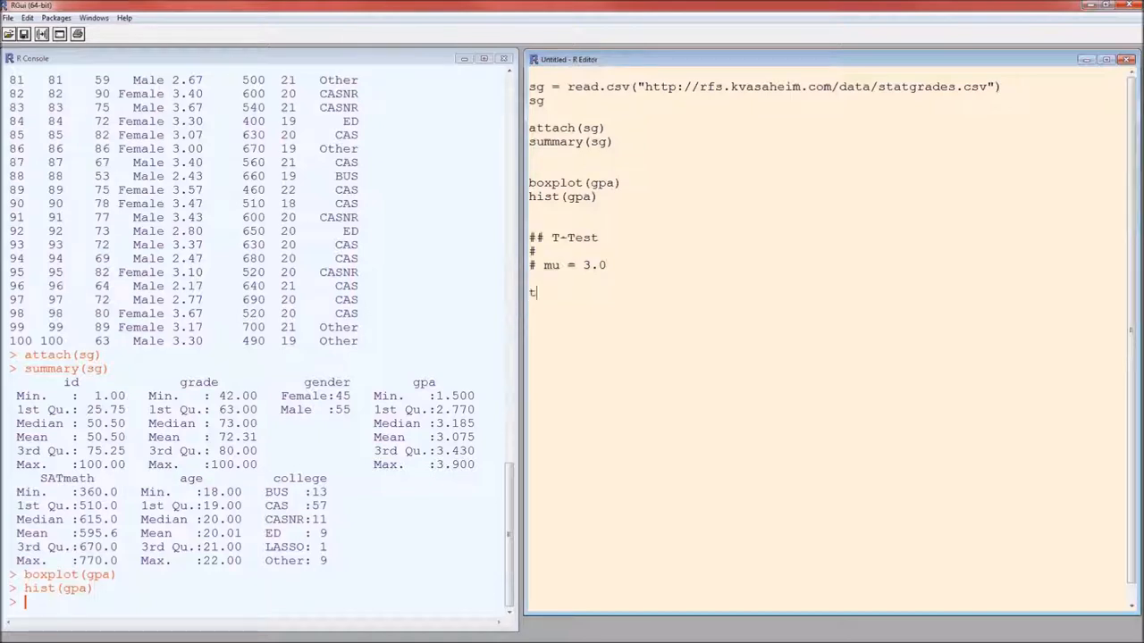
text(.test()
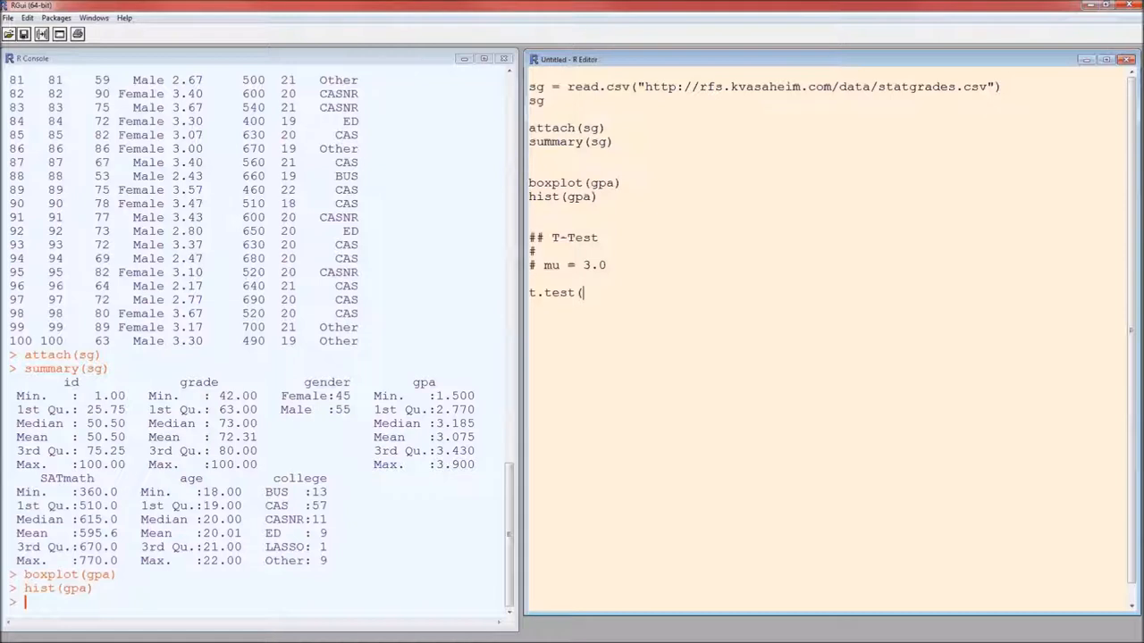
text(gpa,)
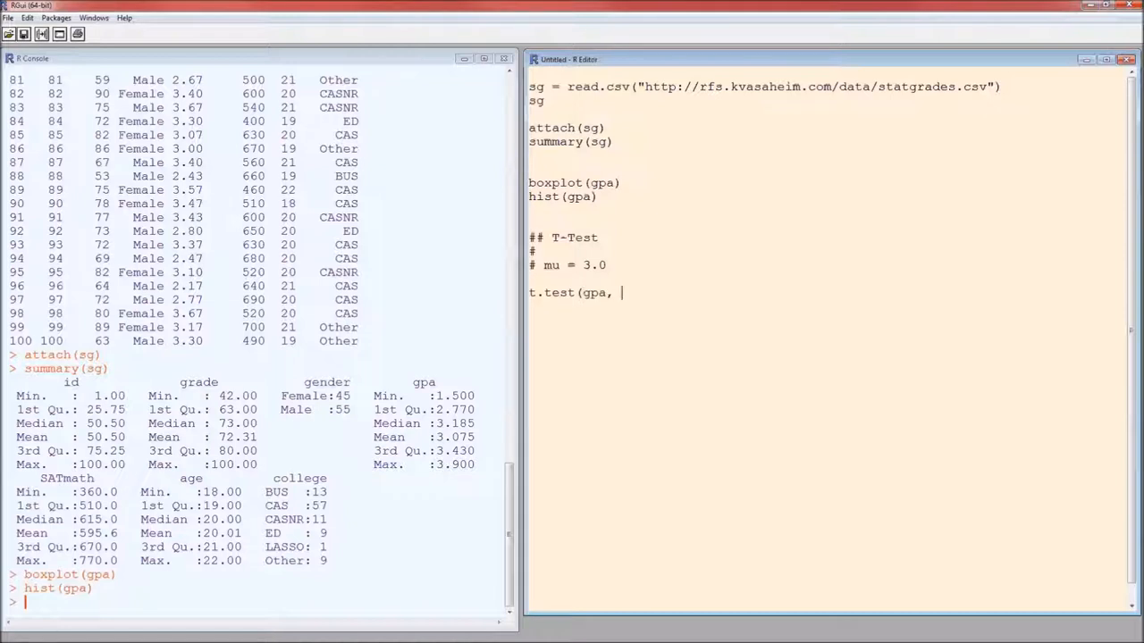
text(m)
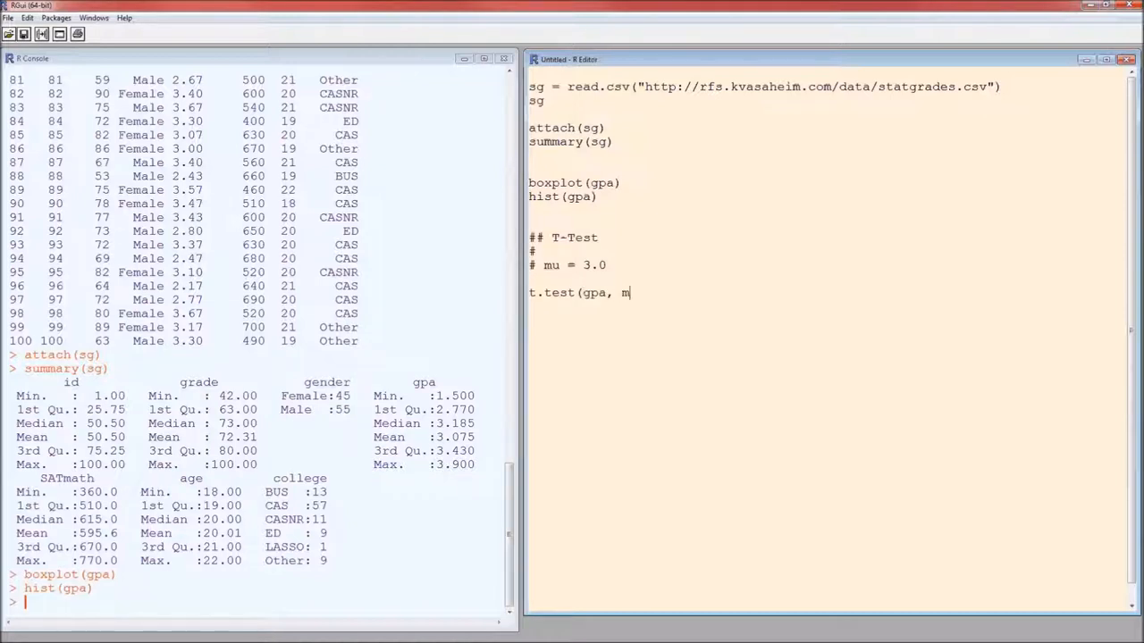
text(u=3)
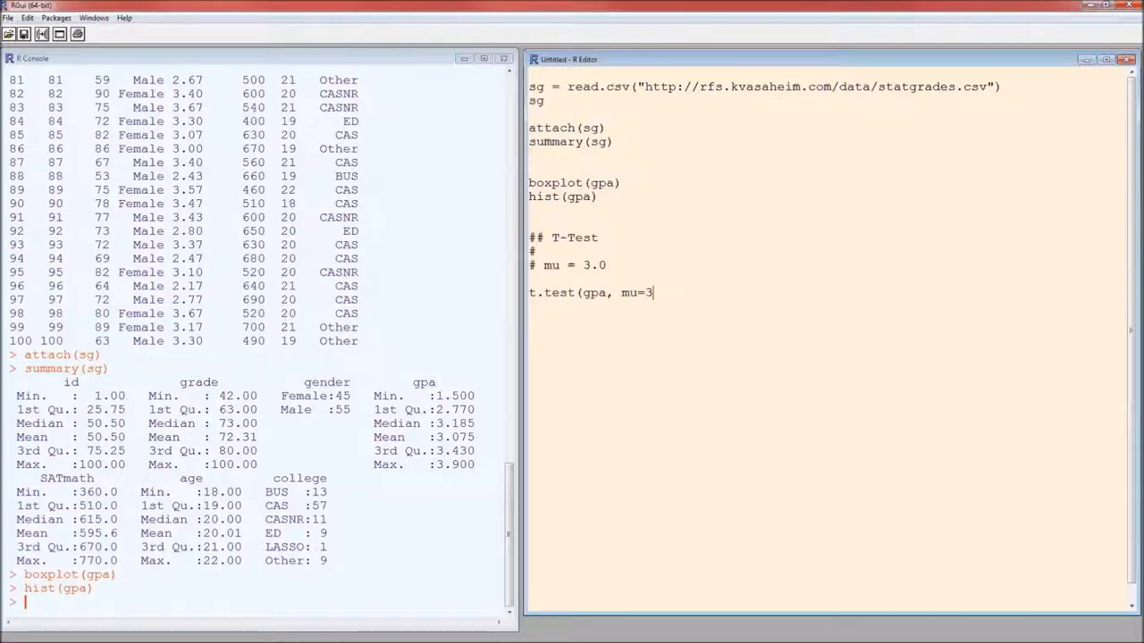
text())
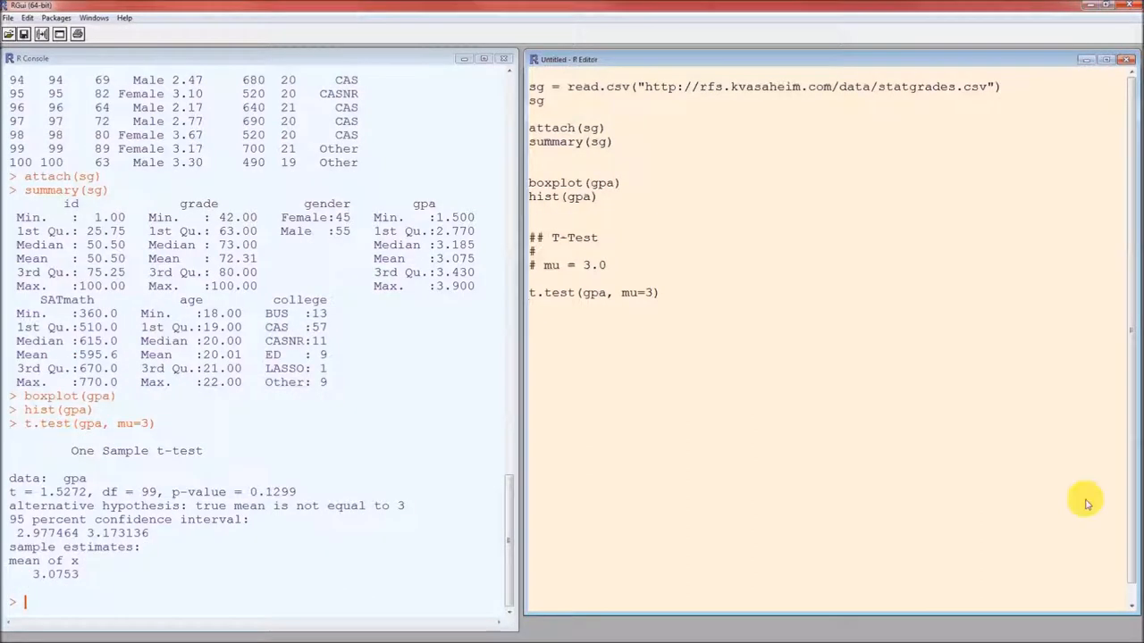
mouse_move(128, 576)
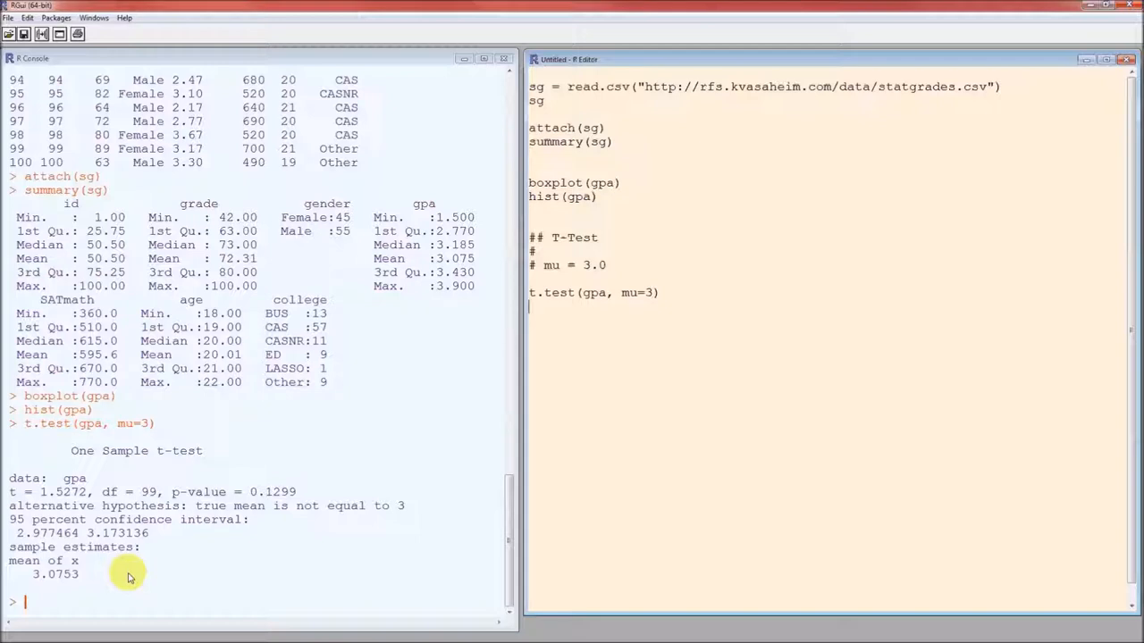
mouse_move(185, 606)
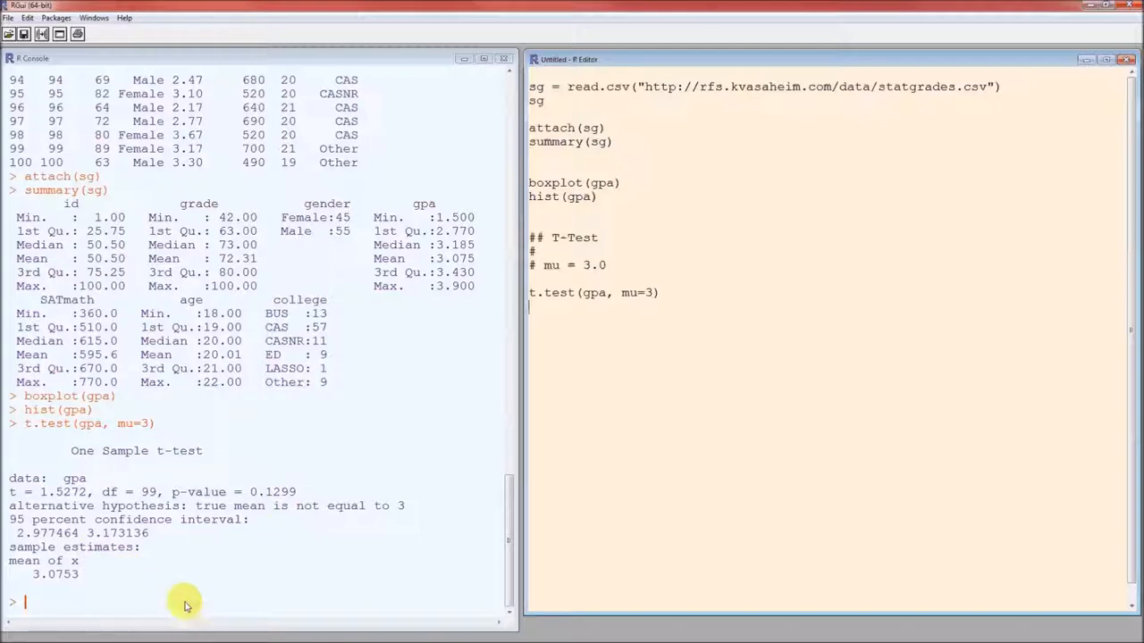
mouse_move(217, 453)
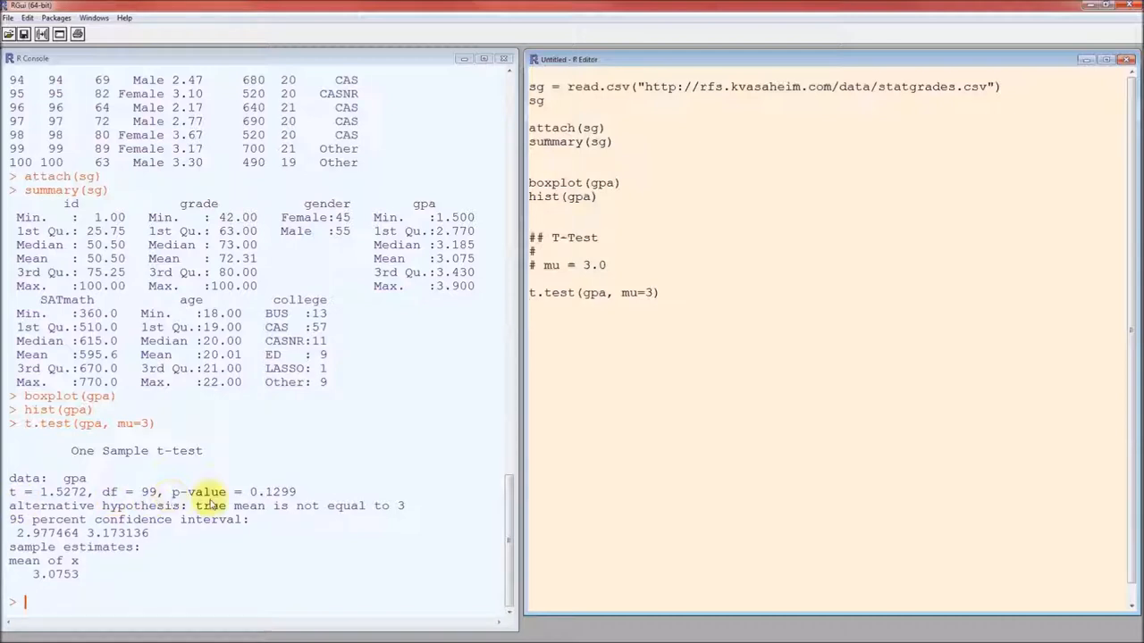
mouse_move(412, 511)
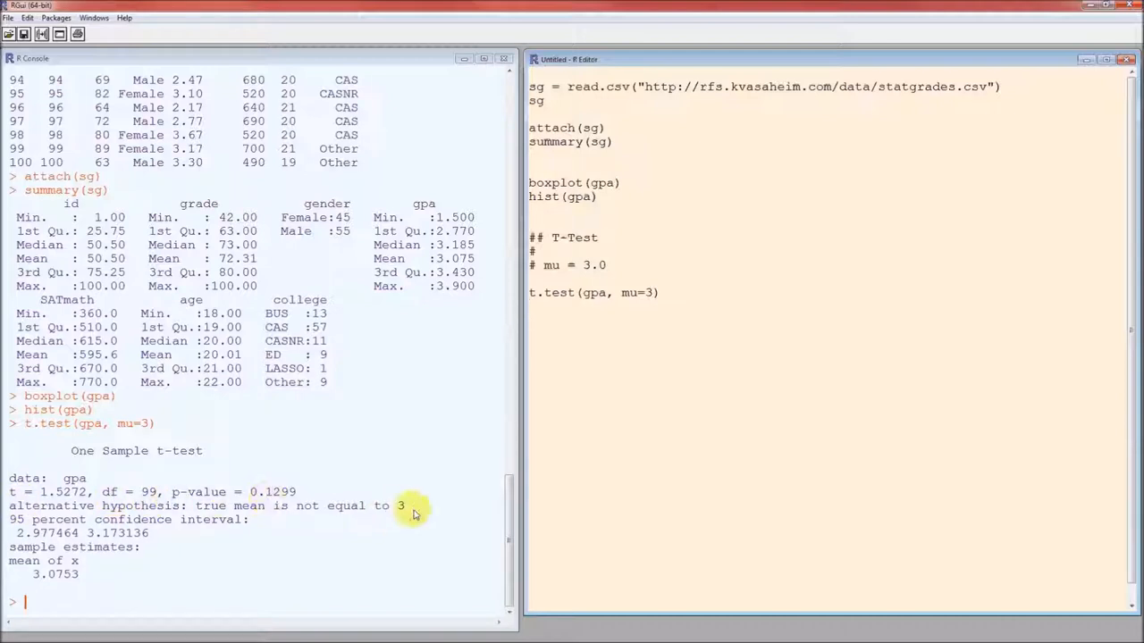
mouse_move(182, 537)
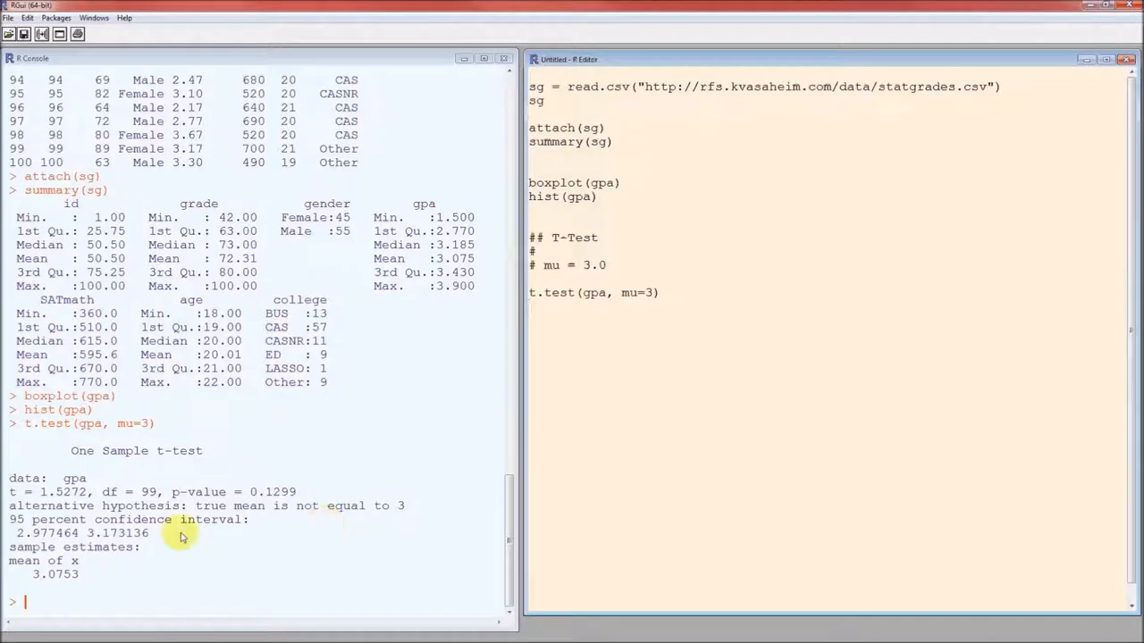
mouse_move(130, 569)
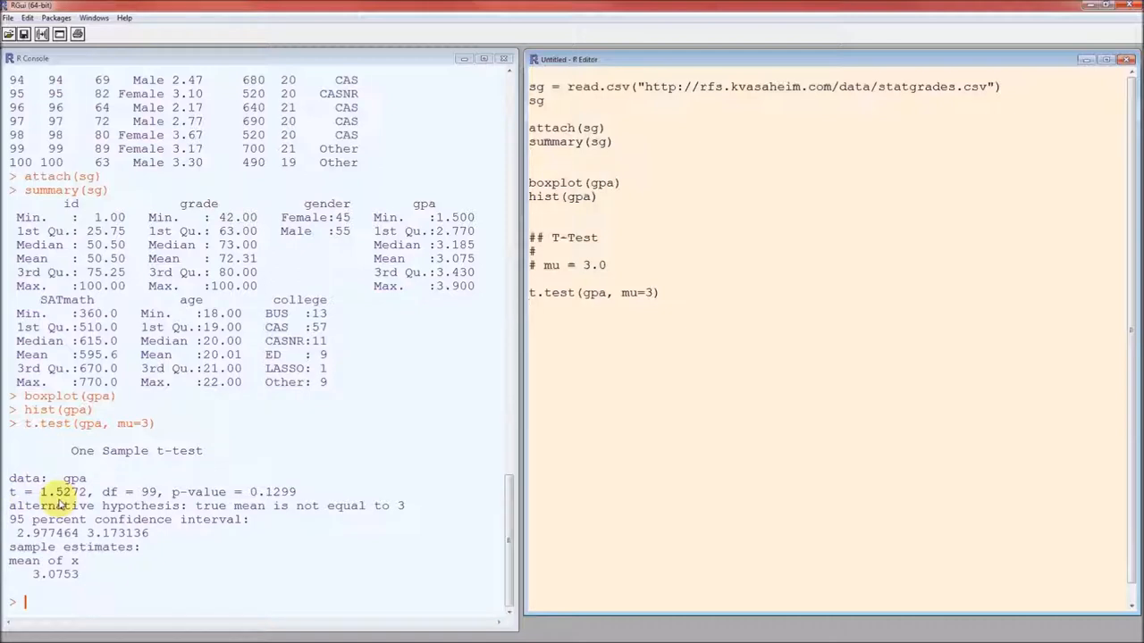
mouse_move(110, 493)
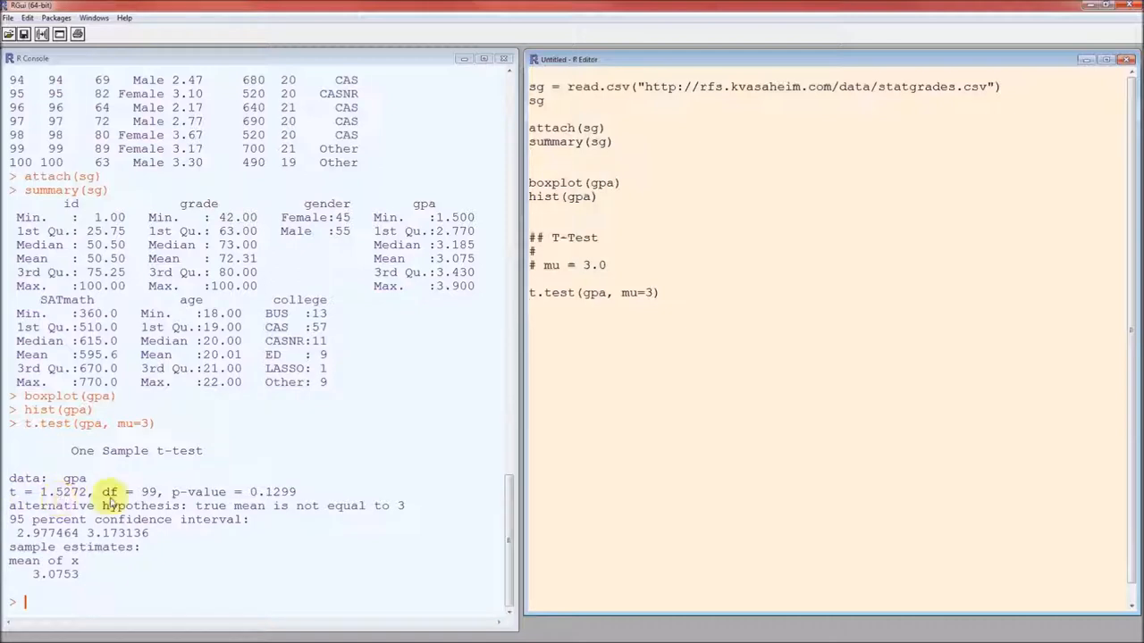
mouse_move(148, 493)
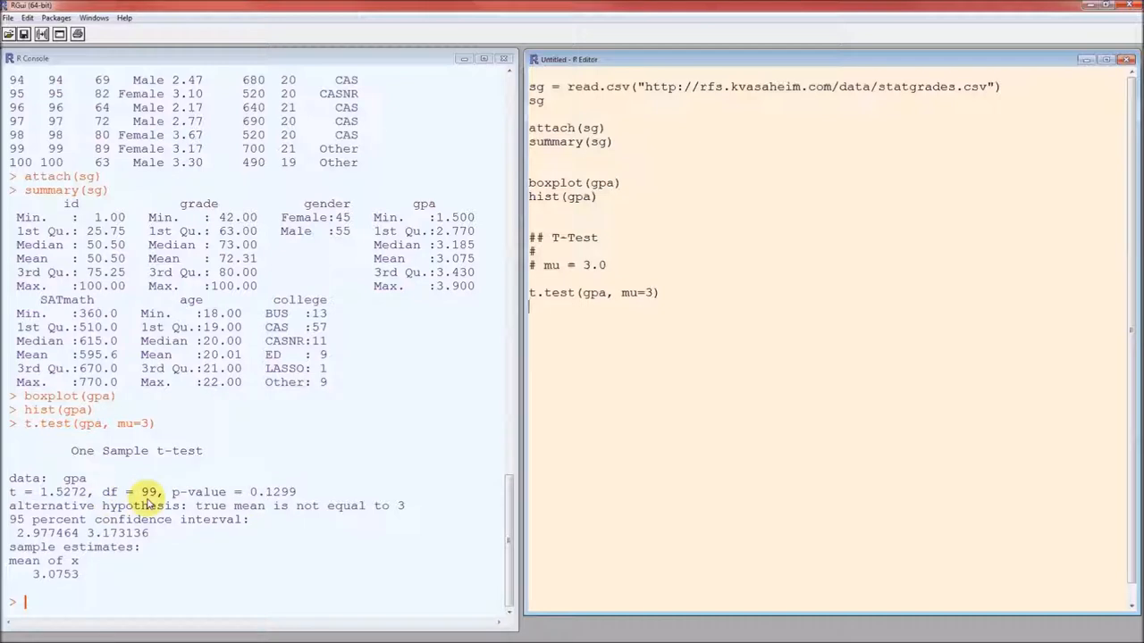
mouse_move(82, 458)
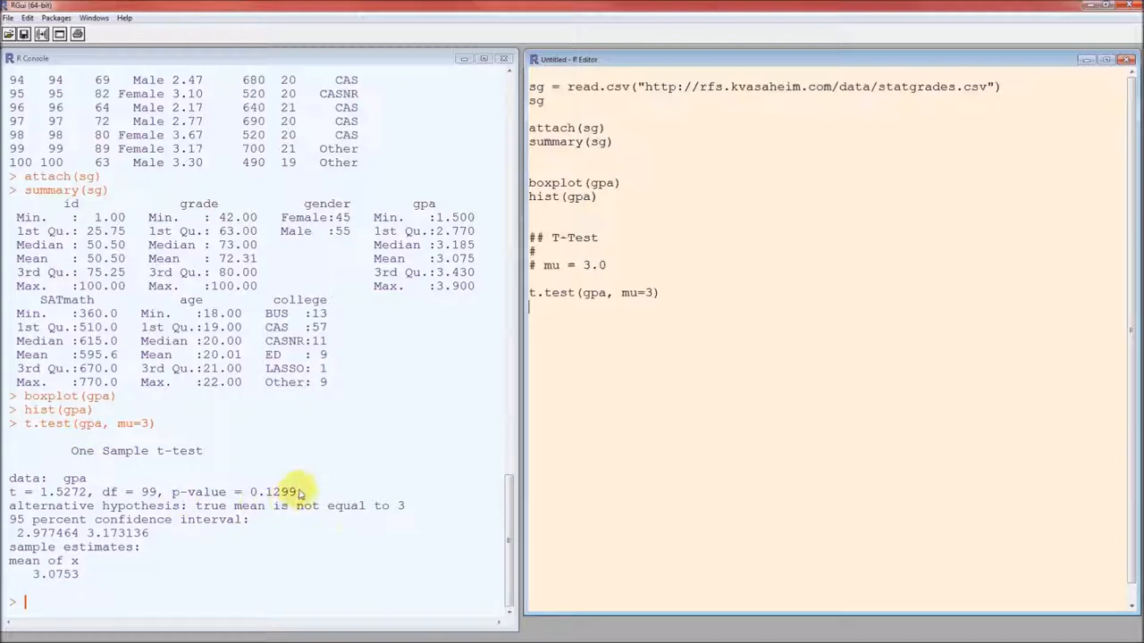
mouse_move(311, 491)
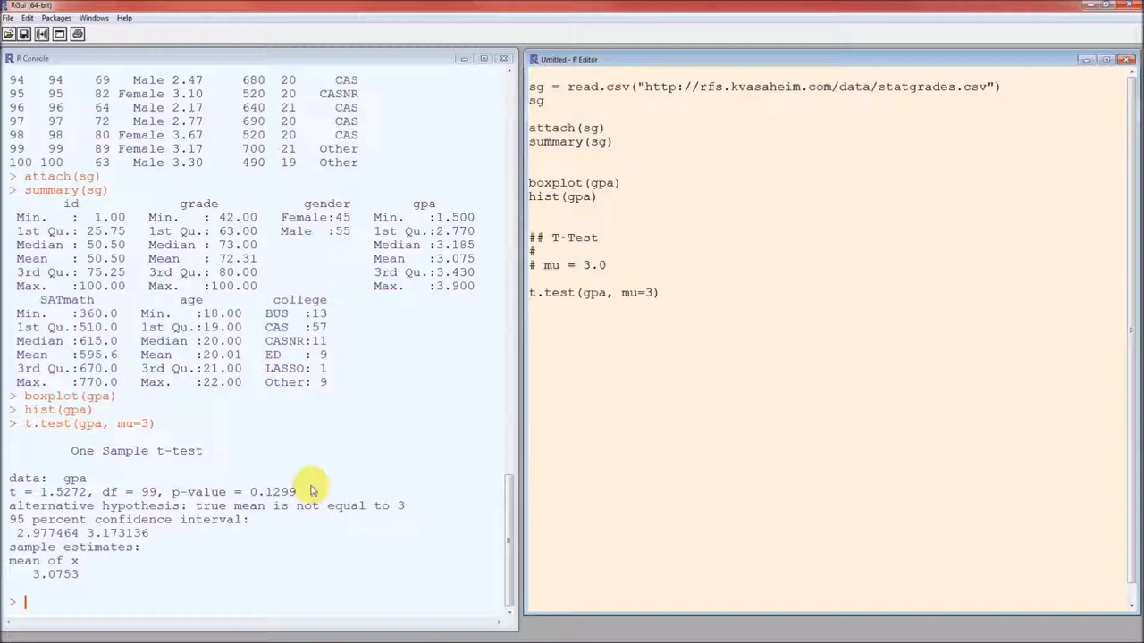
mouse_move(190, 543)
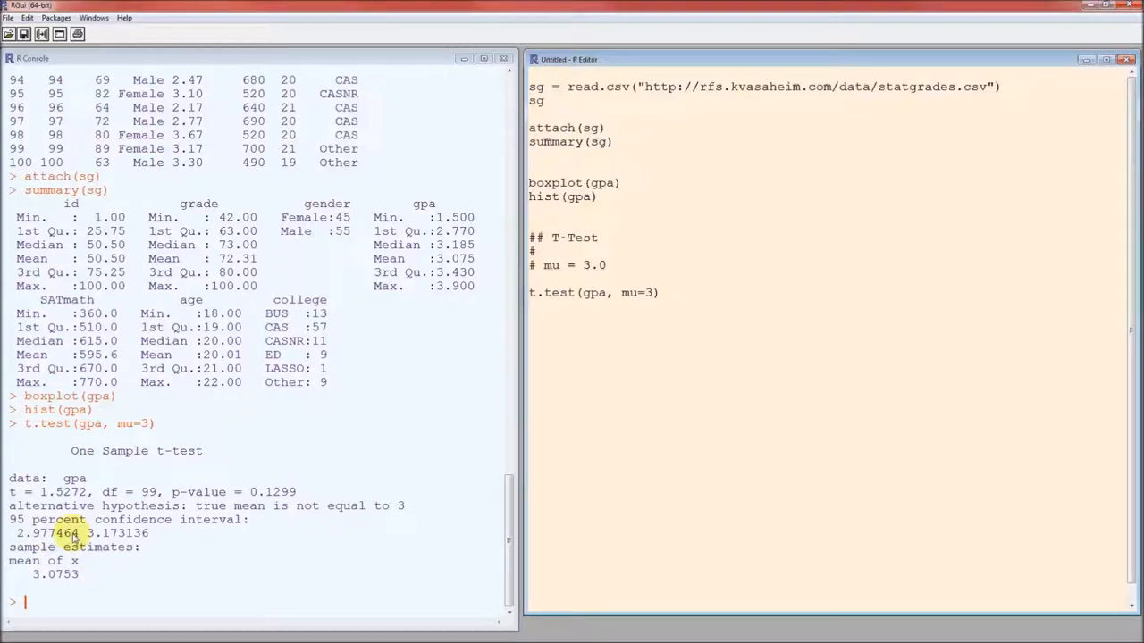
mouse_move(163, 540)
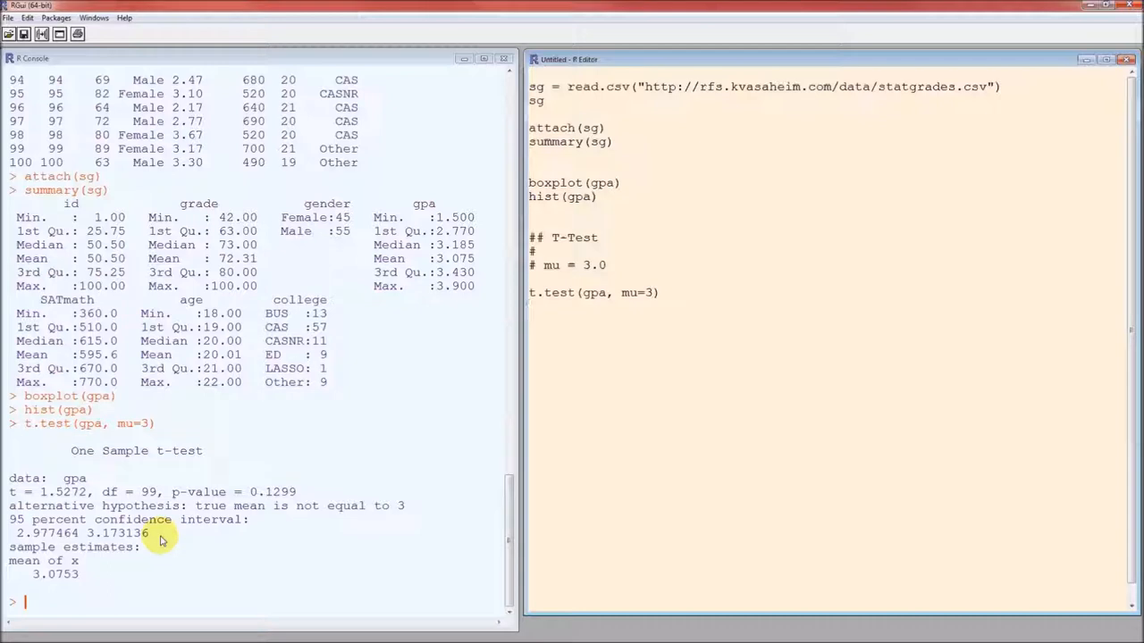
mouse_move(632, 333)
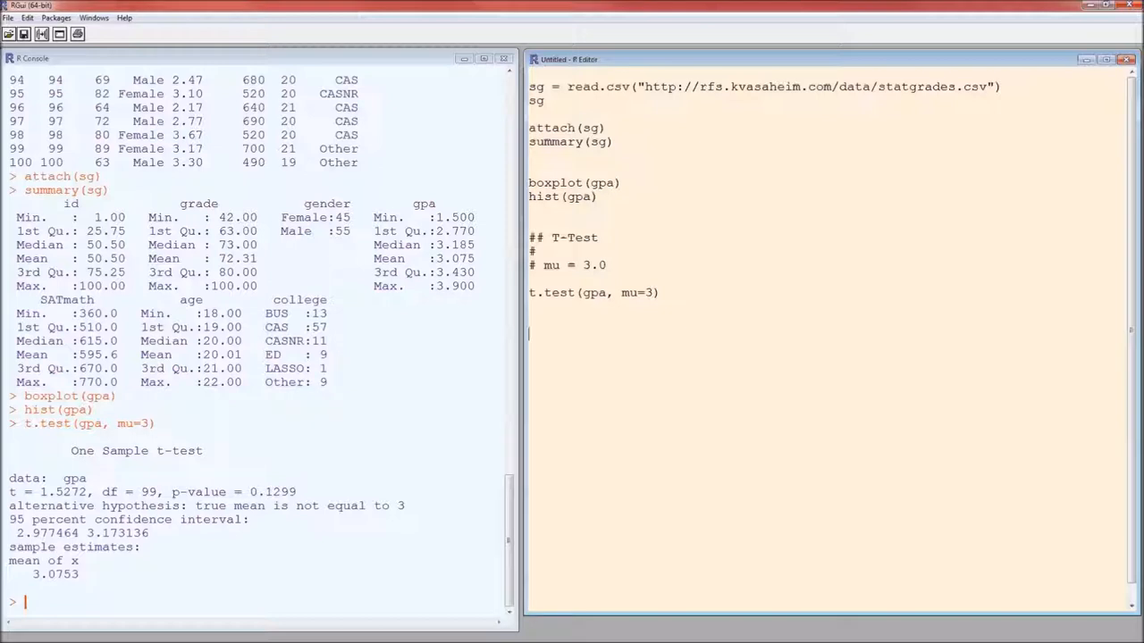
- Run normoverlay(gpa), which gives a 'could not find function' error
text(n)
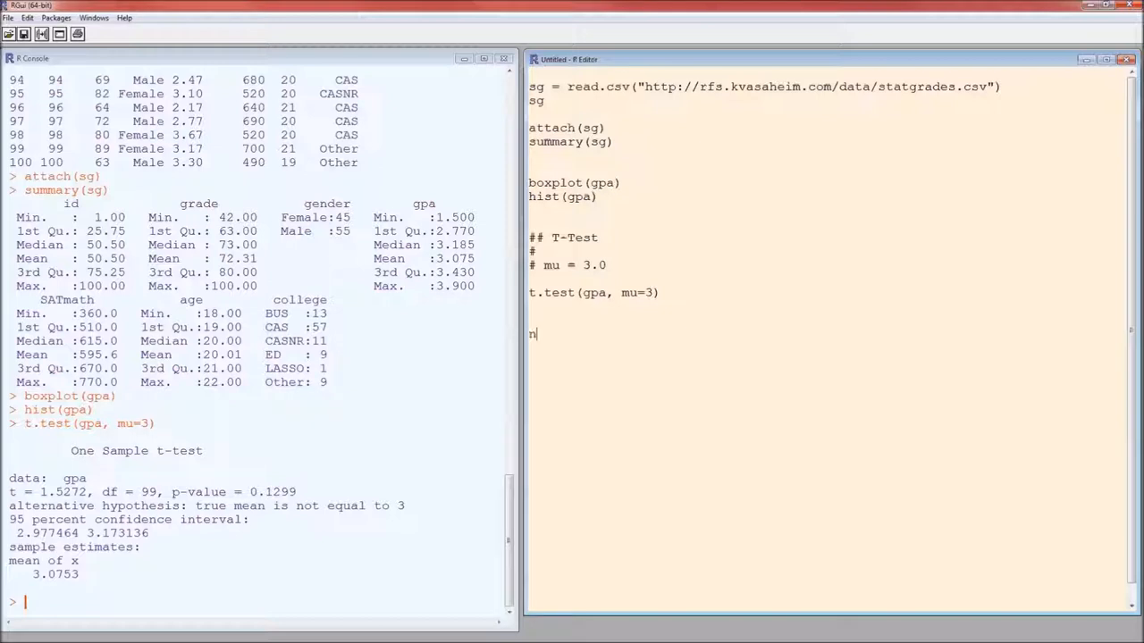
text(ormoverlay(gpa)
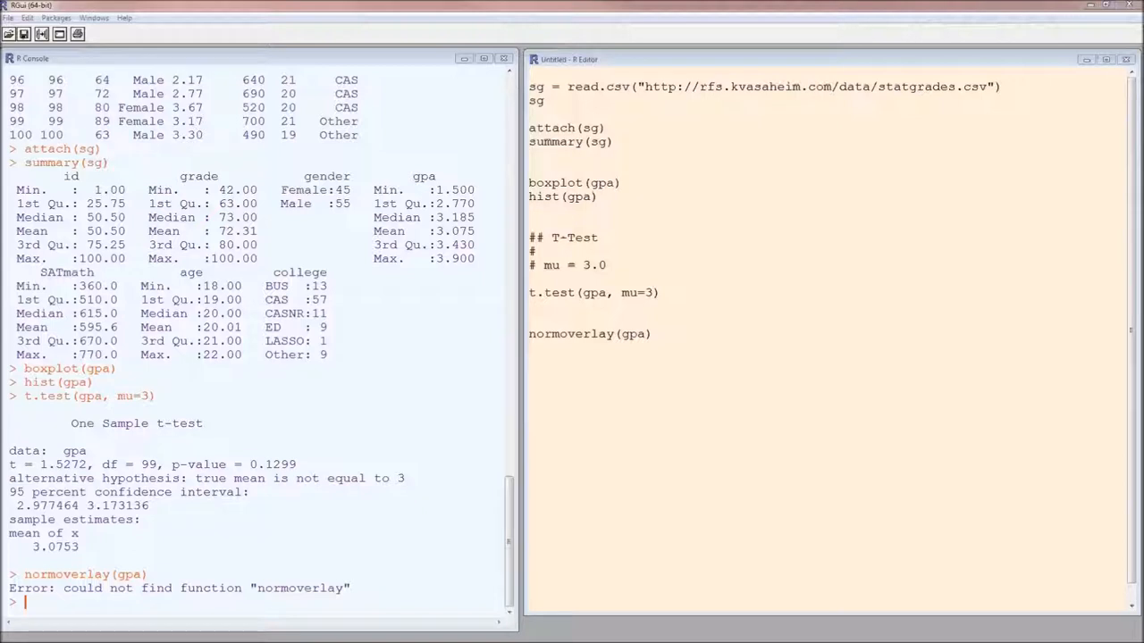
click(554, 80)
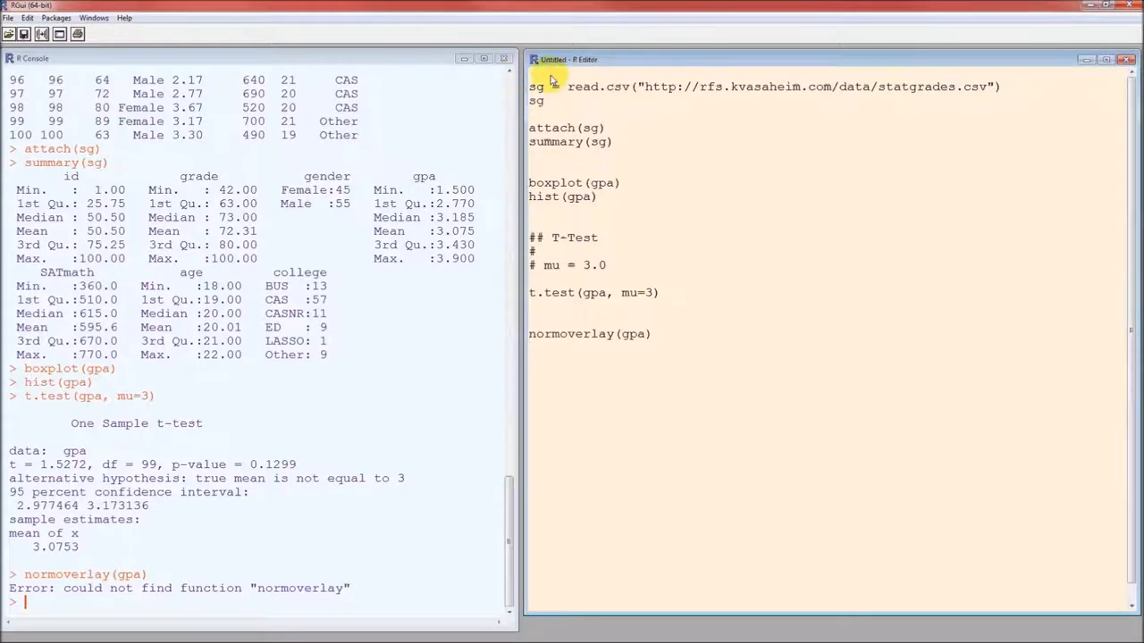
- Source stat5013.R, then rerun normoverlay(gpa) for a histogram with normal curve
text(source("http://rfs.kvasaheim.com/stat5013.R"))
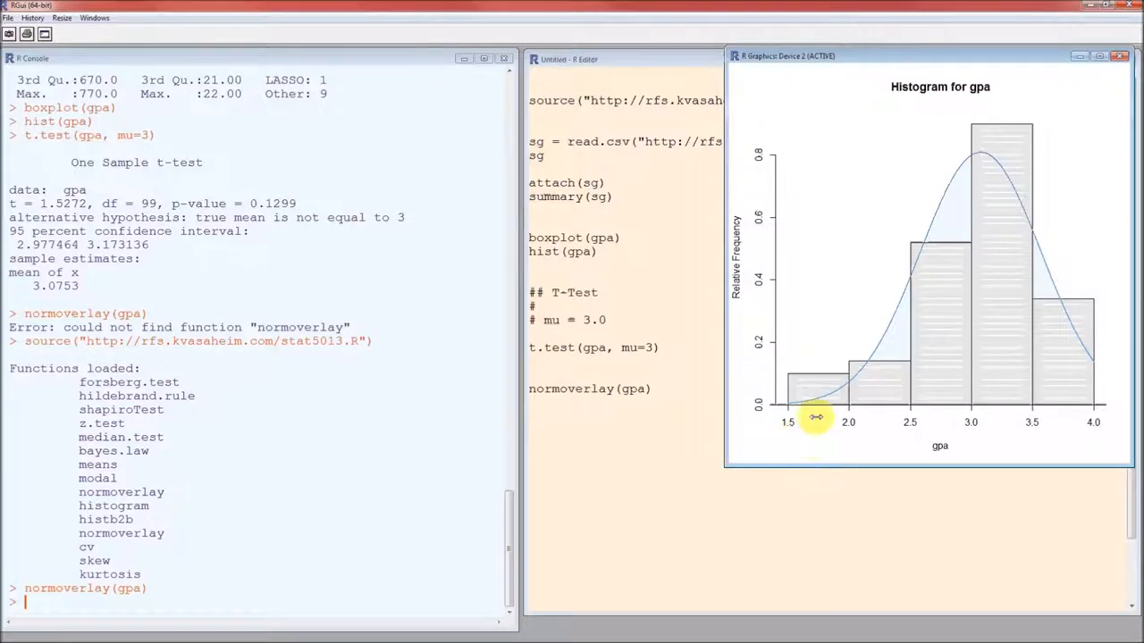
mouse_move(969, 140)
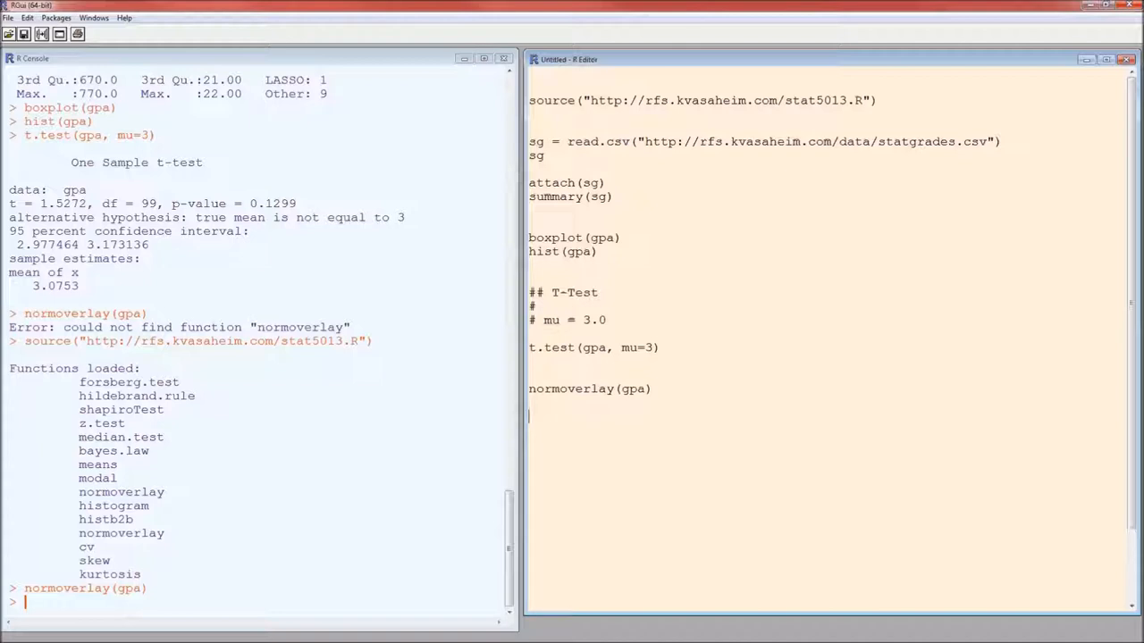
- Run qqnorm(gpa) and qqline(gpa) for a normal Q-Q plot of gpa
text(qqnorm)
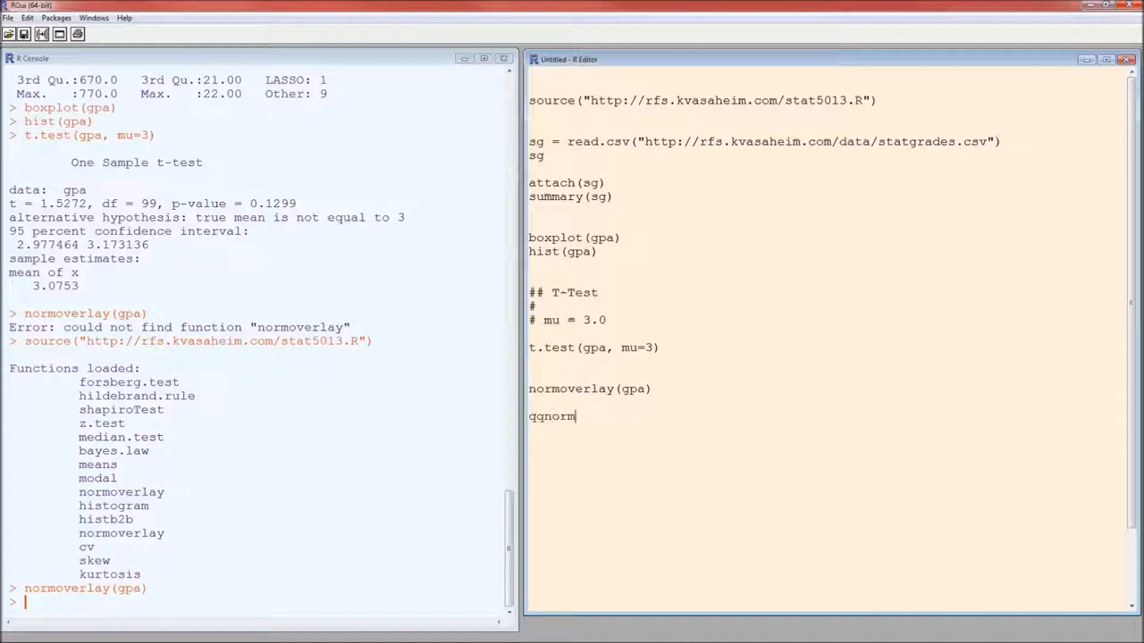
text(()
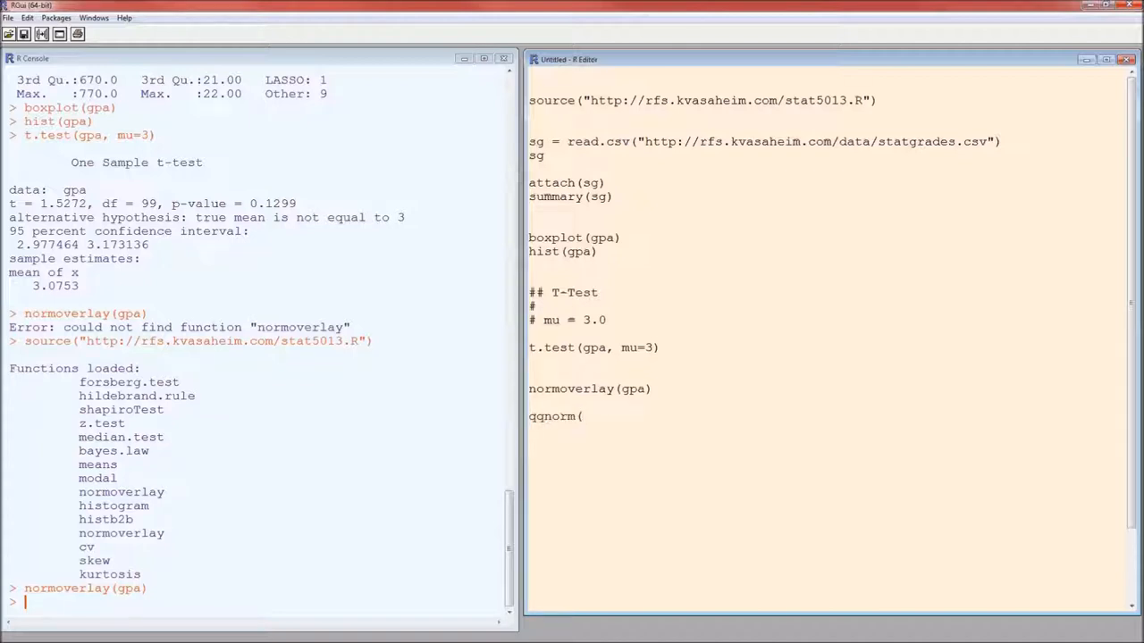
text(gpa))
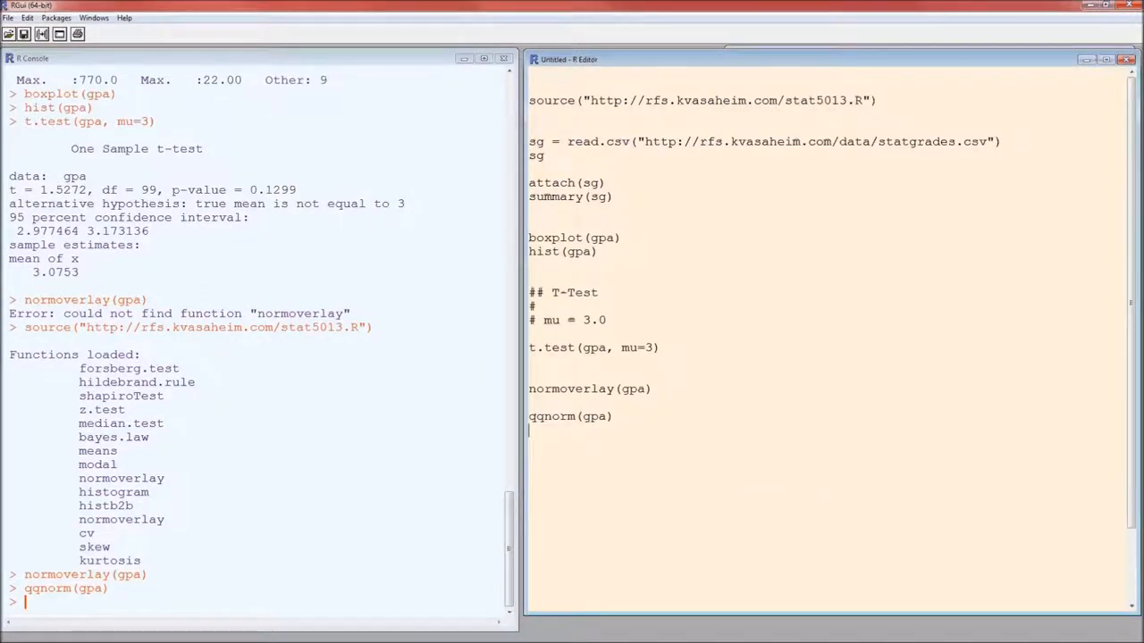
text(qqline(gpa)
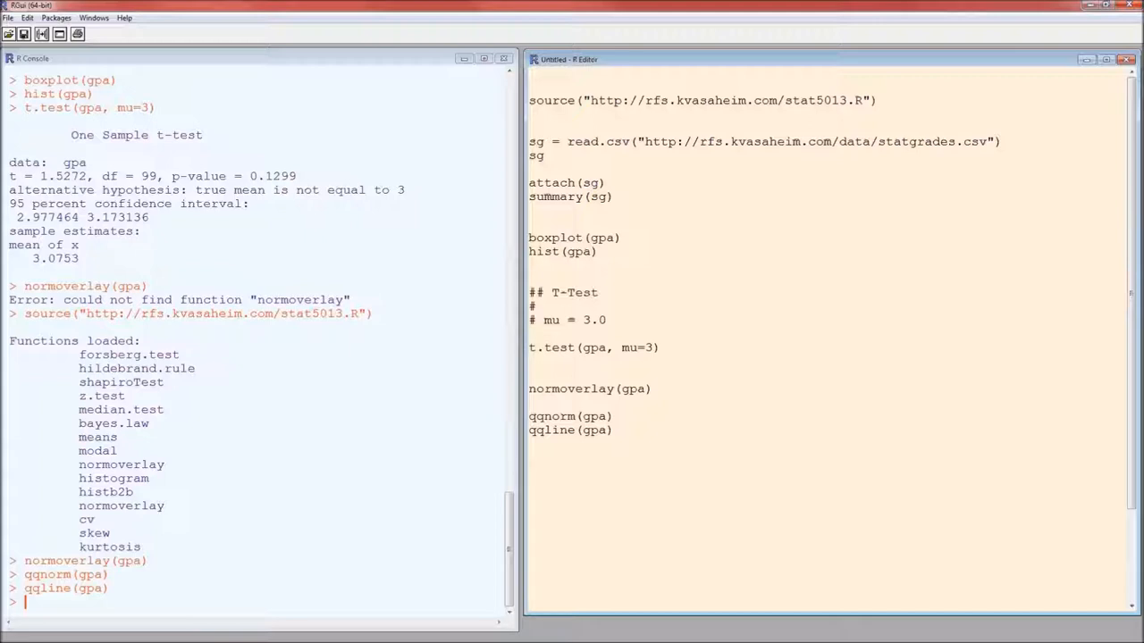
- Run shapiro.test(gpa), giving W = 0.9388 and p-value 0.000163
text(shapiro)
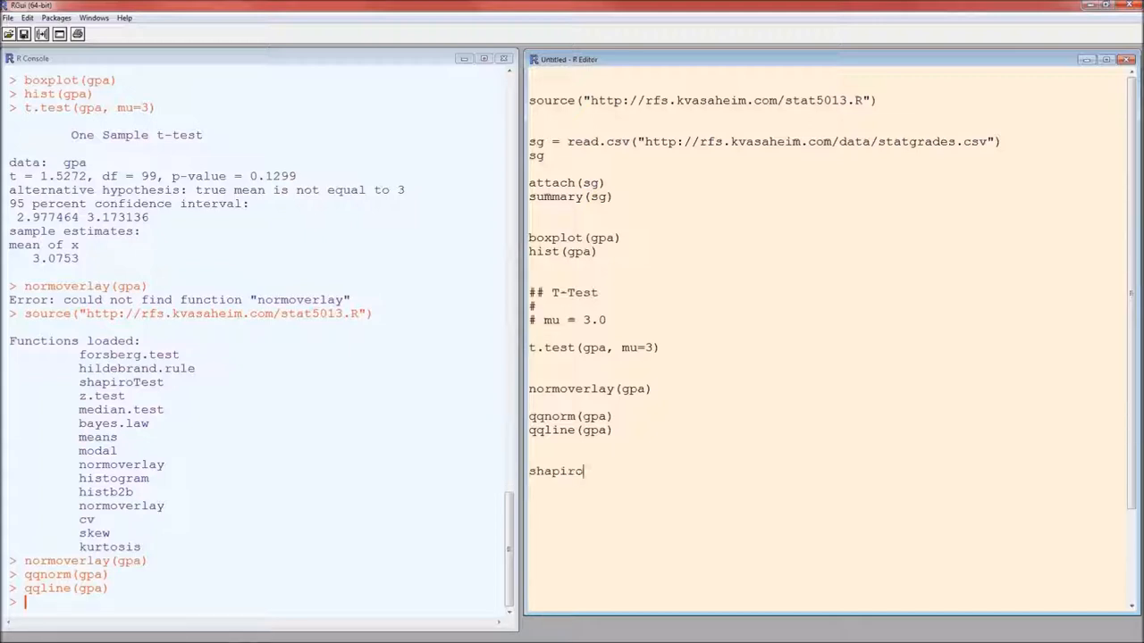
text(.test()
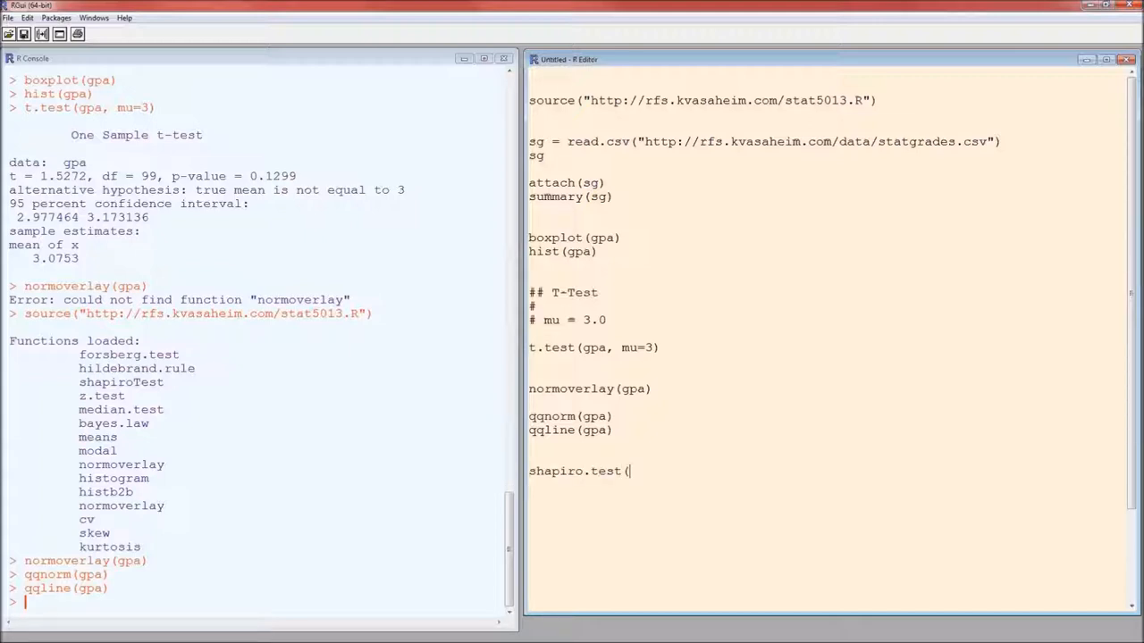
text(g)
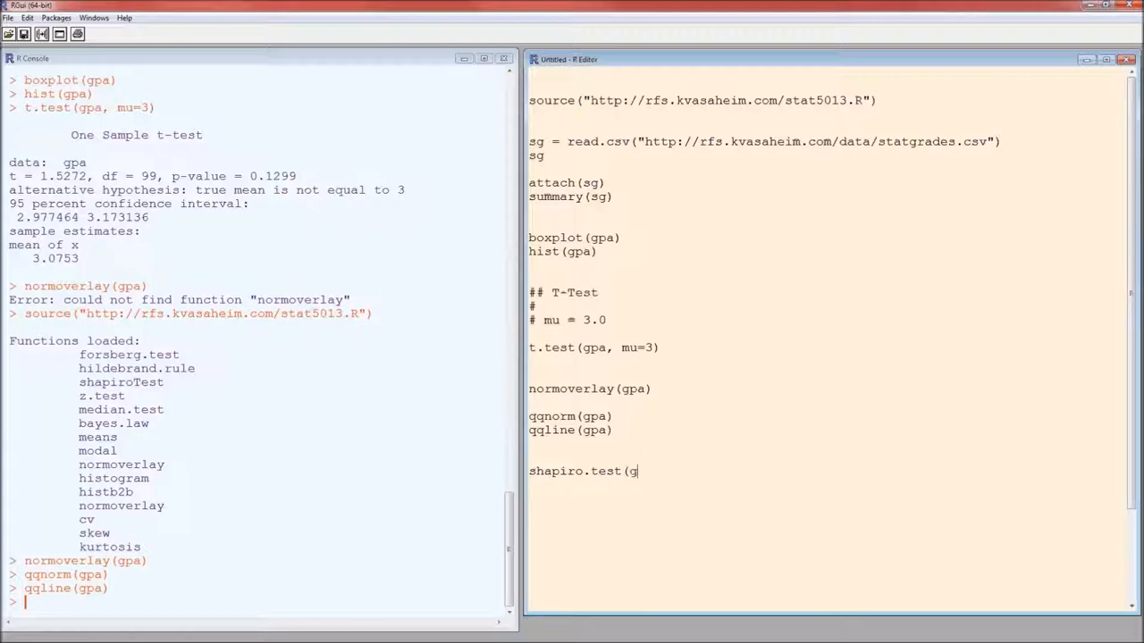
text(pa))
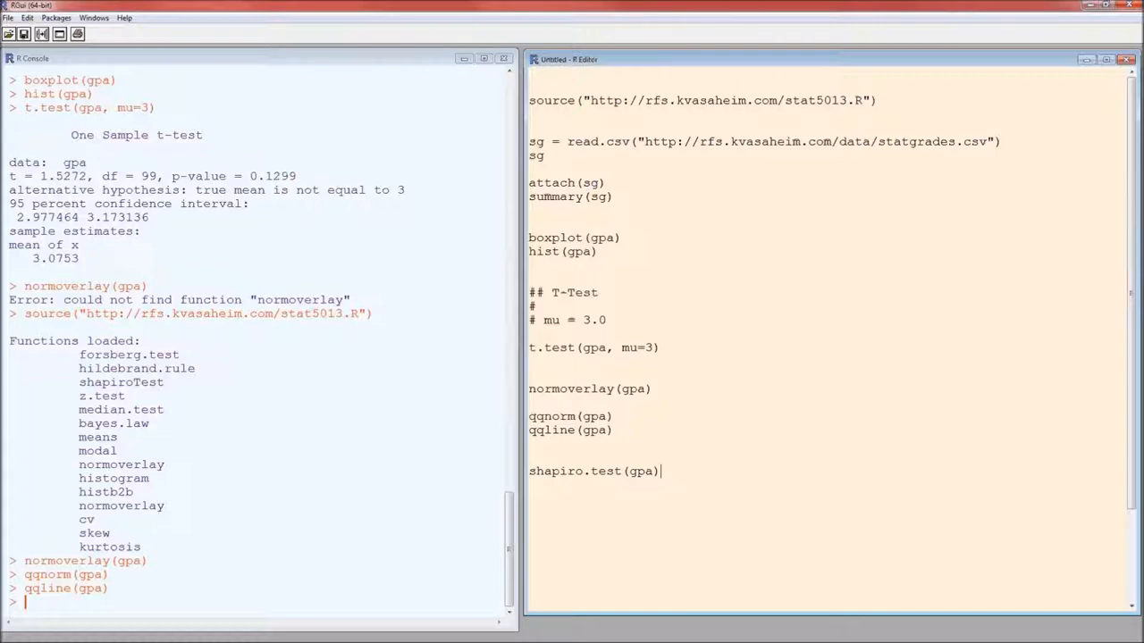
key(Return)
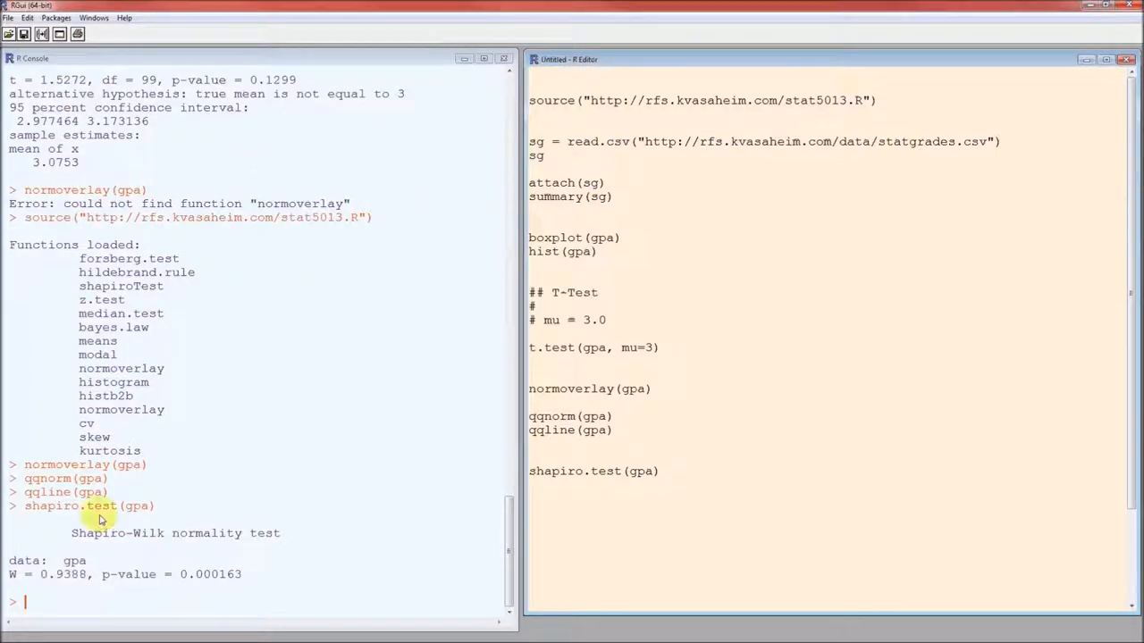
mouse_move(201, 545)
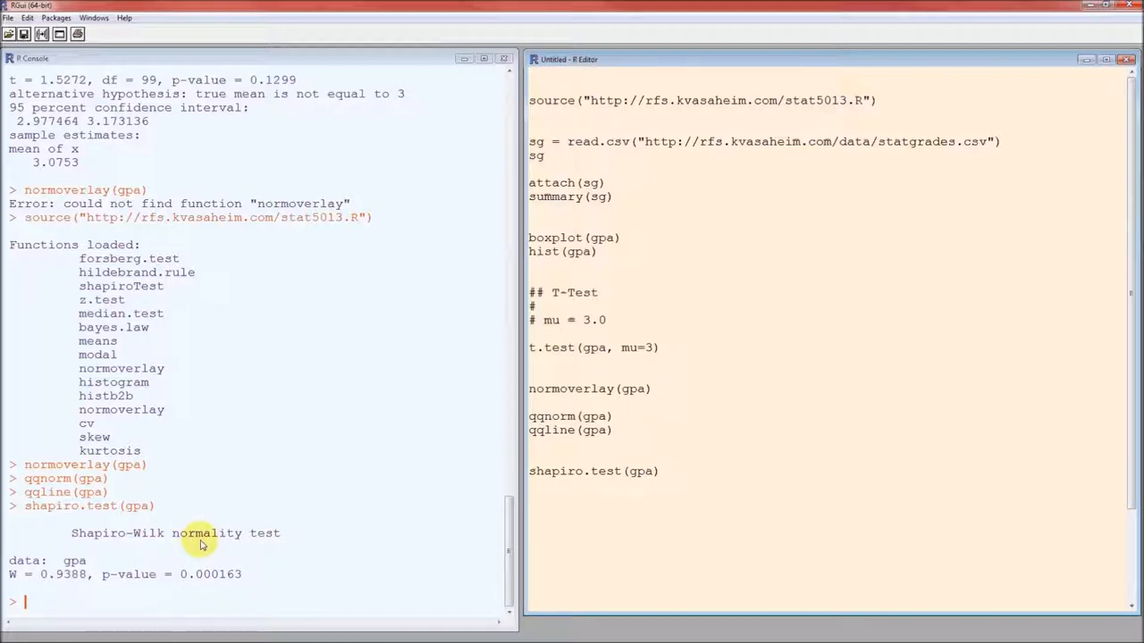
mouse_move(67, 576)
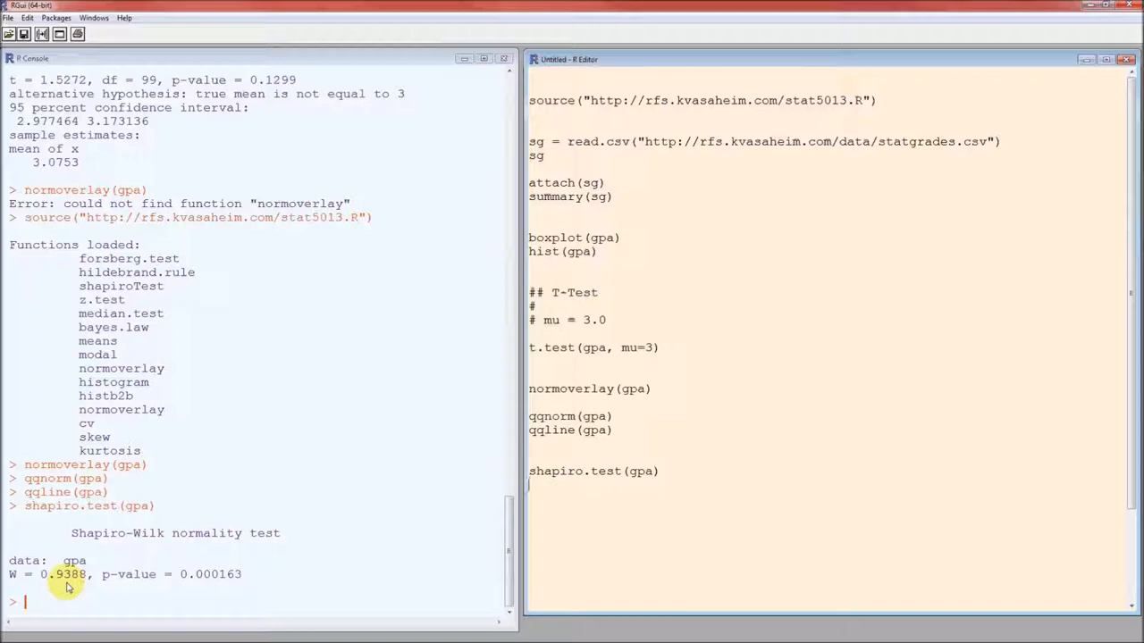
mouse_move(119, 592)
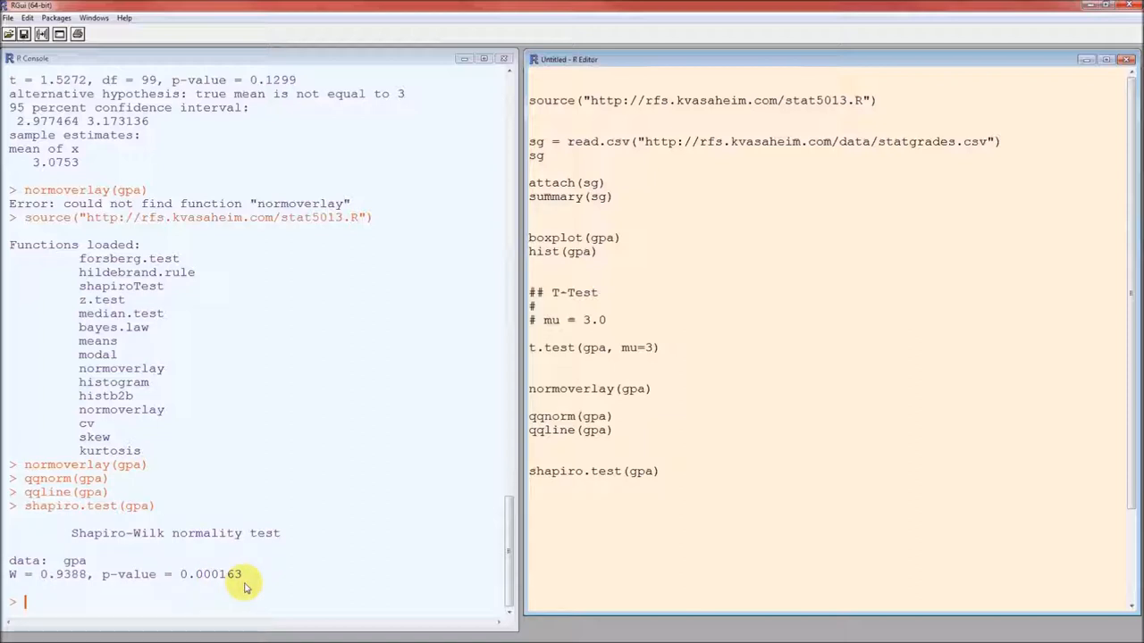
mouse_move(226, 549)
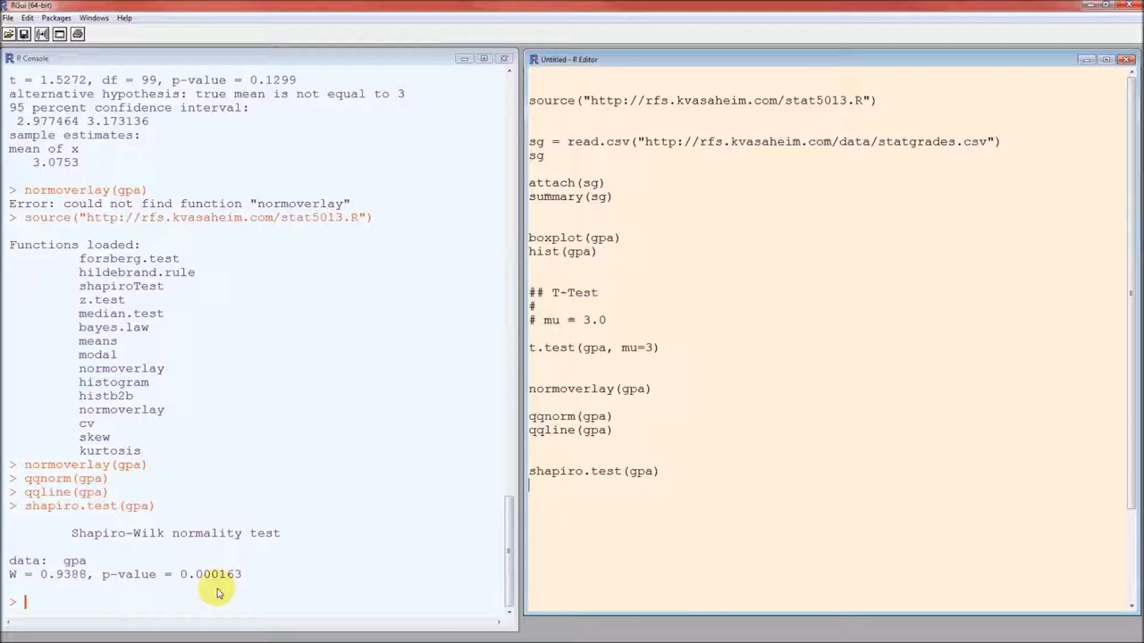
mouse_move(223, 593)
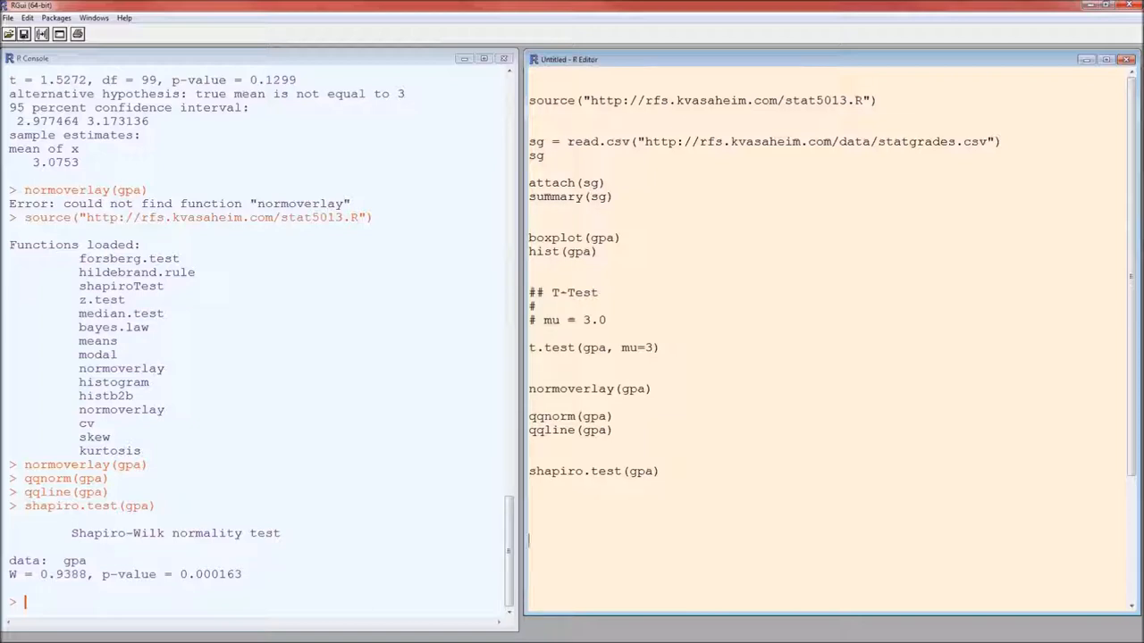
- Write wilcox.test(gpa, mu=3) in the R Editor to test gpa's median against 3
text(wilcox.te)
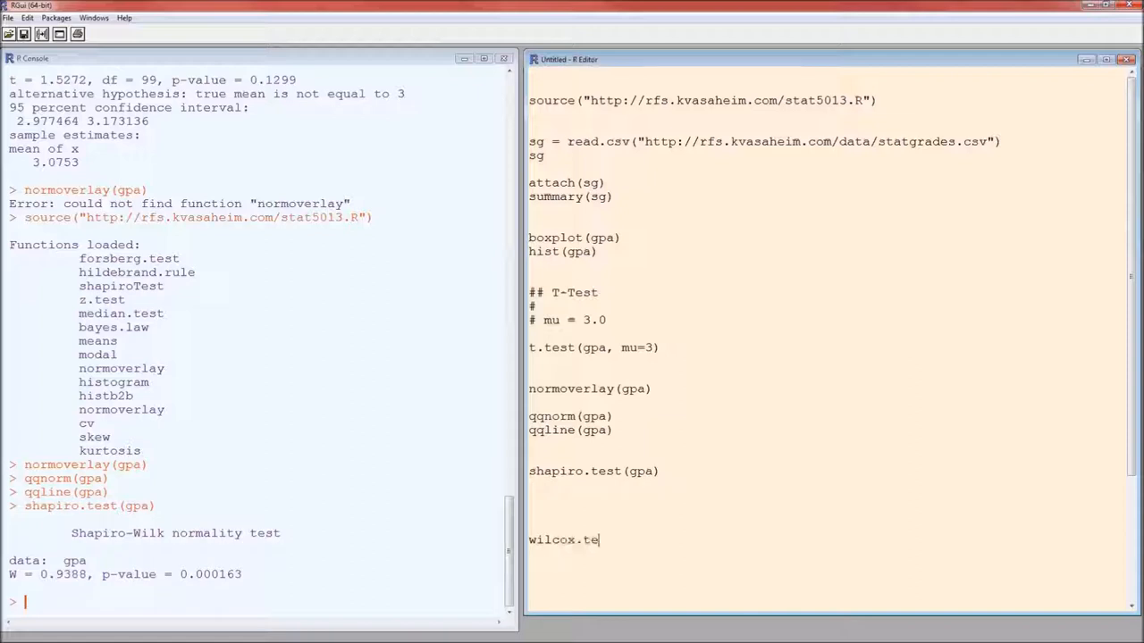
text(st()
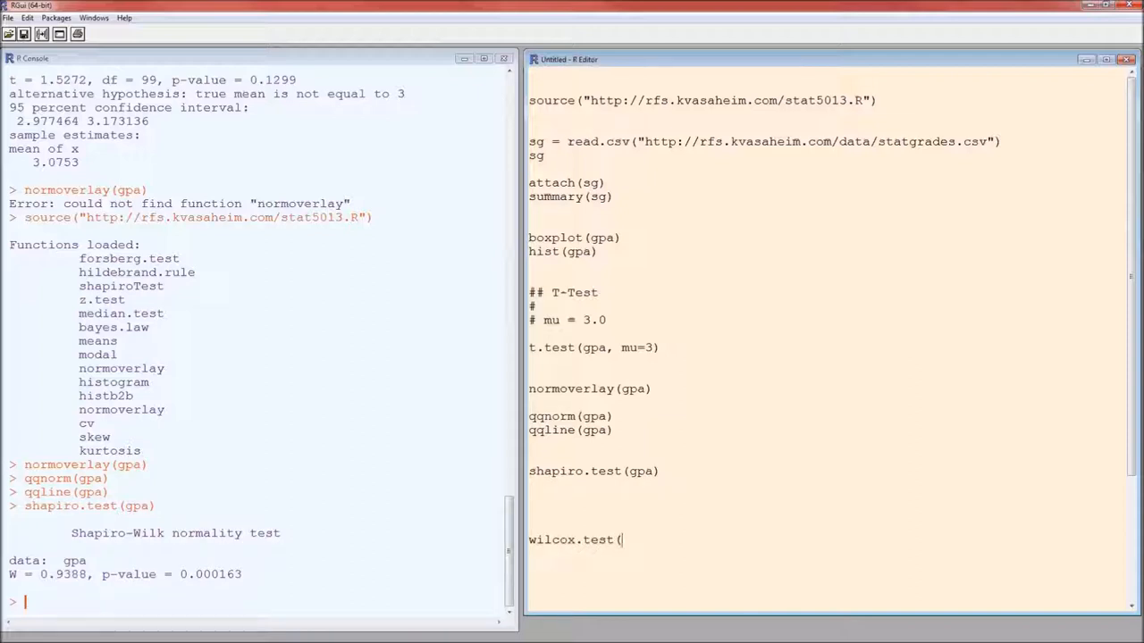
text(gpa,)
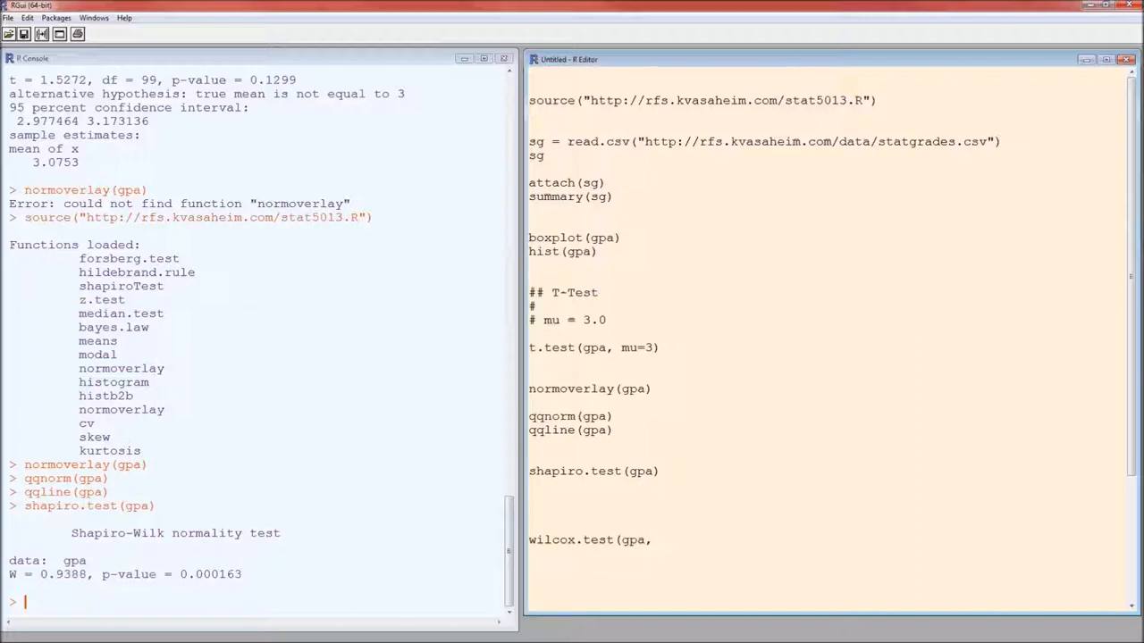
text(mu=)
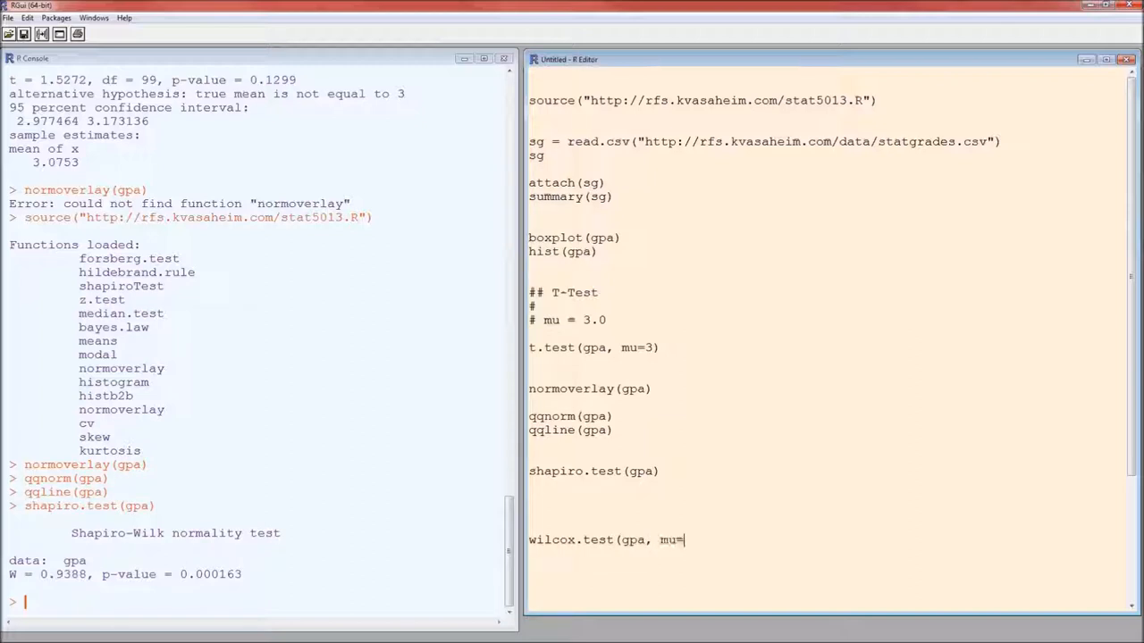
text(3))
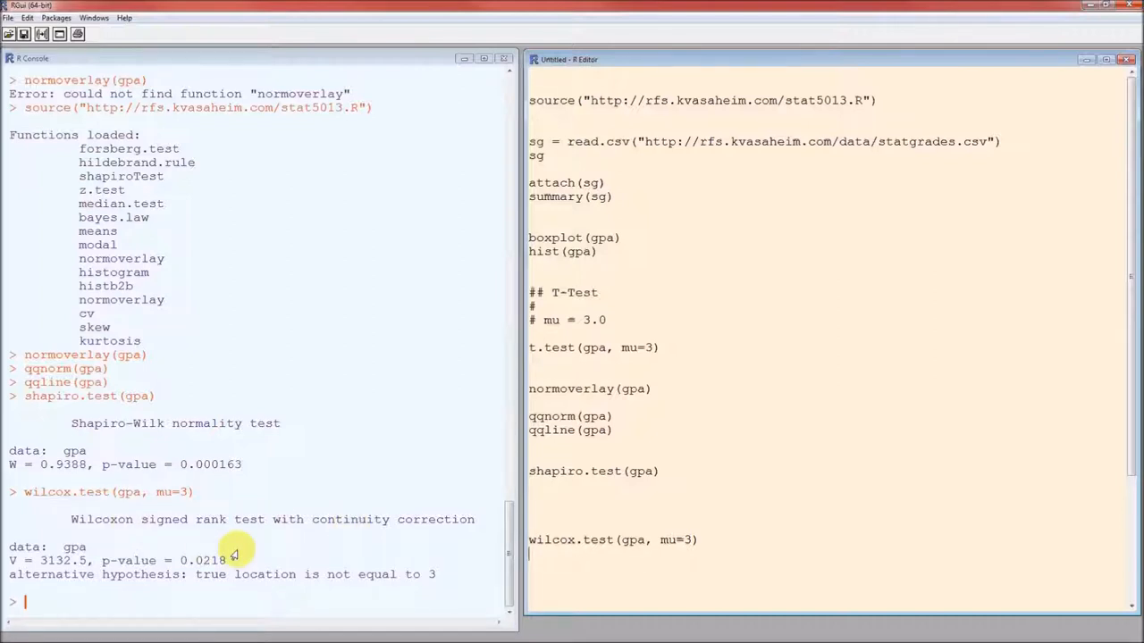
mouse_move(400, 539)
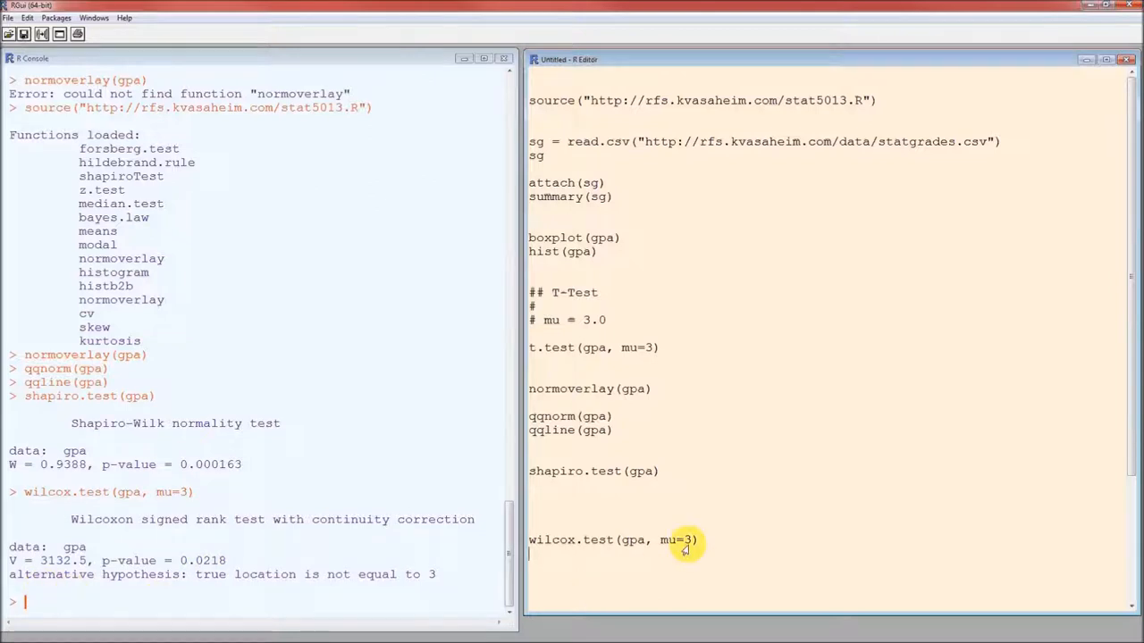
mouse_move(907, 471)
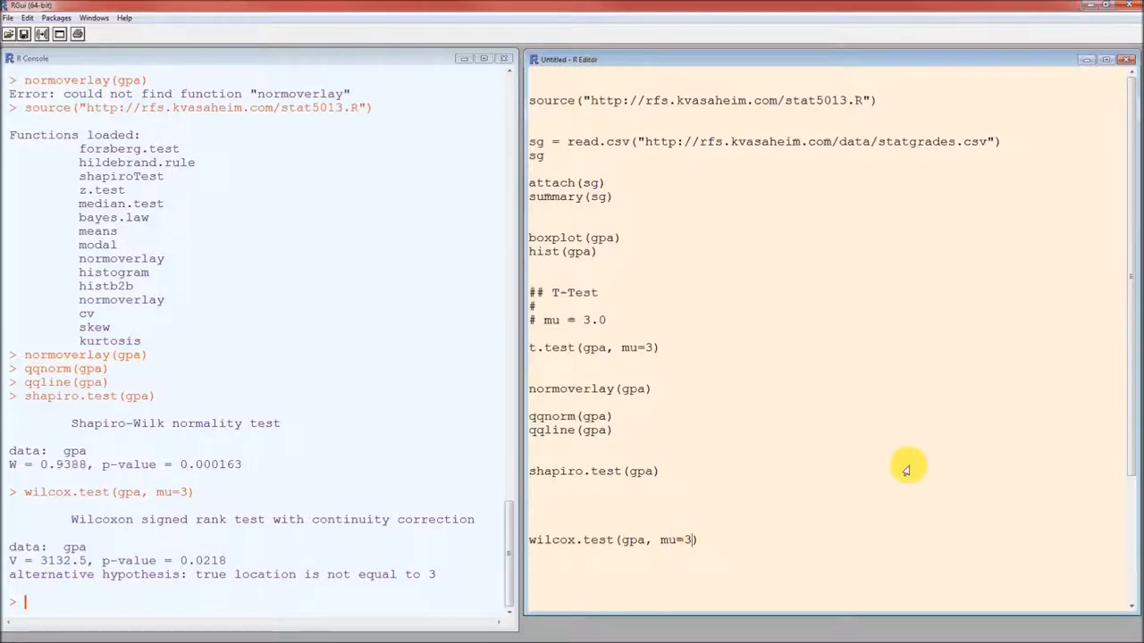
- Add conf.int=TRUE to the wilcox.test call for a 95% interval and pseudo-median
text(,)
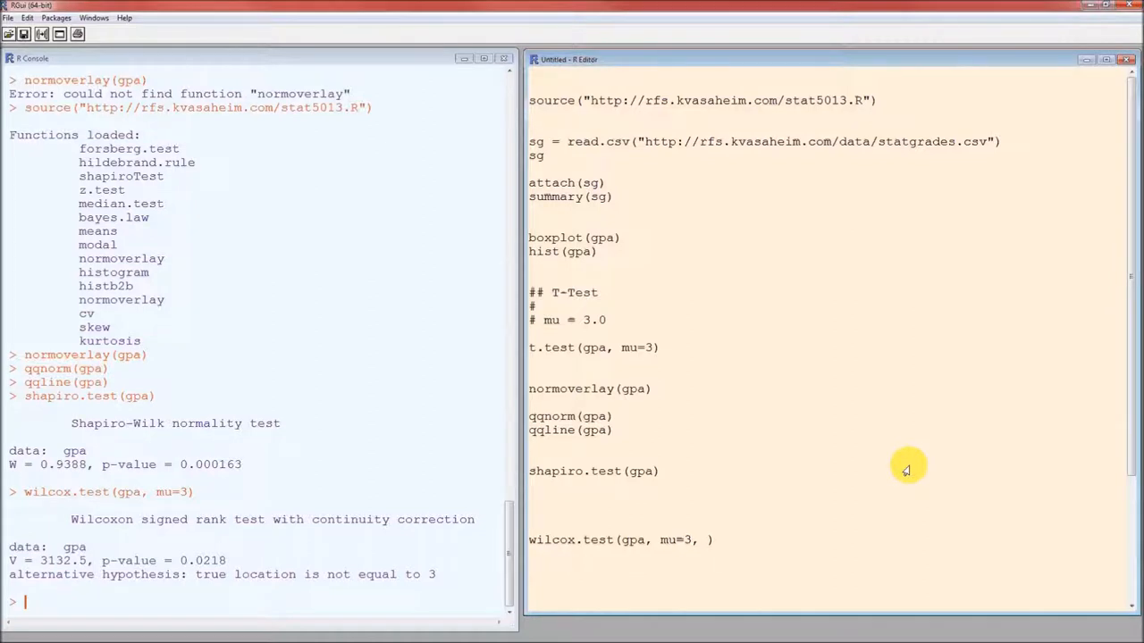
text(conf.int)
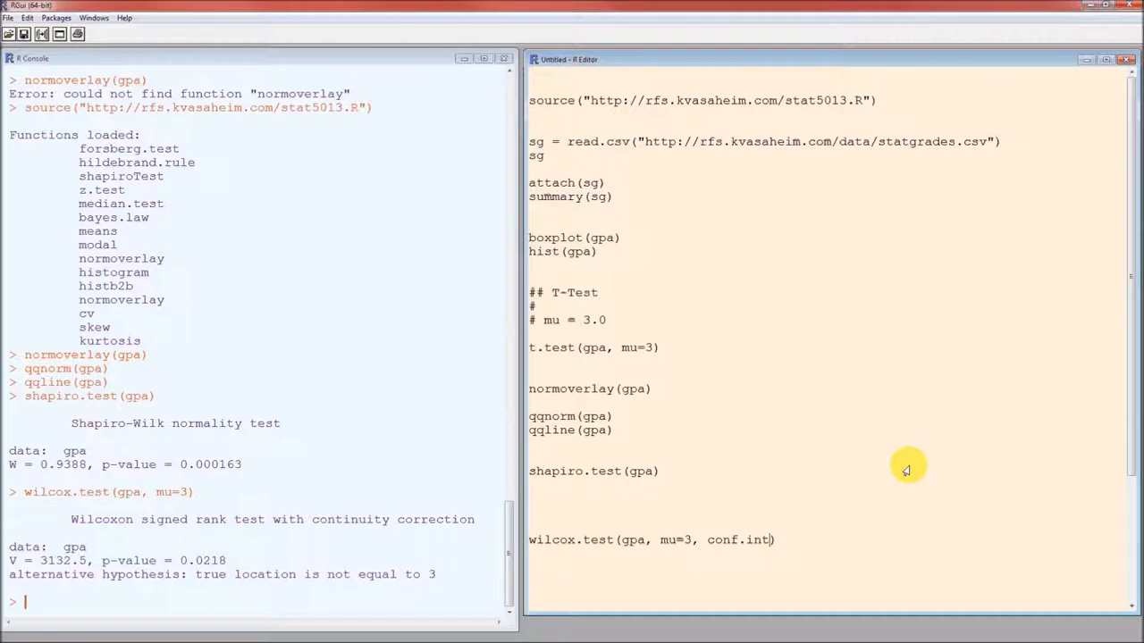
text(=TR)
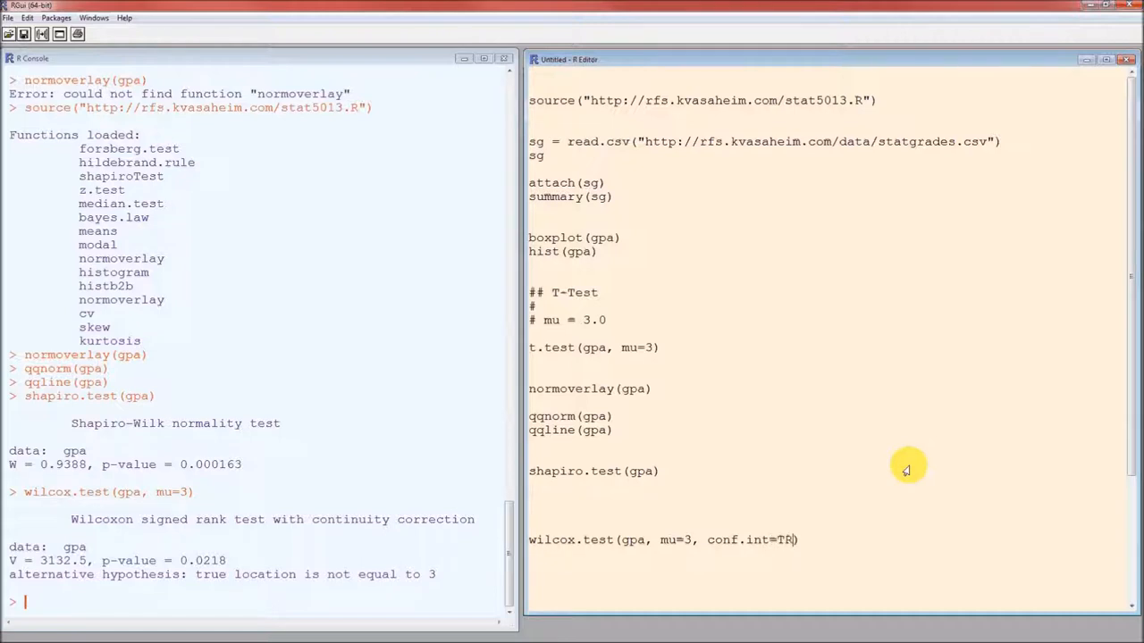
text(UE)
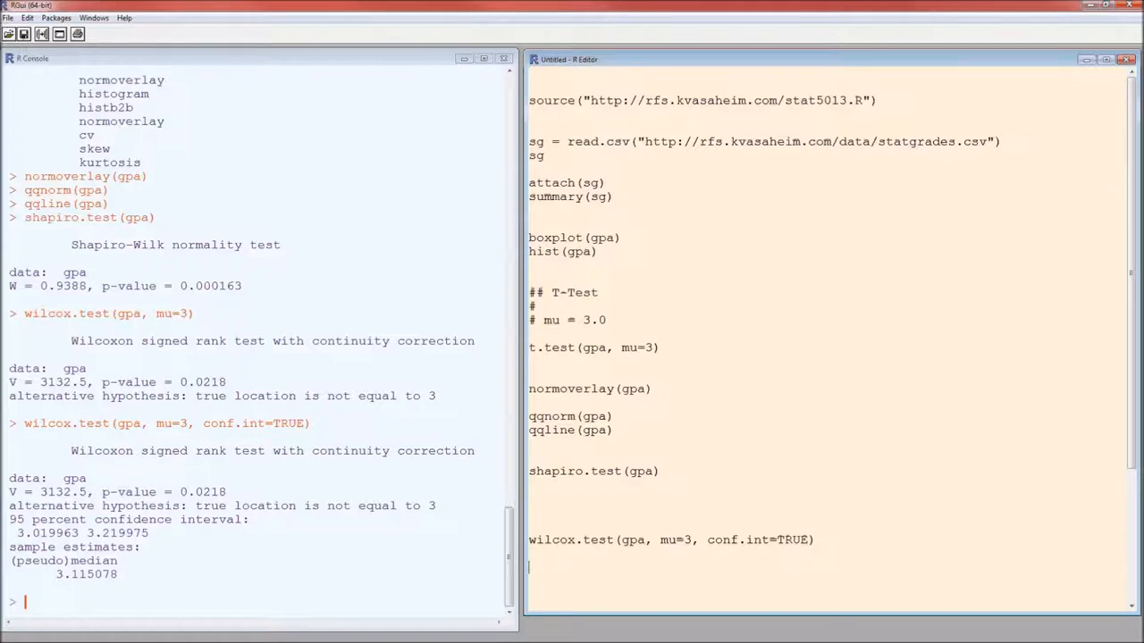
text(hildeb)
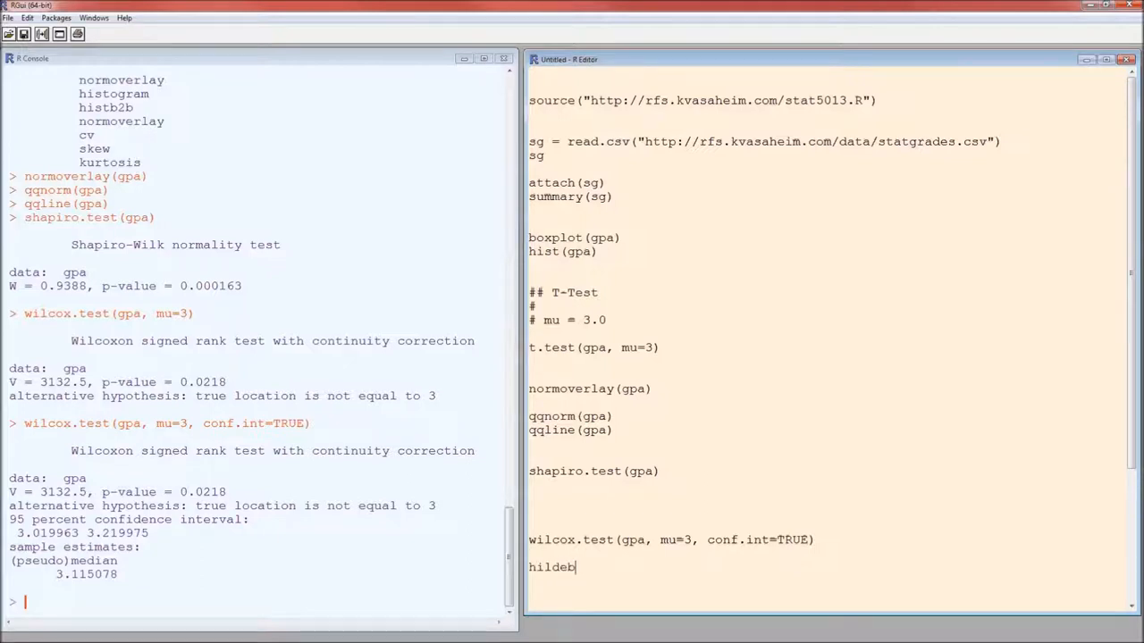
text(rand.rule)
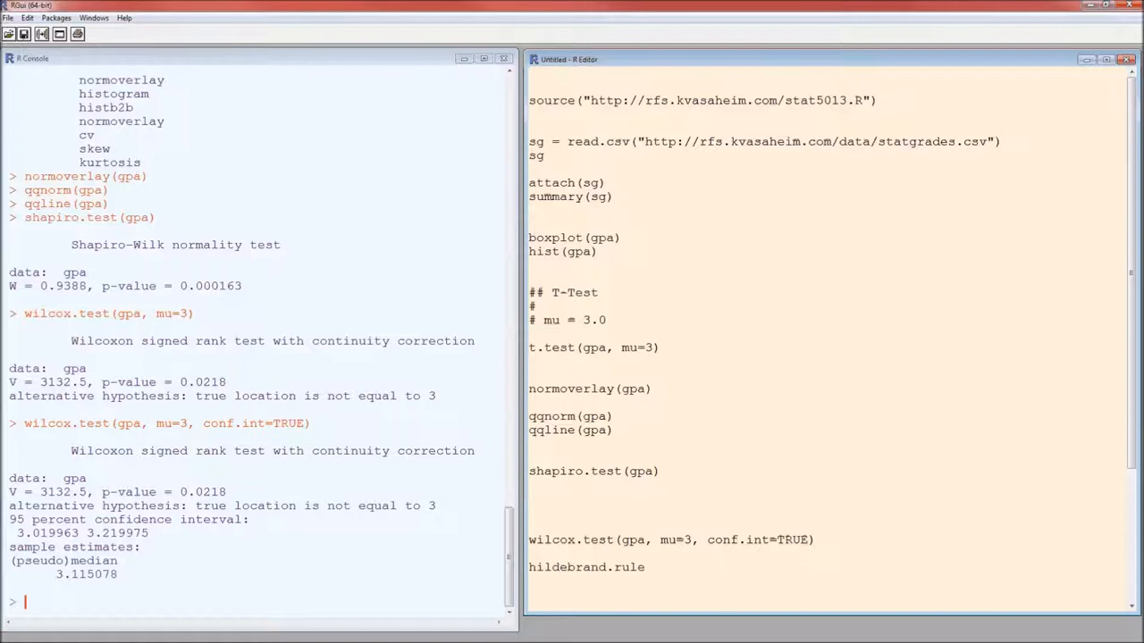
text(()
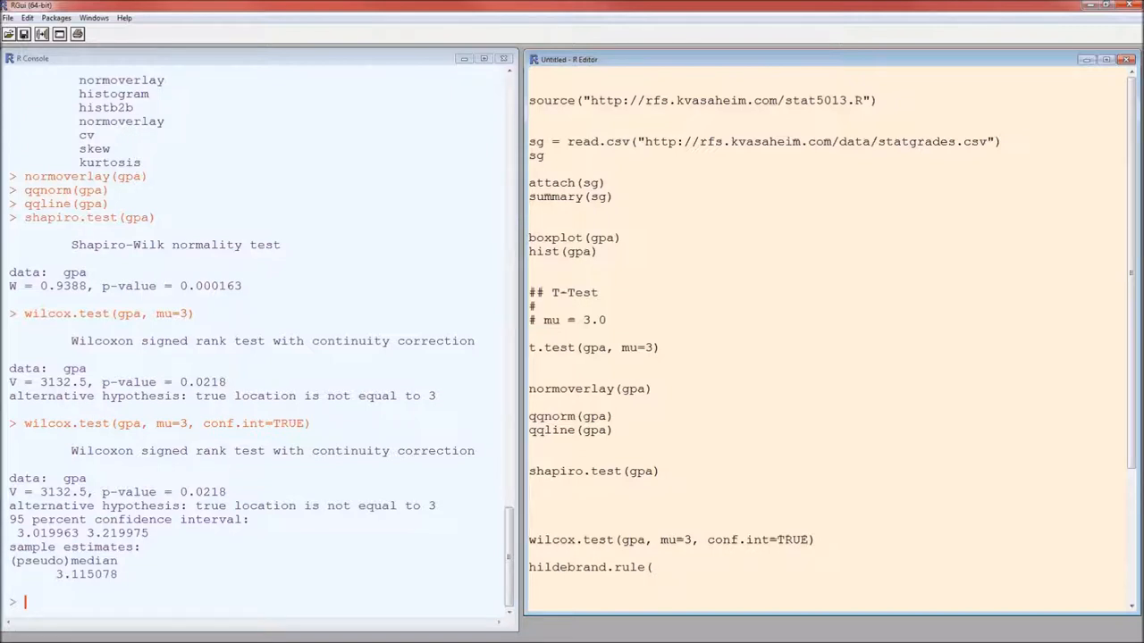
text(gpa))
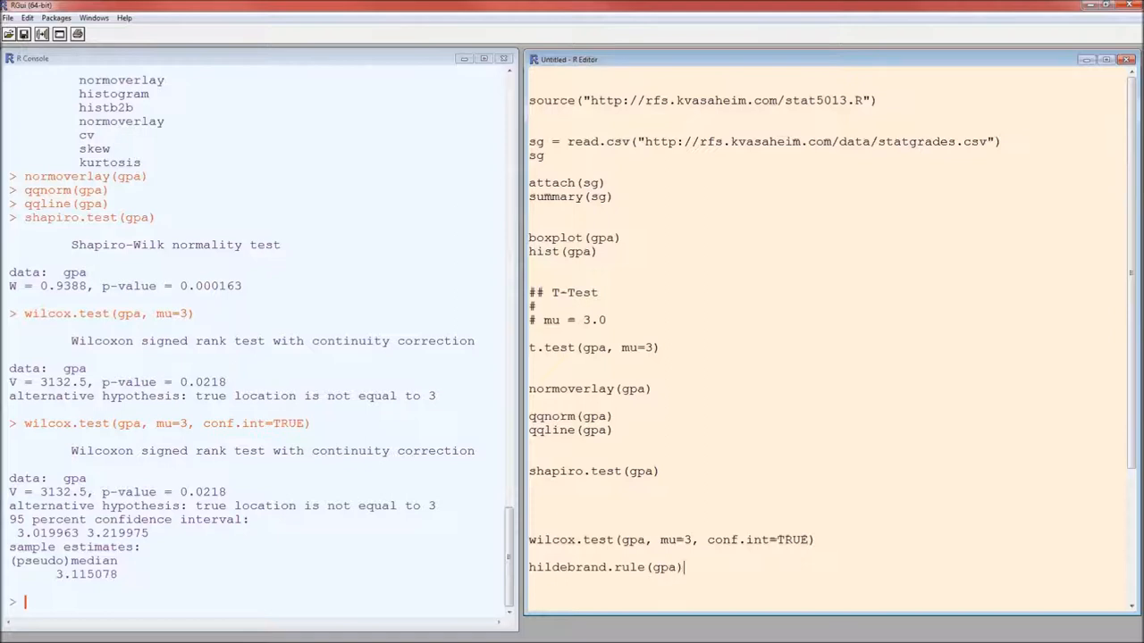
key(enter)
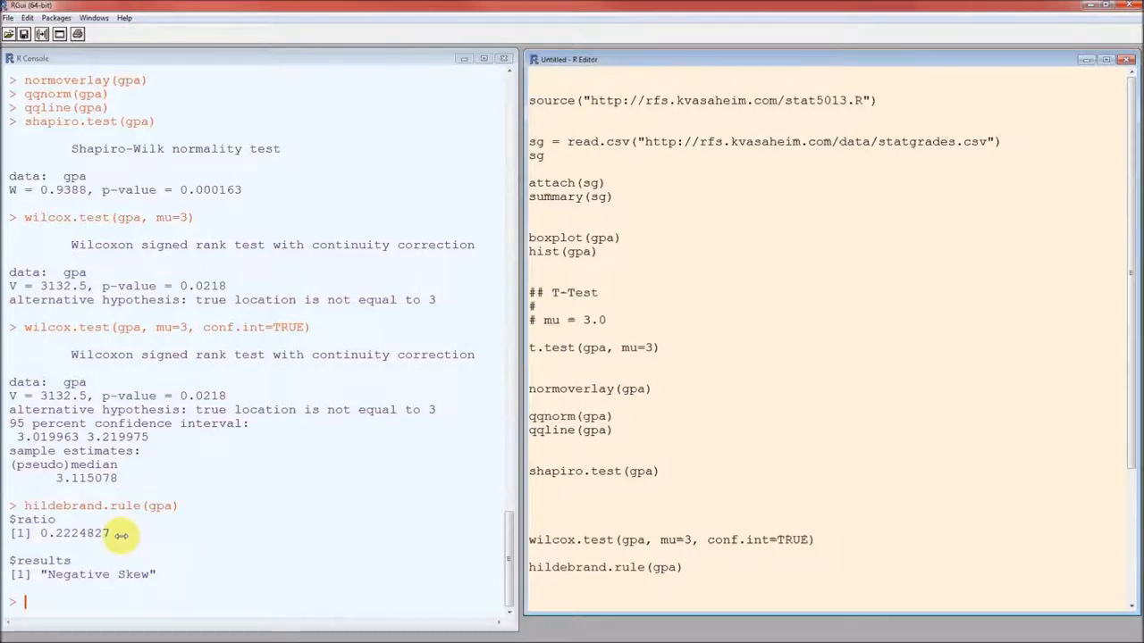
mouse_move(174, 581)
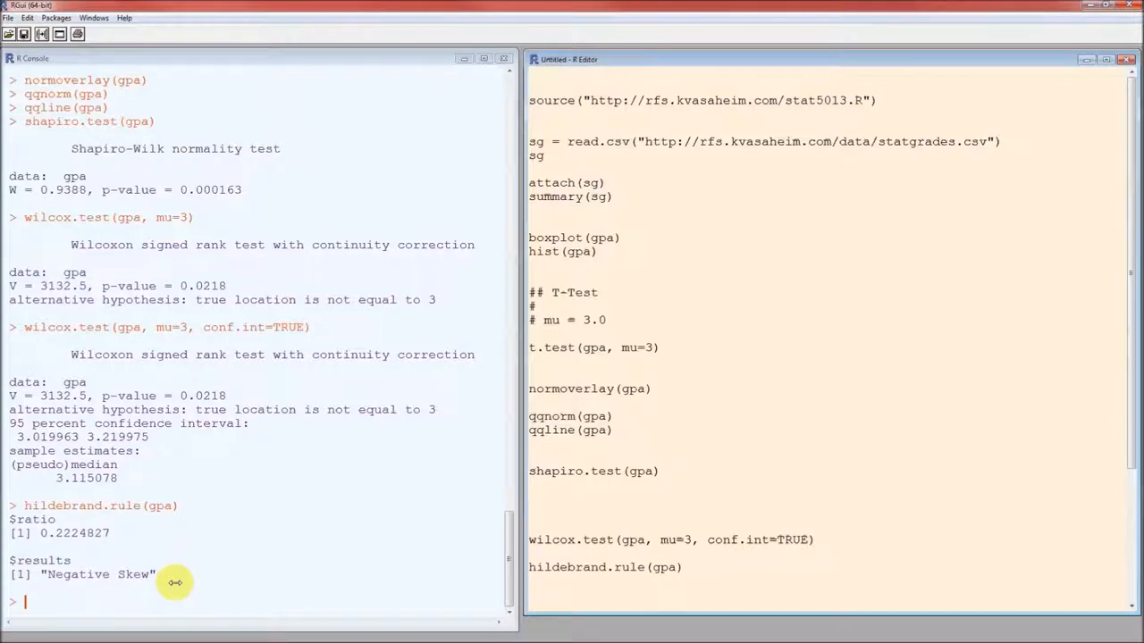
mouse_move(58, 541)
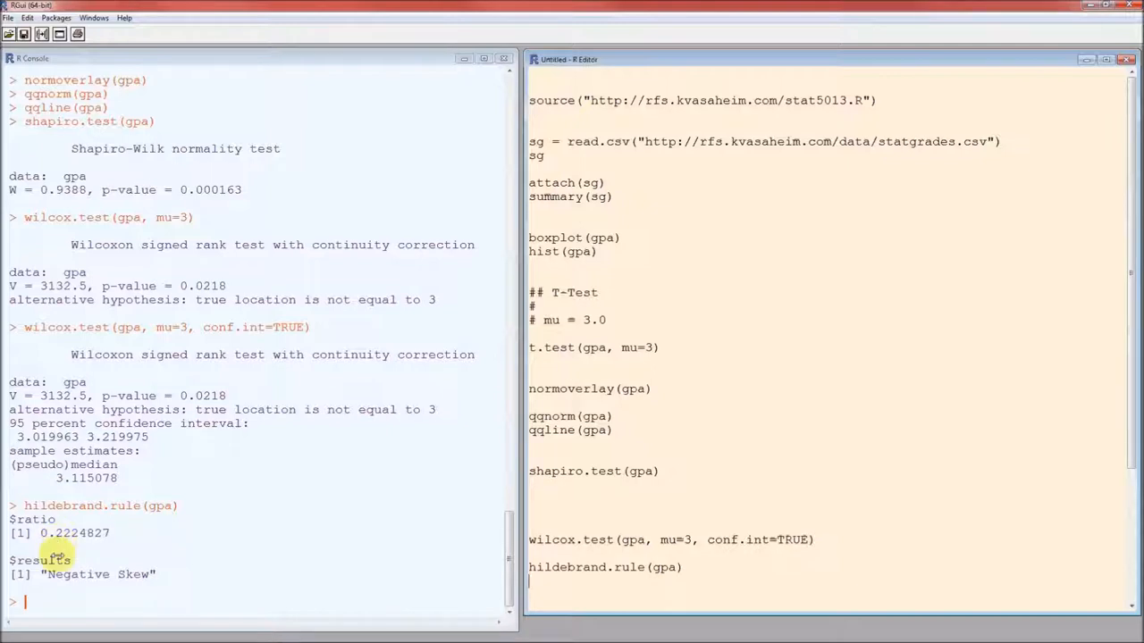
mouse_move(65, 585)
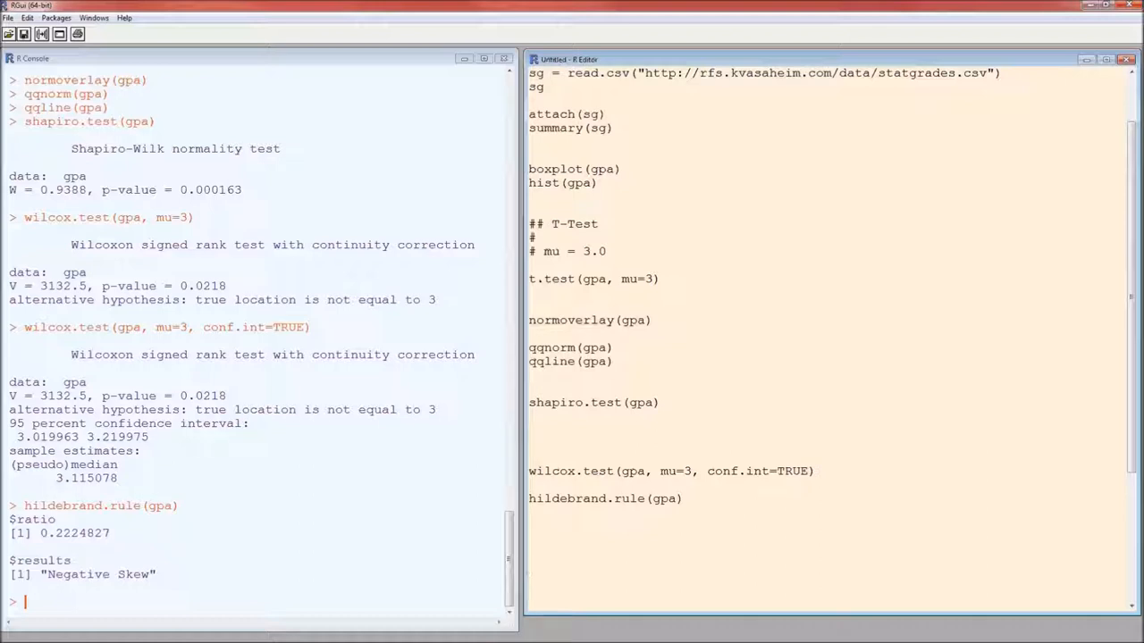
- Write and run median.test(gpa, mu=3), giving M = 37 and p-value 0.01543
text(me)
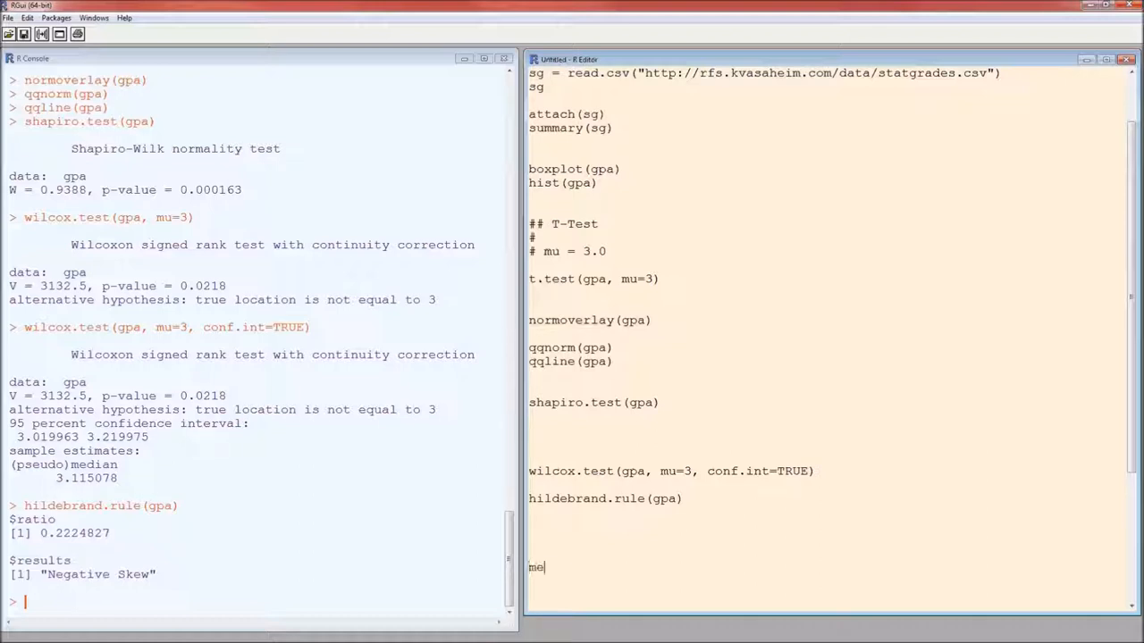
text(dian.test()
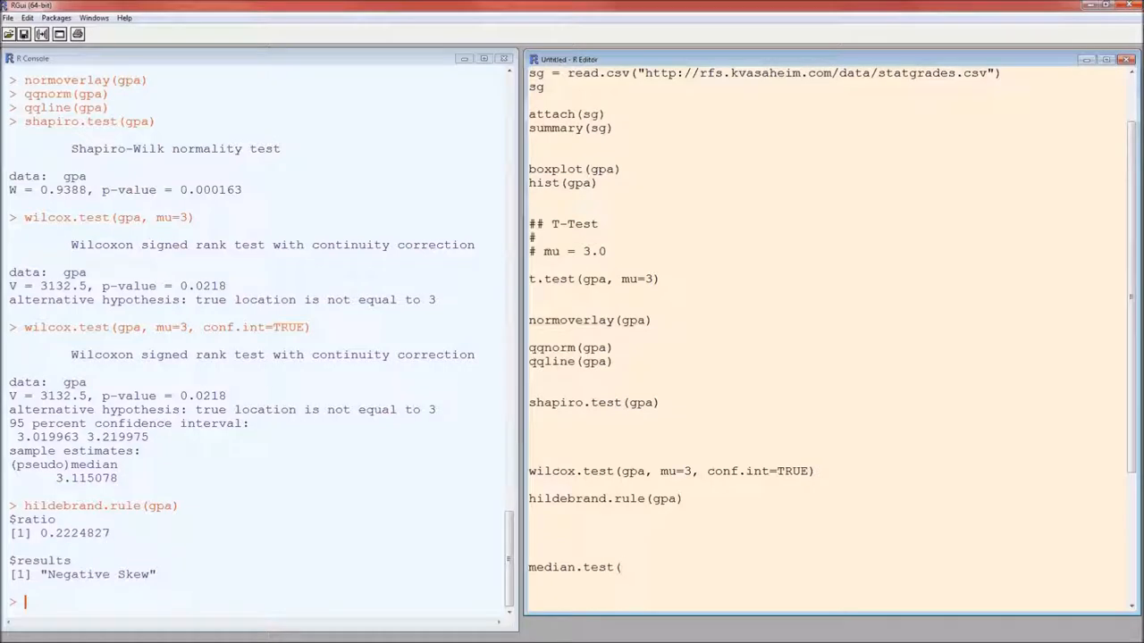
text(gpa, m)
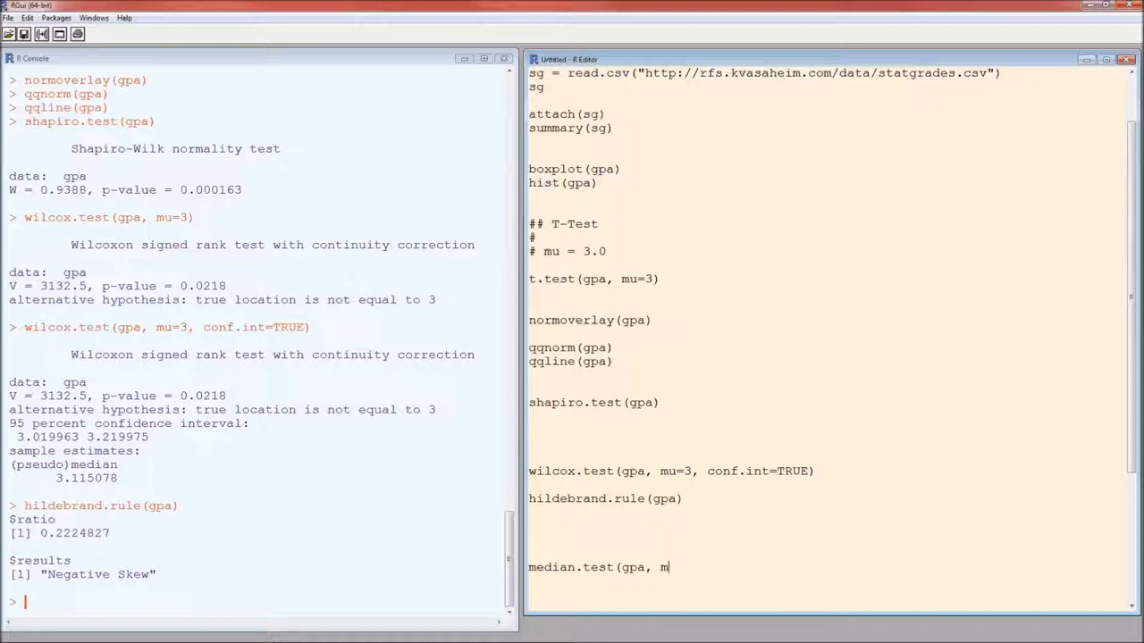
text(u=3))
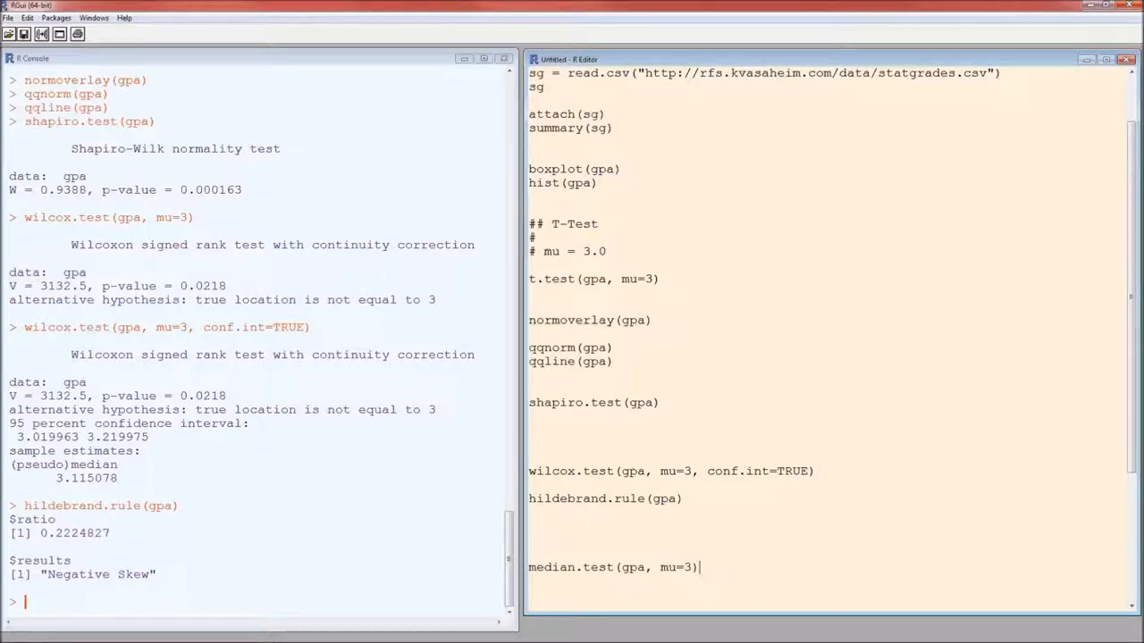
key(Return)
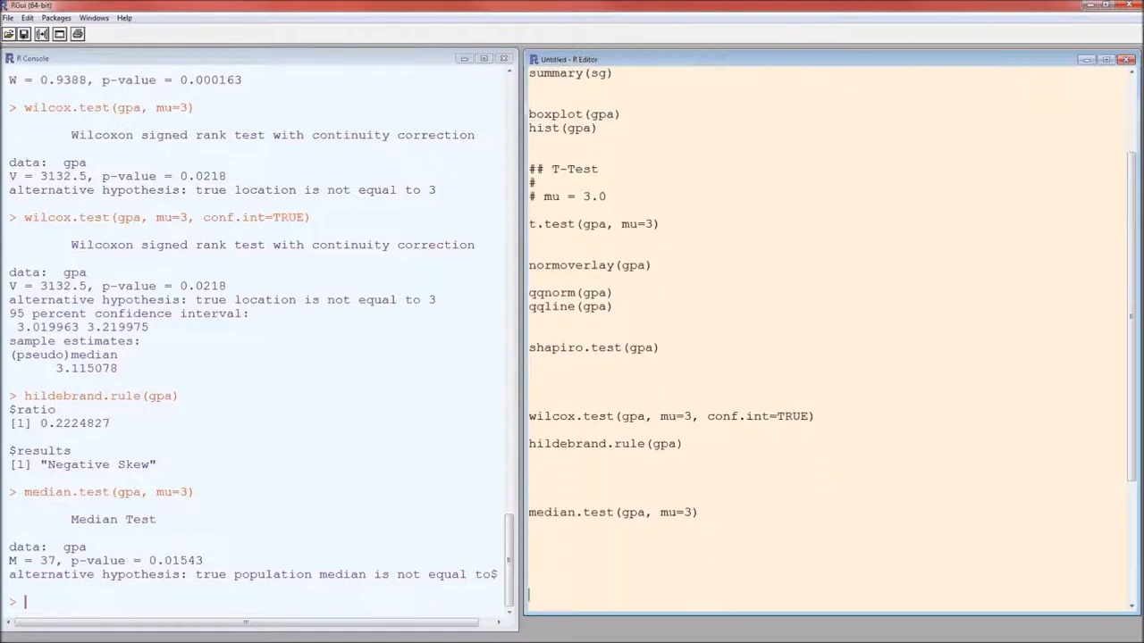
- Add a '# Procedures regarding the Proportion' comment below the earlier tests
scroll(down, 3)
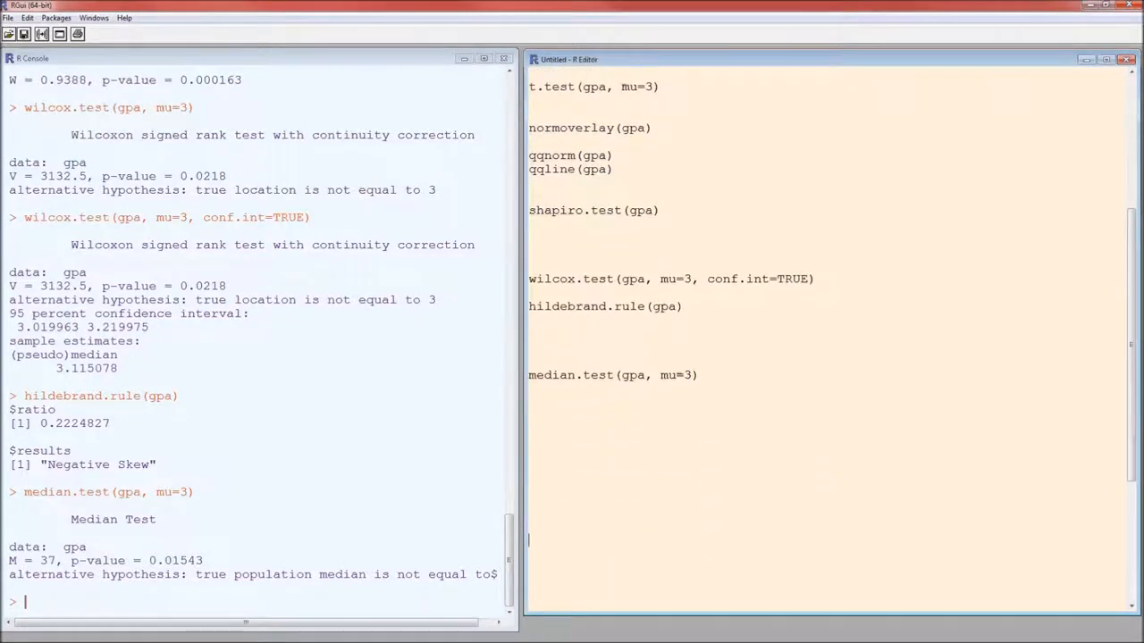
text(# P)
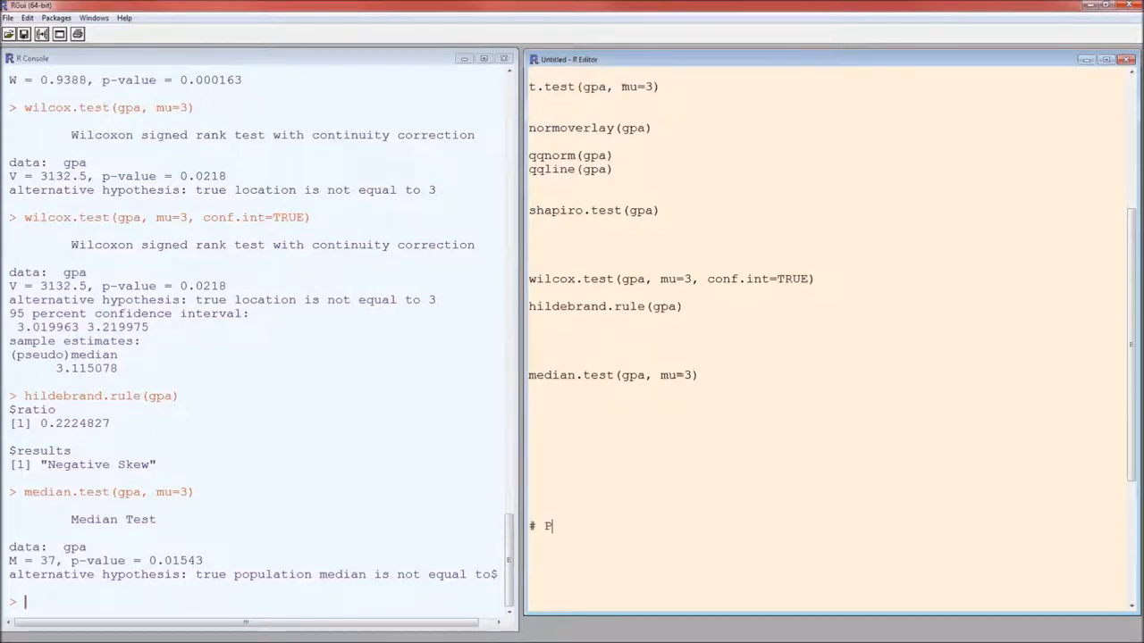
text(roportions)
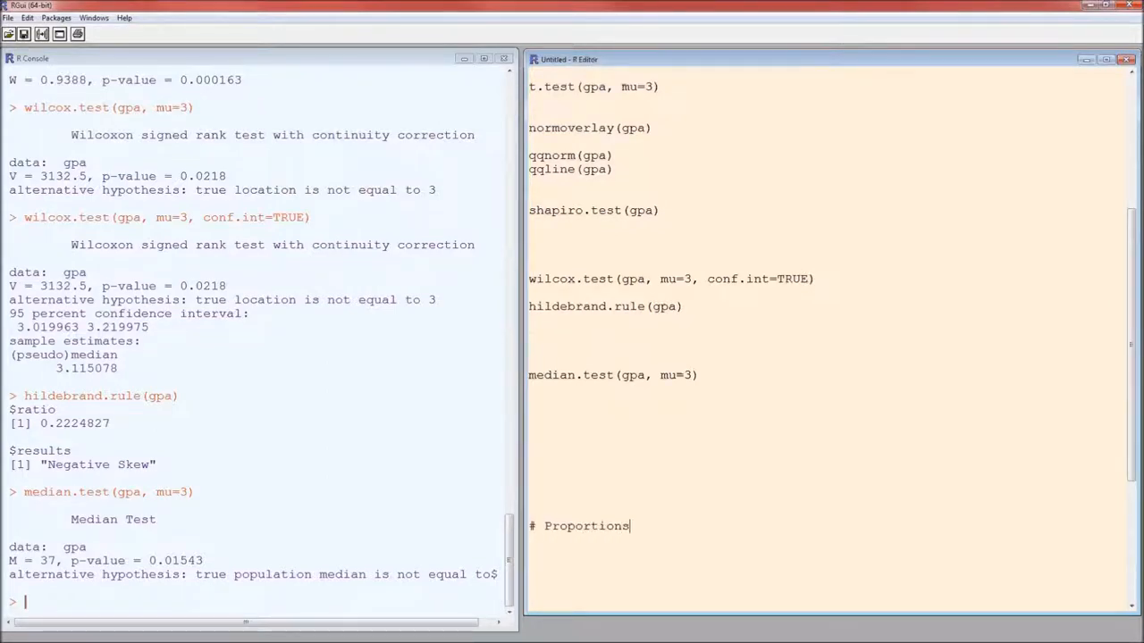
text(Procedures regarding the)
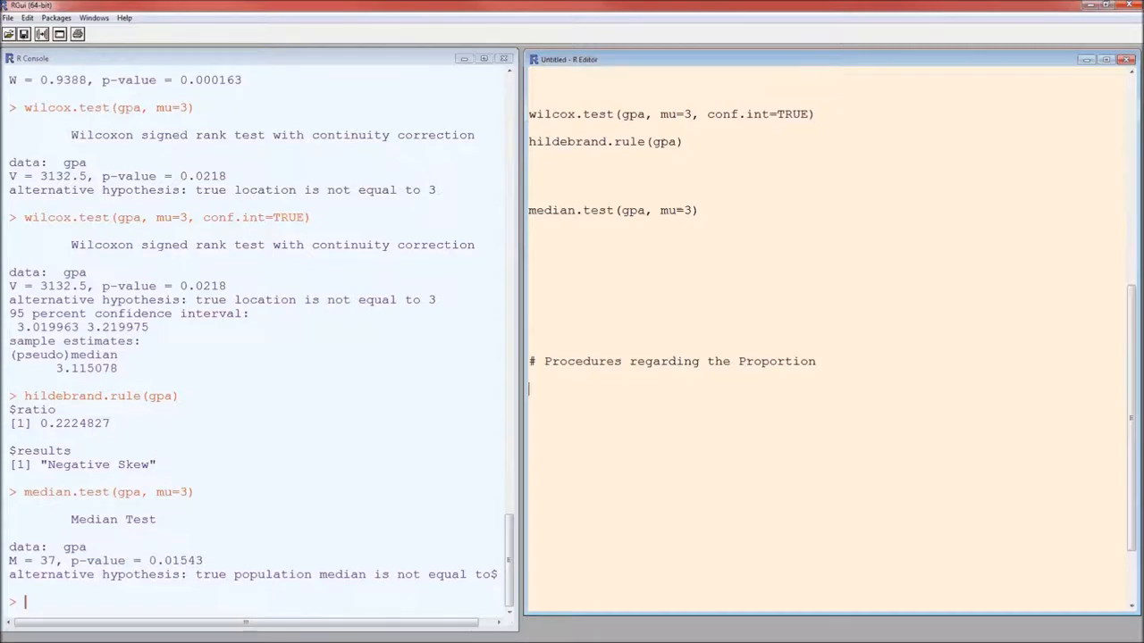
- Write barplot(table(gender)) to chart the Female and Male counts
text(barpl)
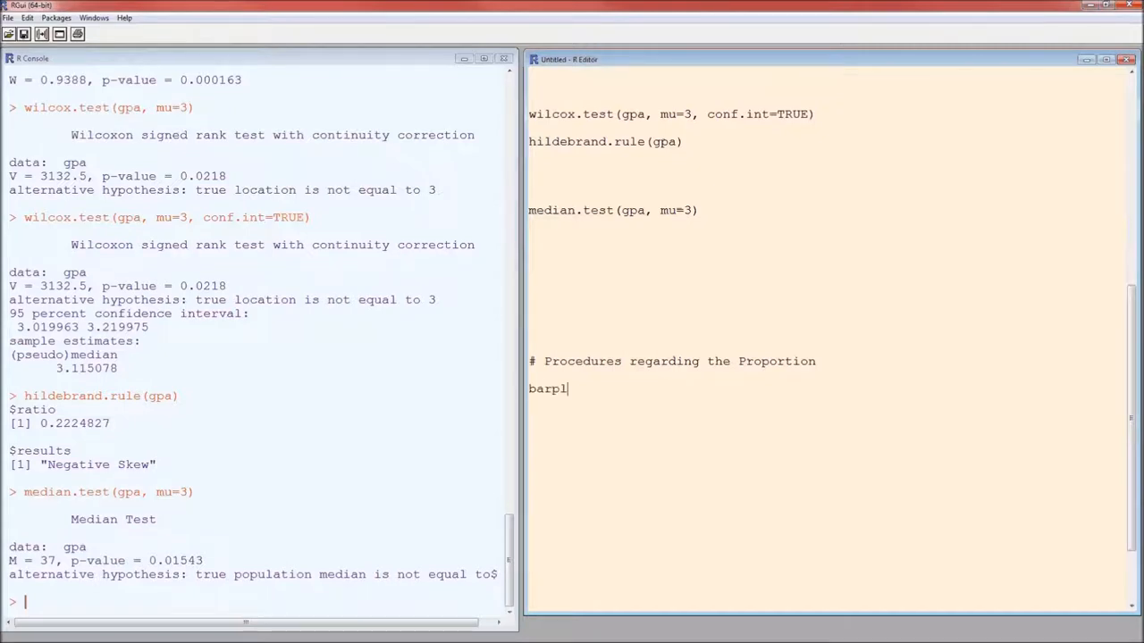
text(ot(table()
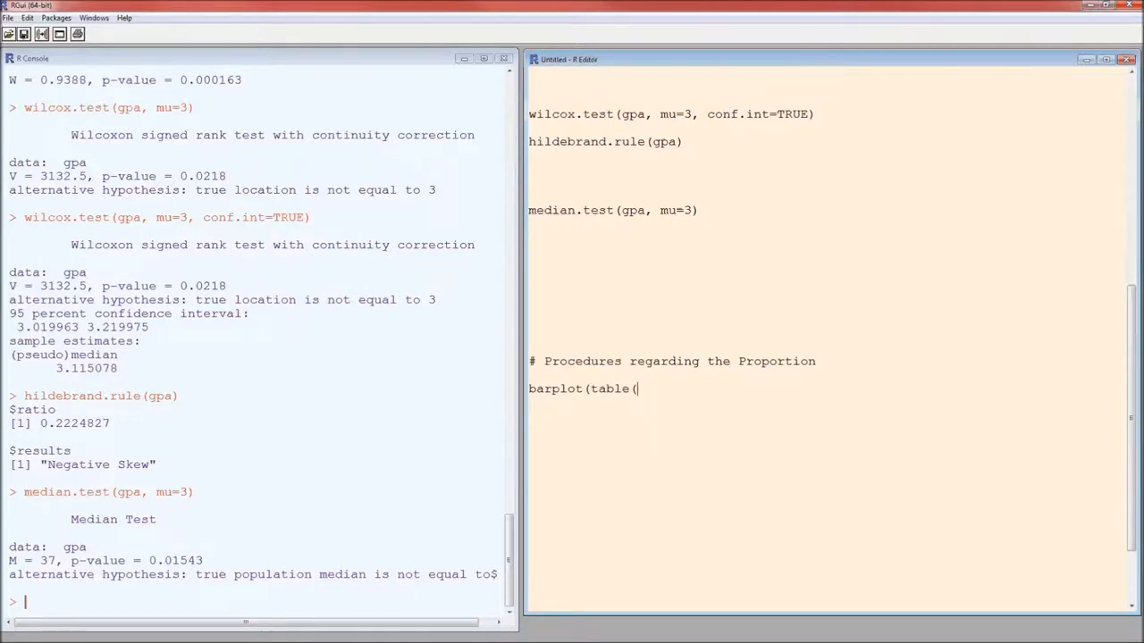
text(gende)
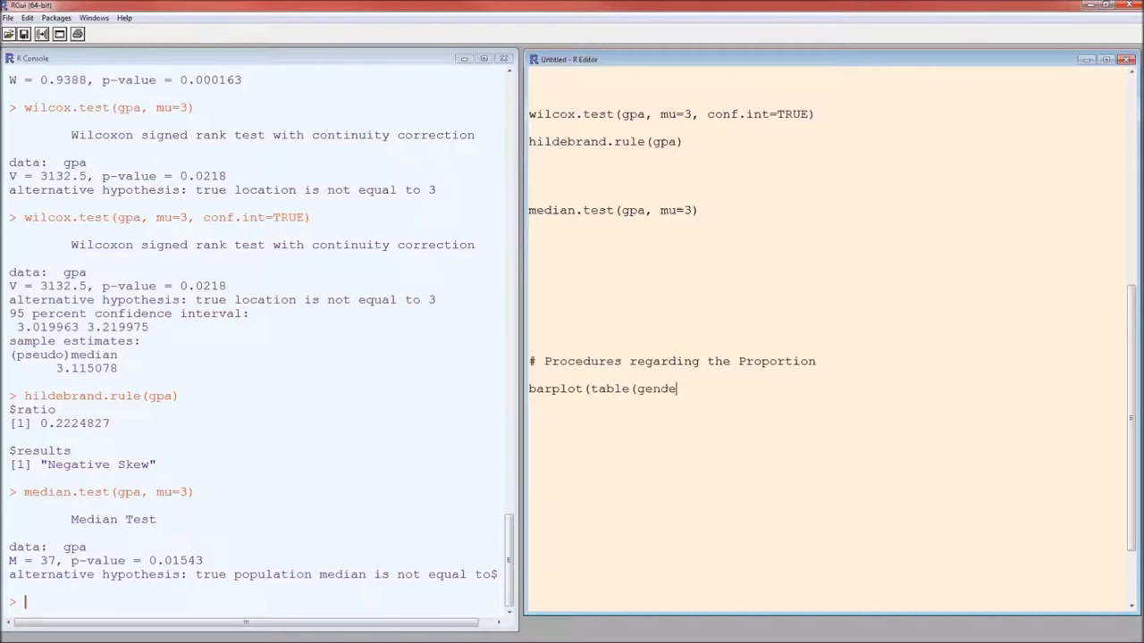
text(r)))
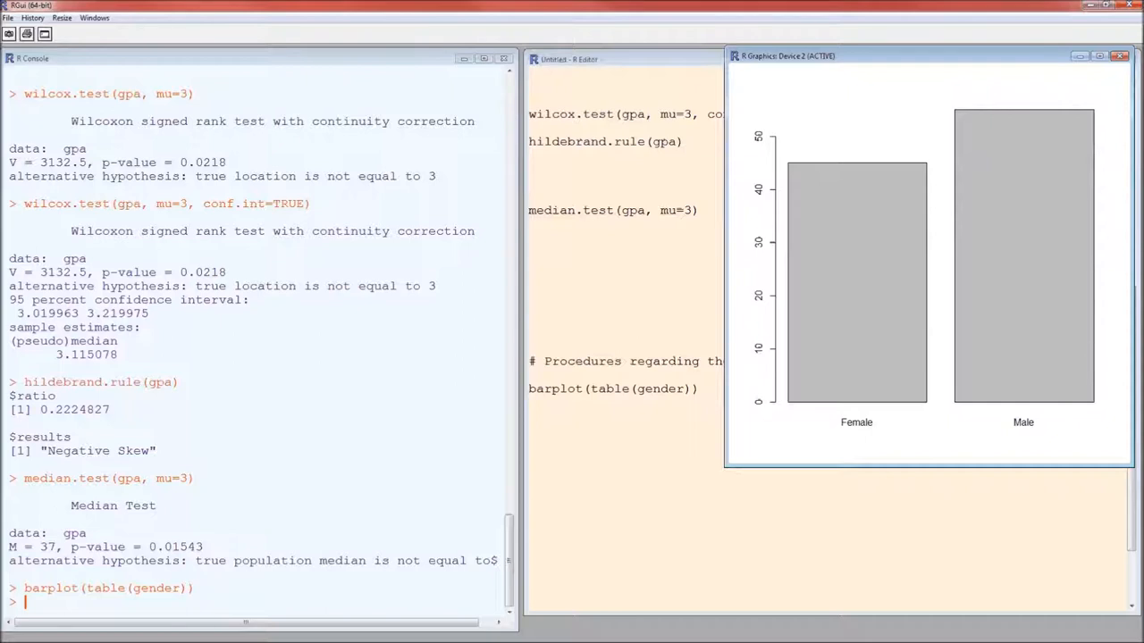
mouse_move(764, 192)
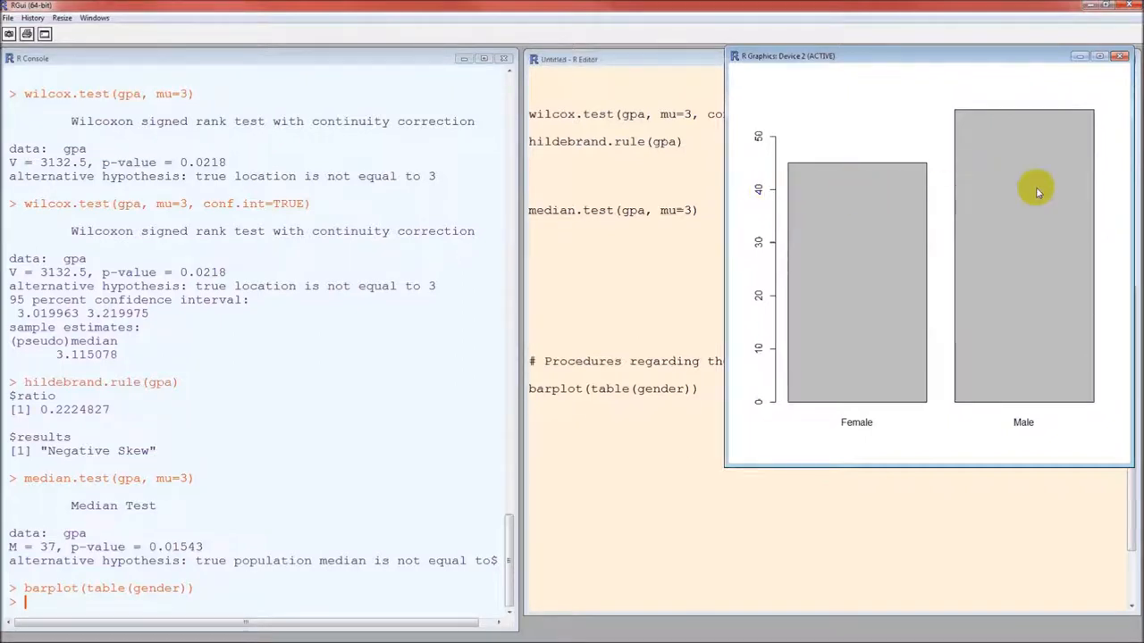
mouse_move(1094, 192)
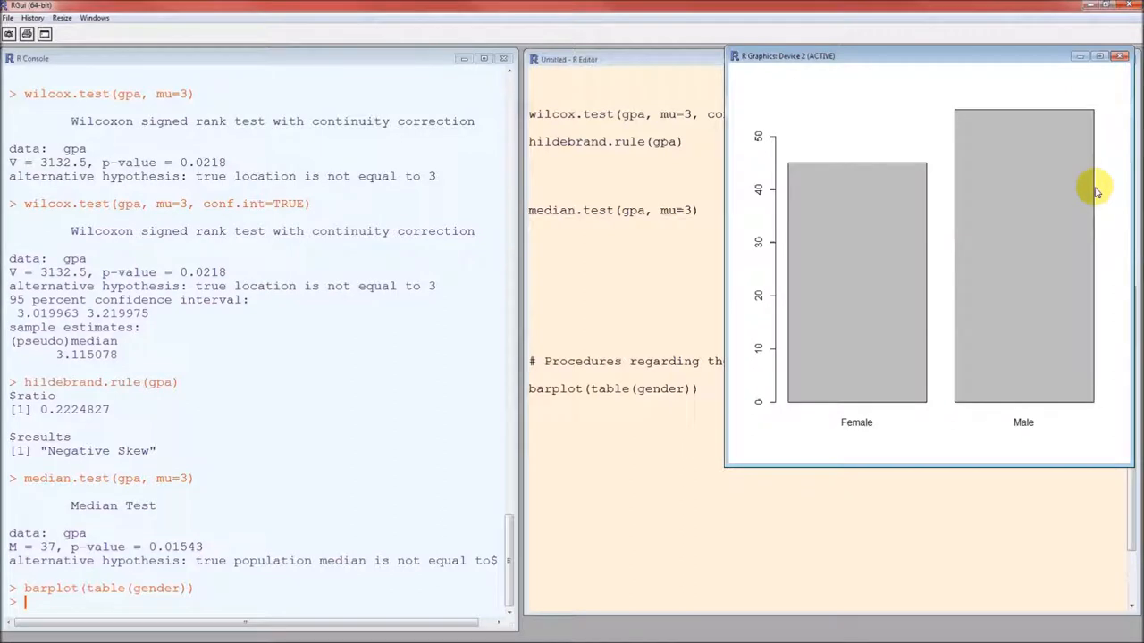
mouse_move(933, 204)
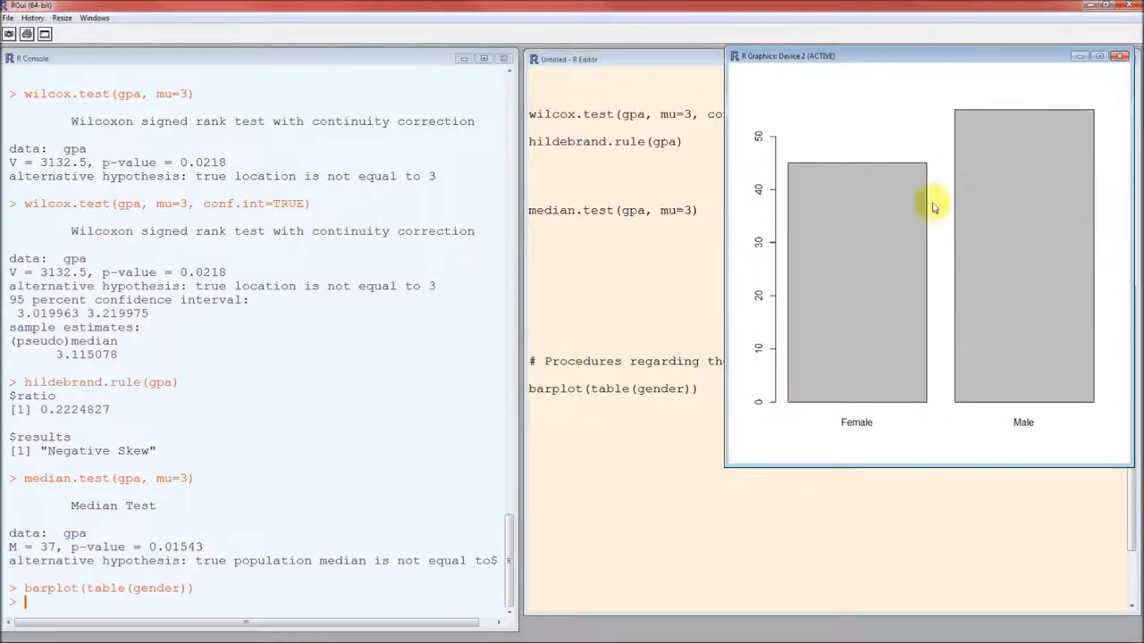
mouse_move(1112, 80)
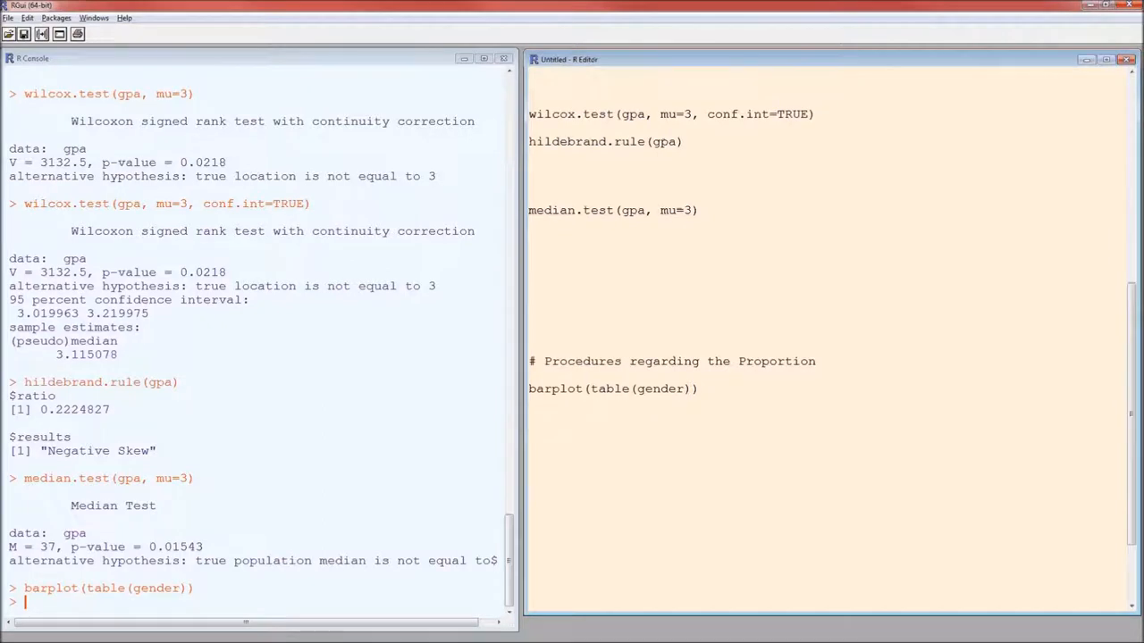
- Write prop.test(x=45, n=100, p=0.4), testing 45 of 100 against 0.4
text(prop.test()
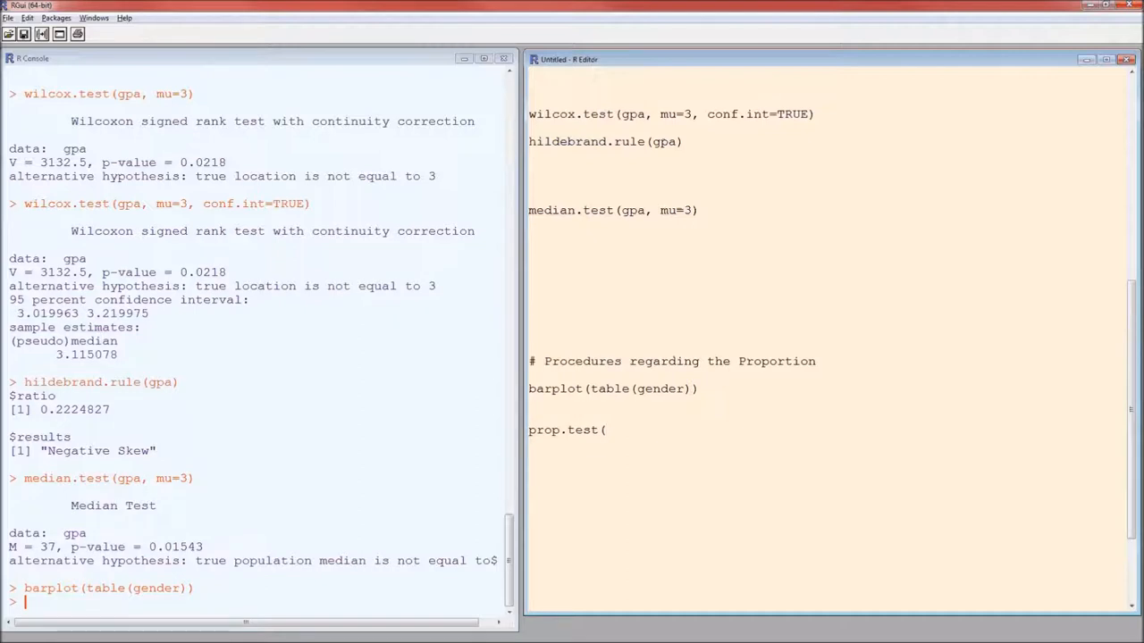
text(x=4)
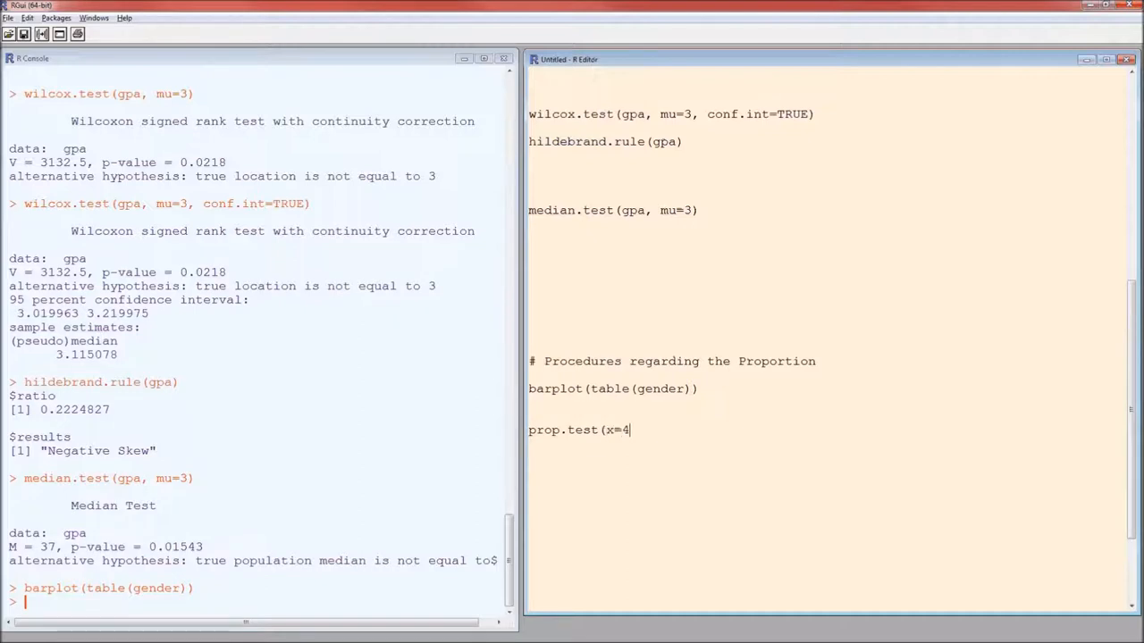
text(5)
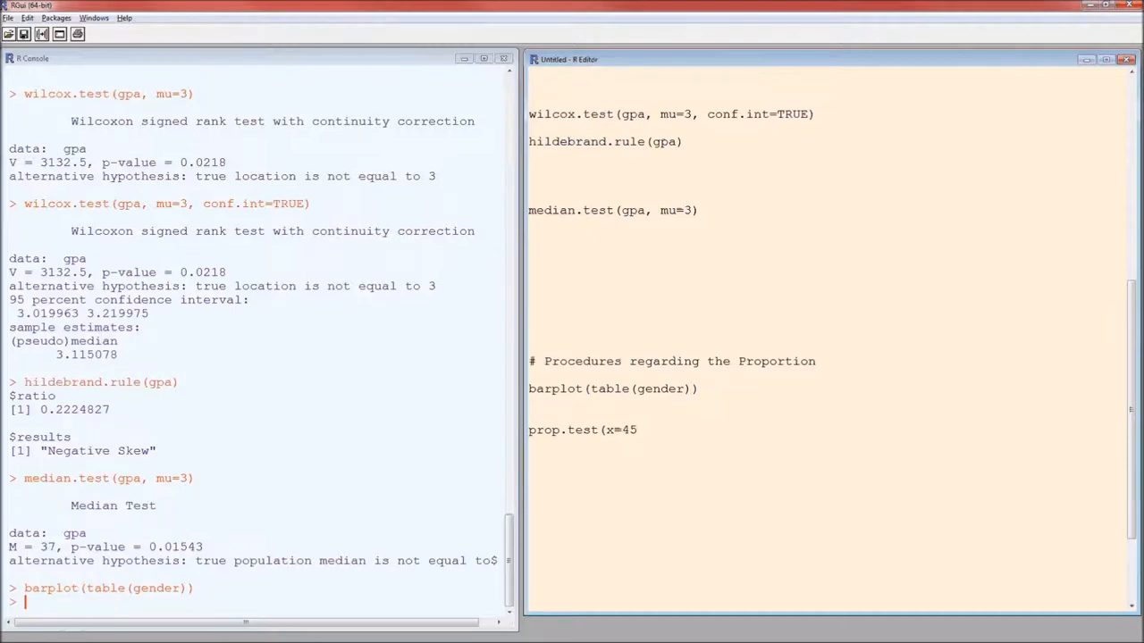
text(,)
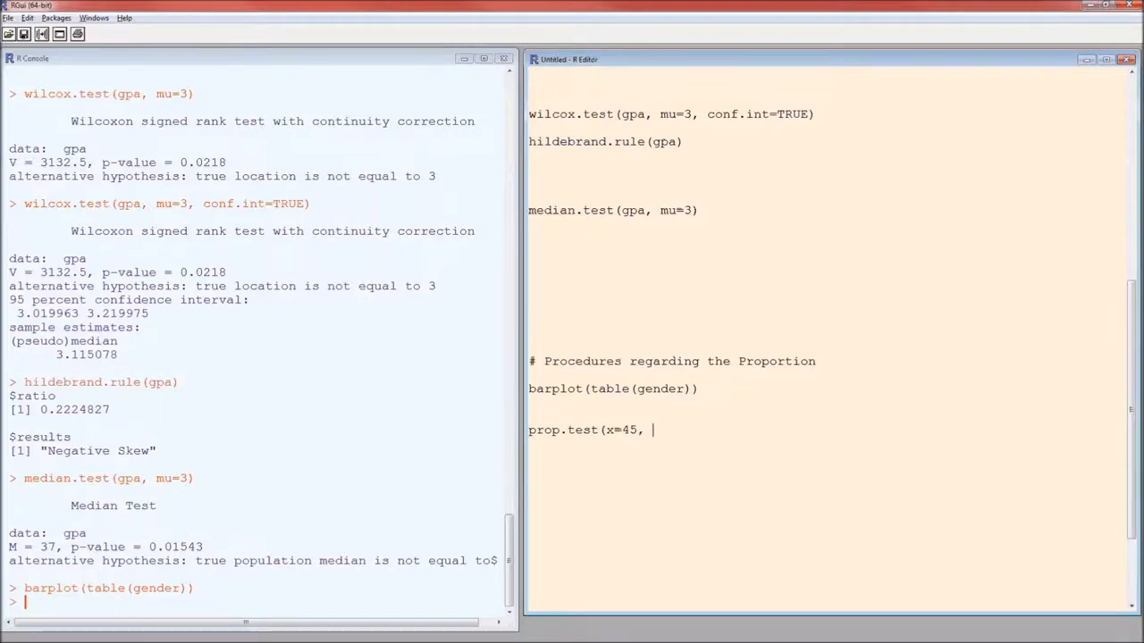
text(n=100,)
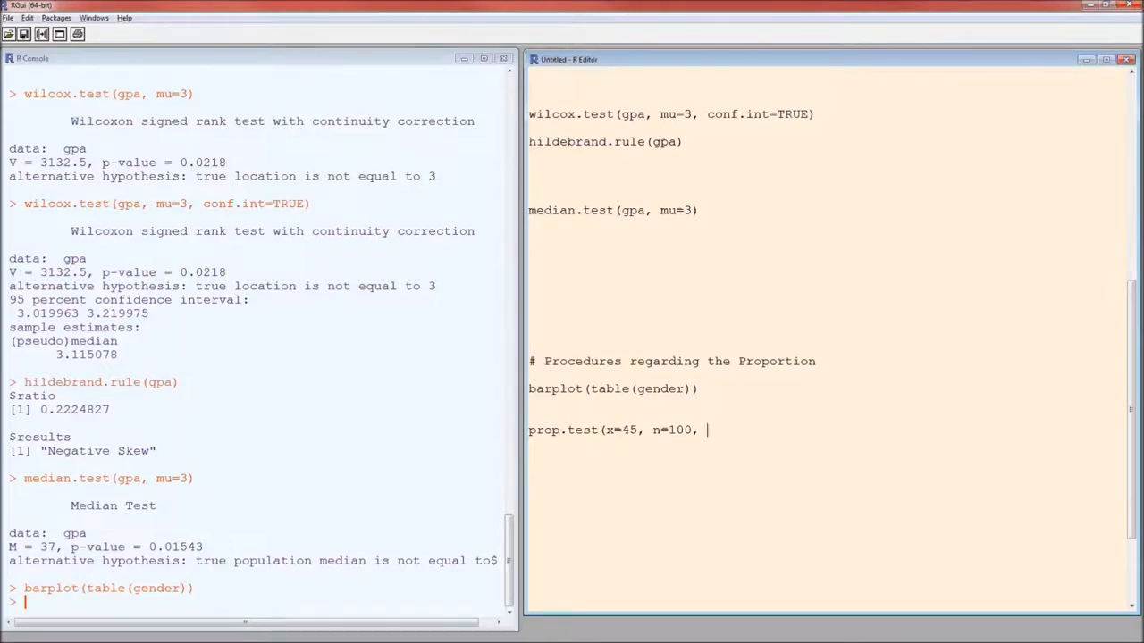
text(p=0.)
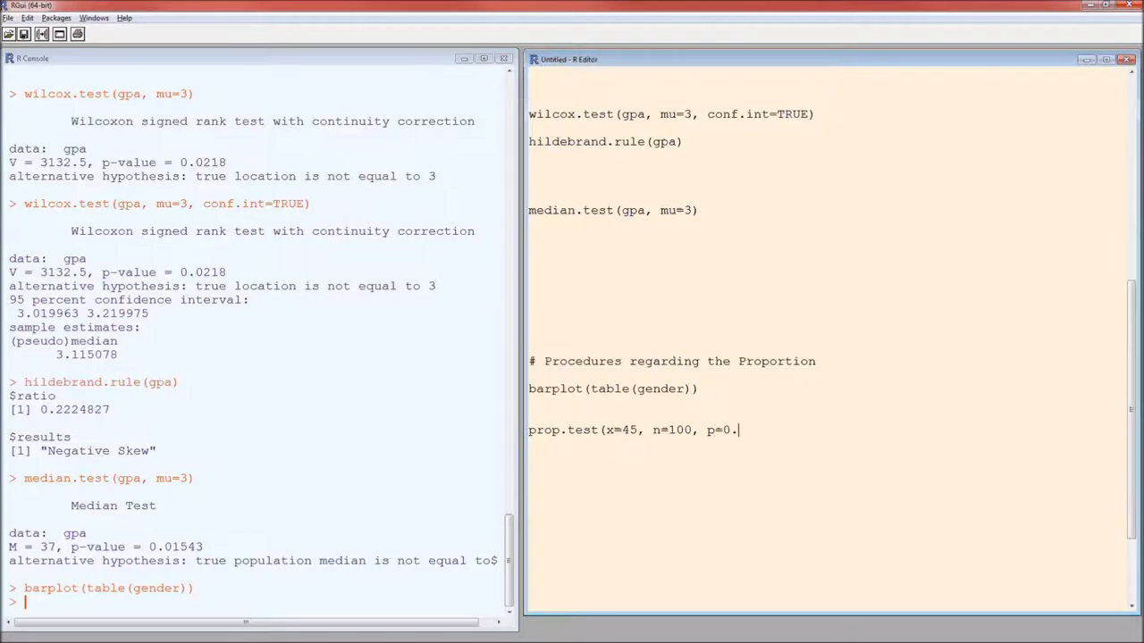
text(4))
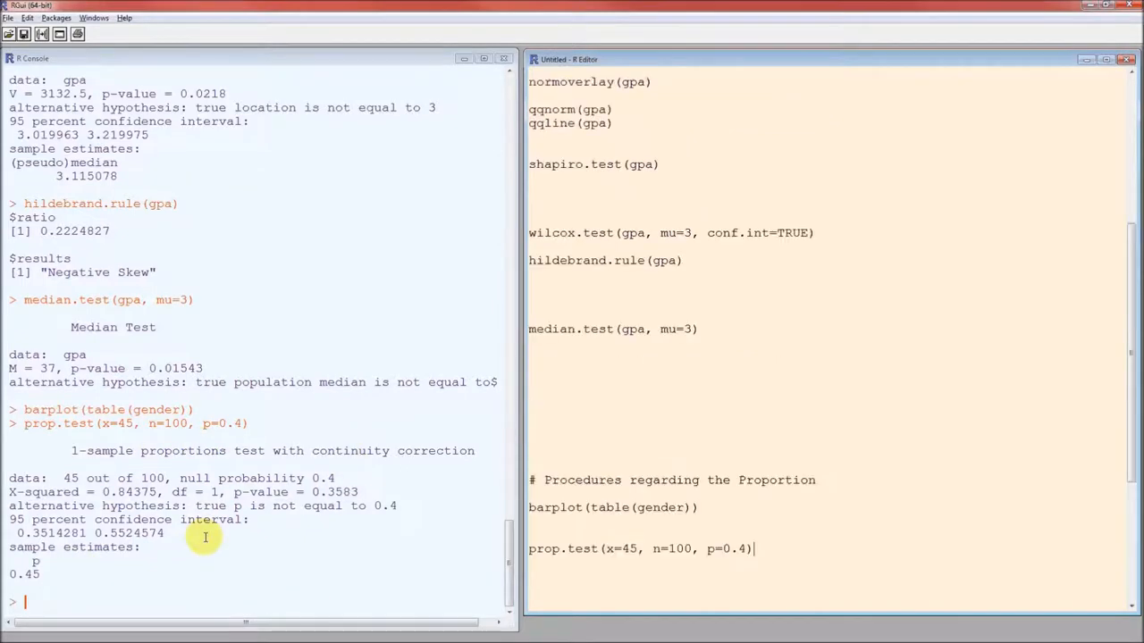
- Scroll through the proportion test output to review p-value 0.3583 and estimate 0.45
scroll(down, 3)
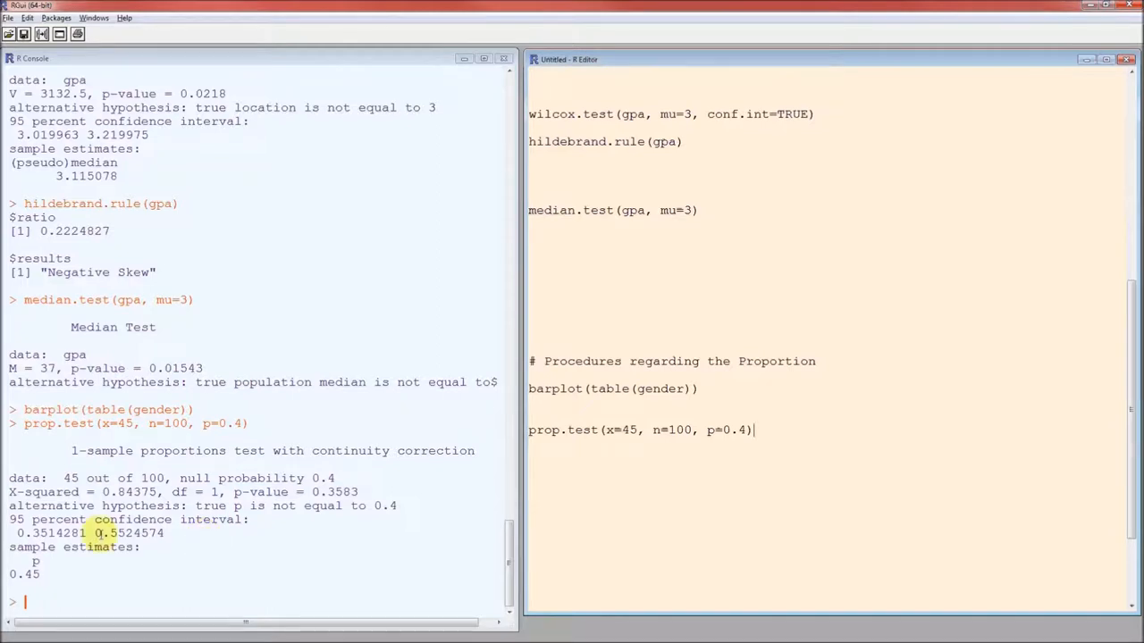
mouse_move(286, 471)
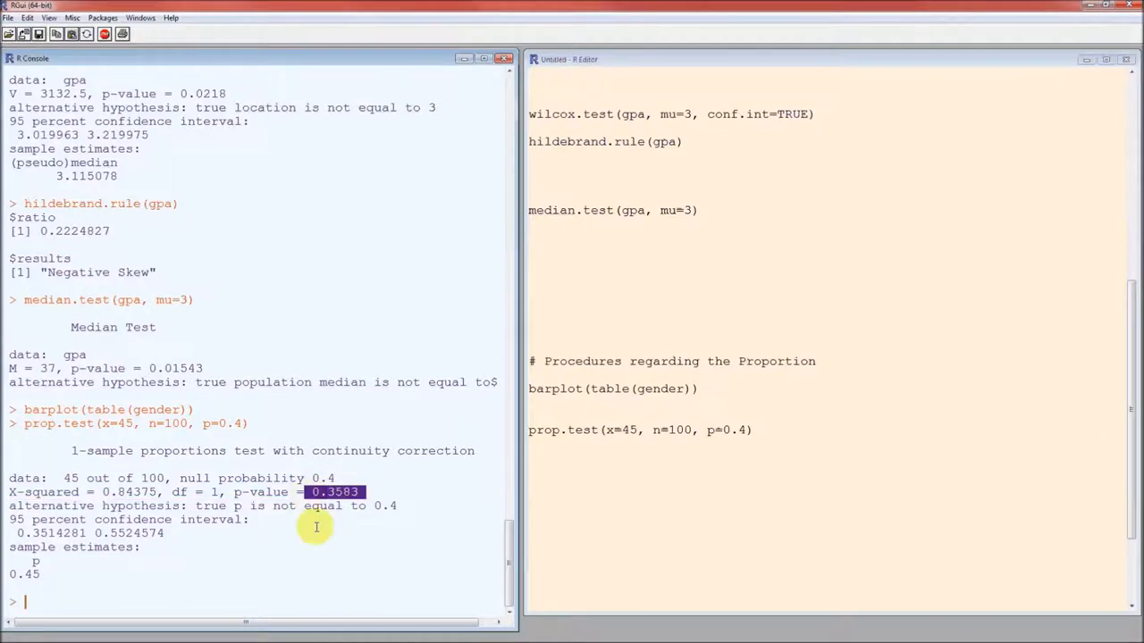
mouse_move(313, 549)
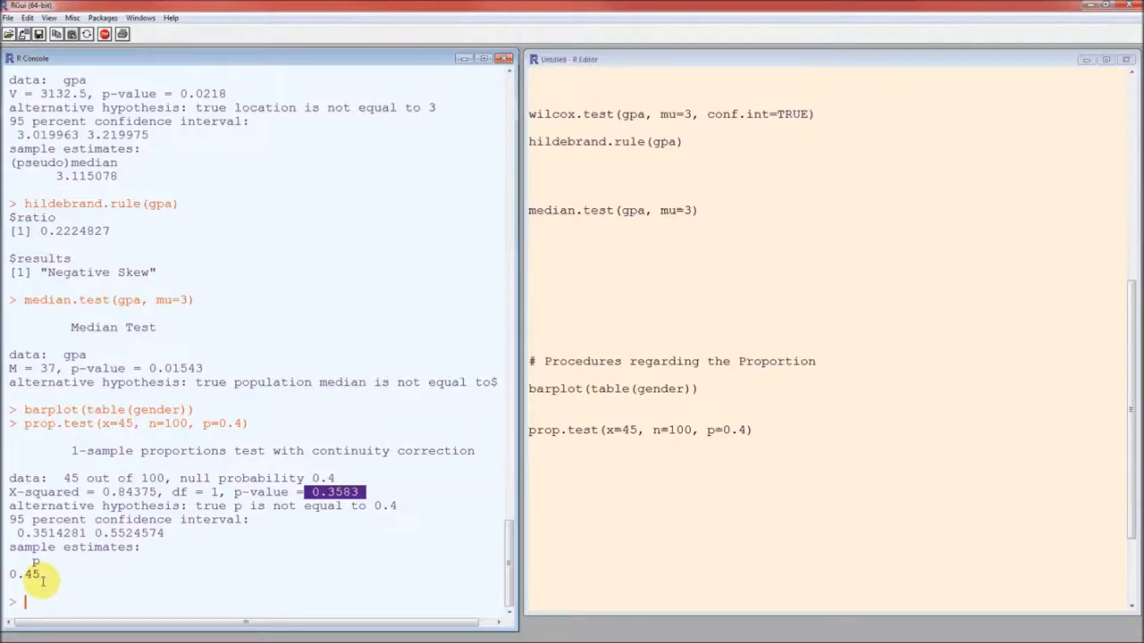
mouse_move(740, 444)
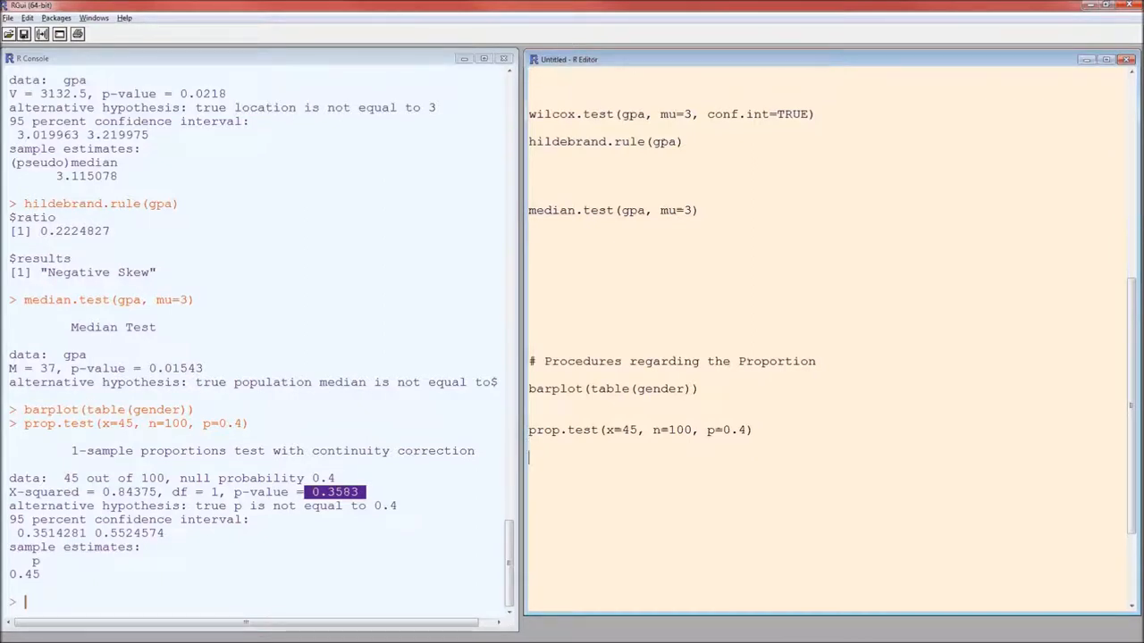
- Write binom.test(x=45, n=100, p=0.4) for the exact binomial test
text(binom.test)
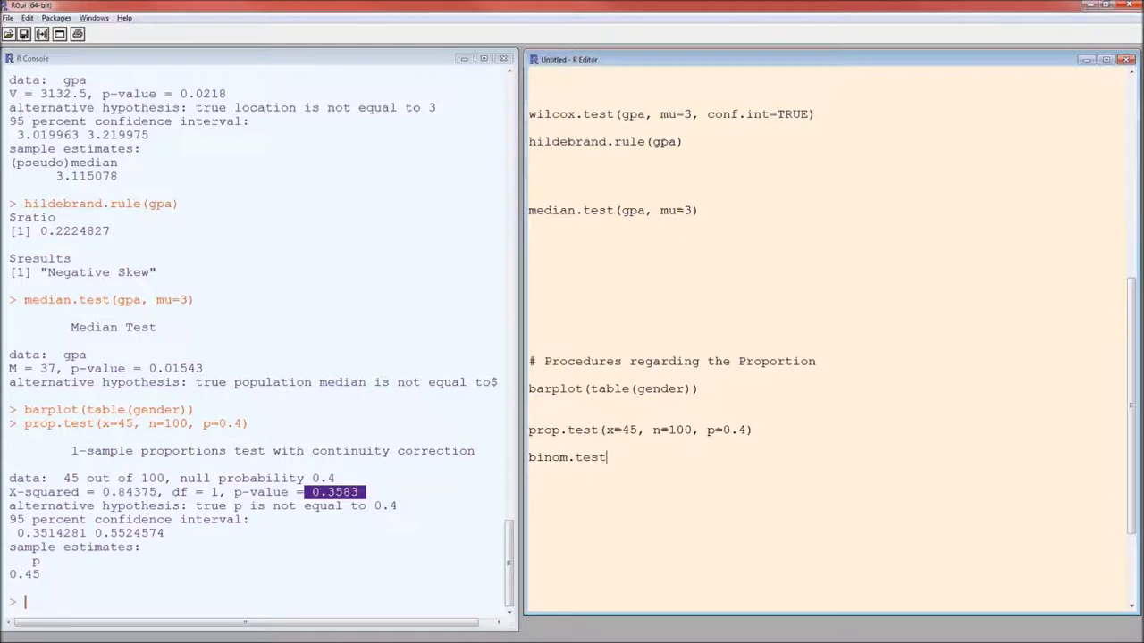
text((x=45, n)
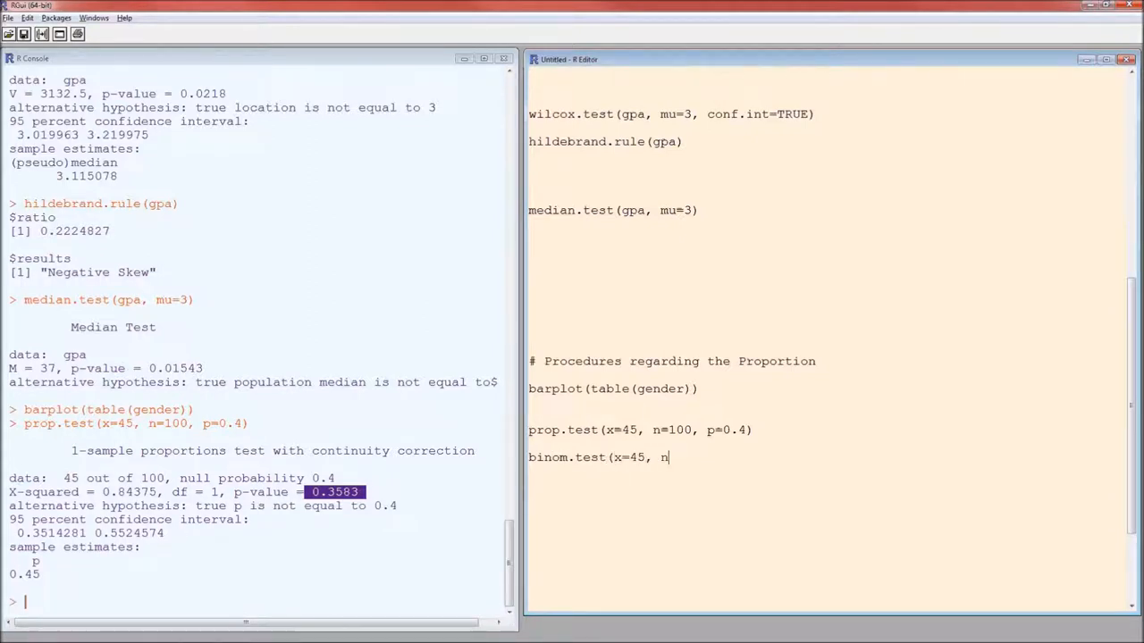
text(=100, p=0.4)
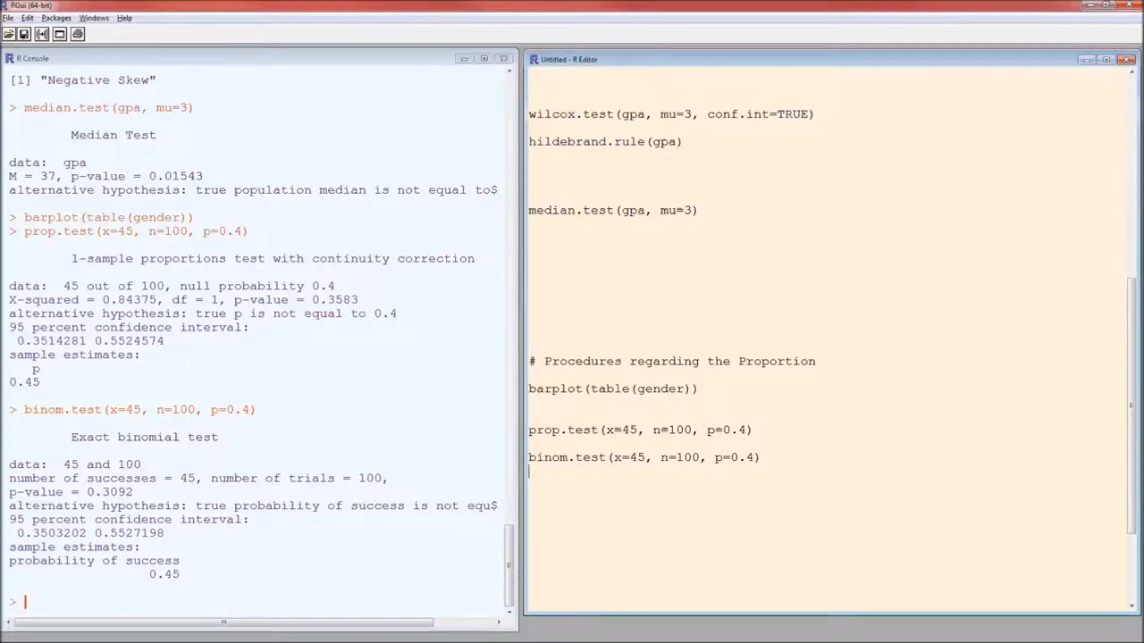
mouse_move(98, 437)
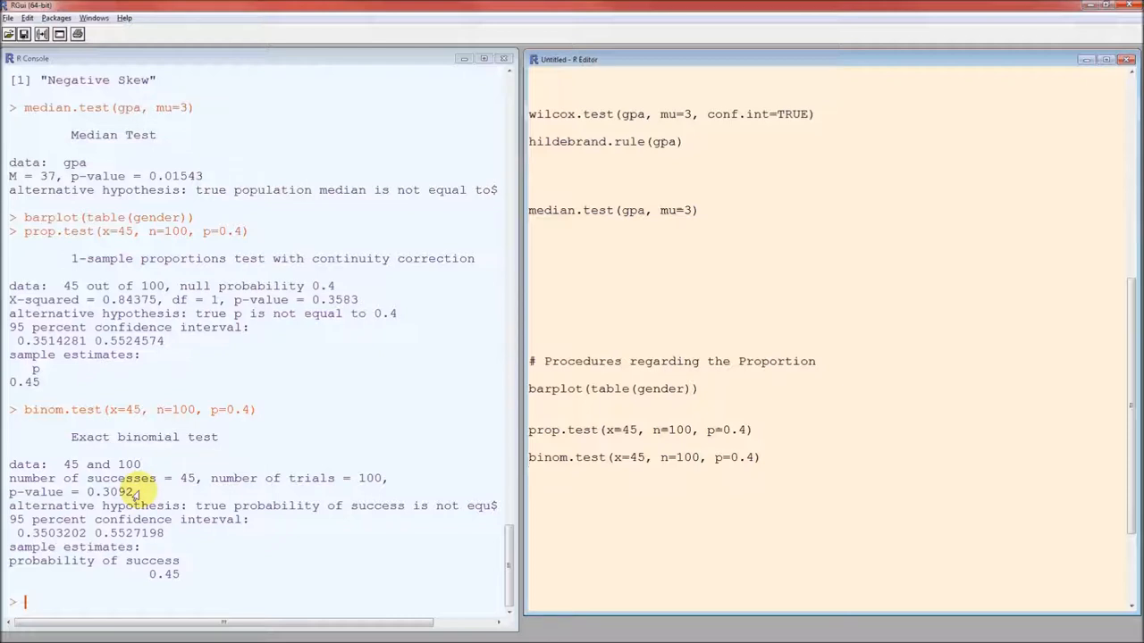
click(529, 471)
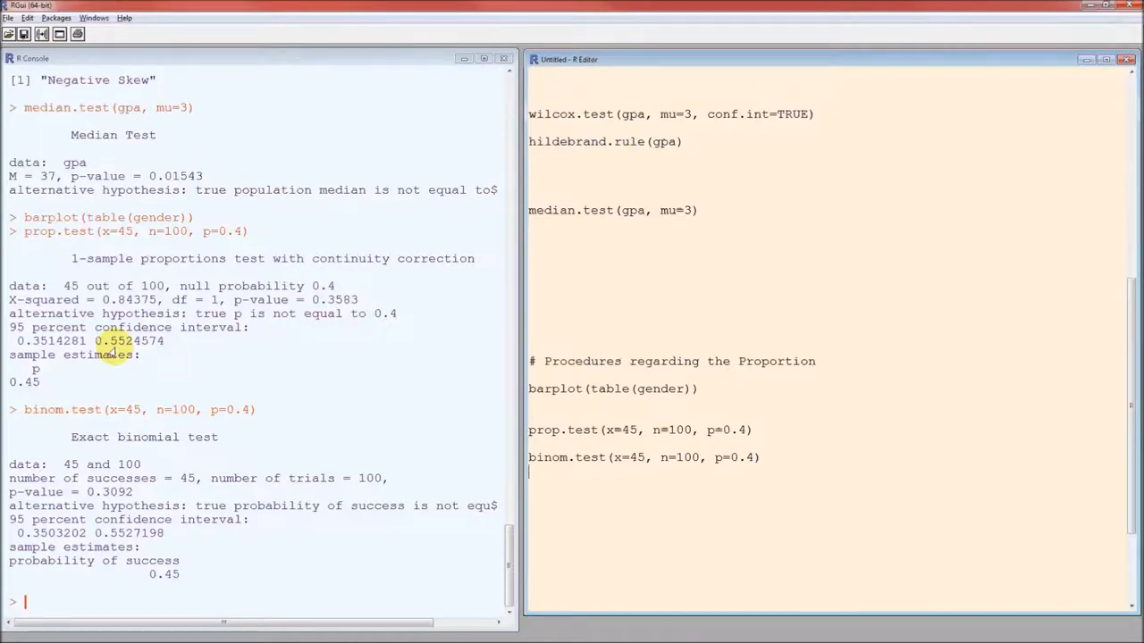
mouse_move(337, 310)
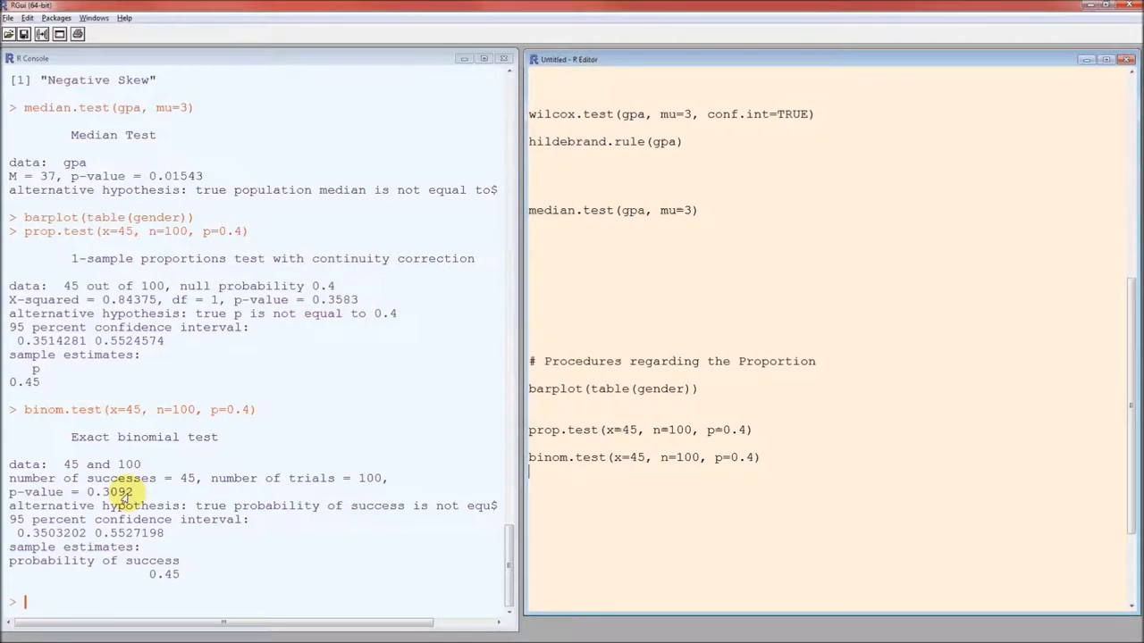
mouse_move(695, 474)
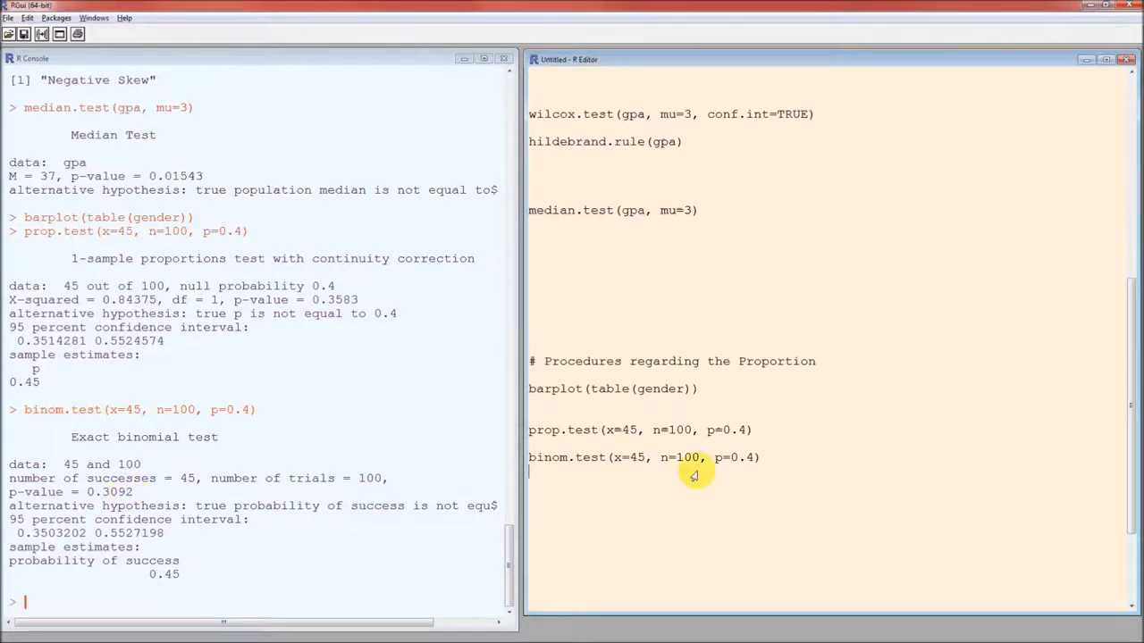
mouse_move(694, 474)
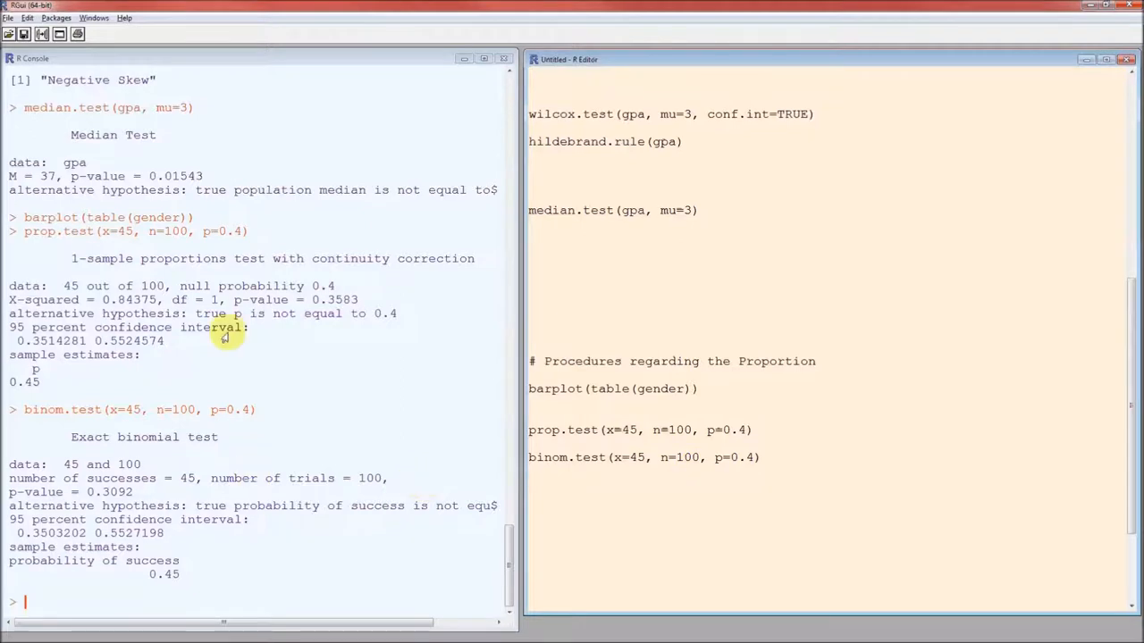
mouse_move(226, 496)
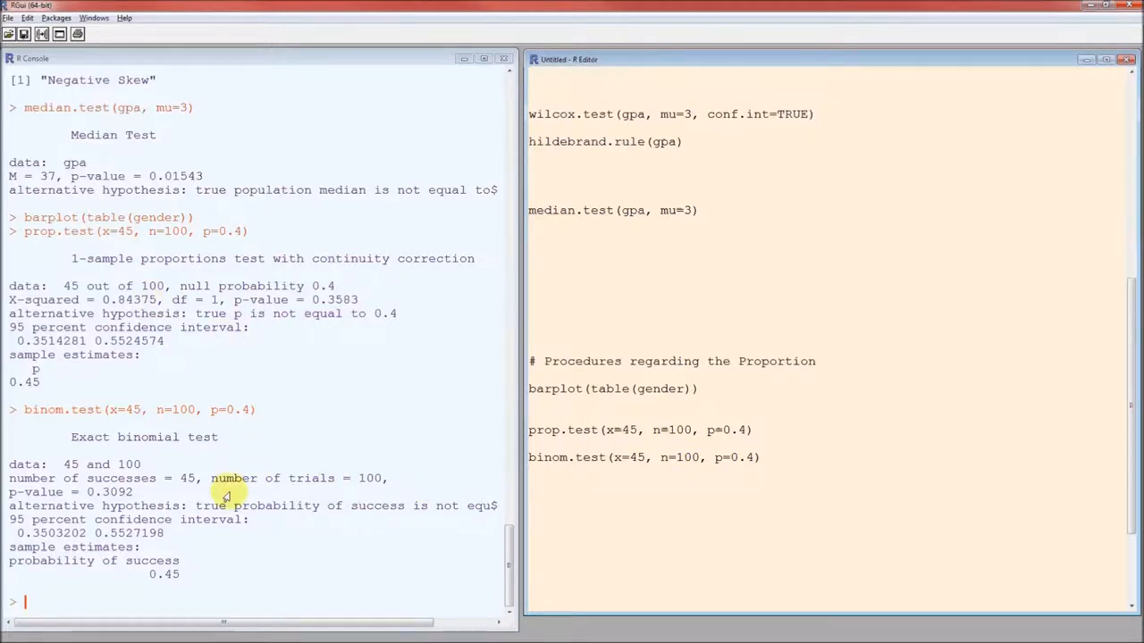
mouse_move(691, 469)
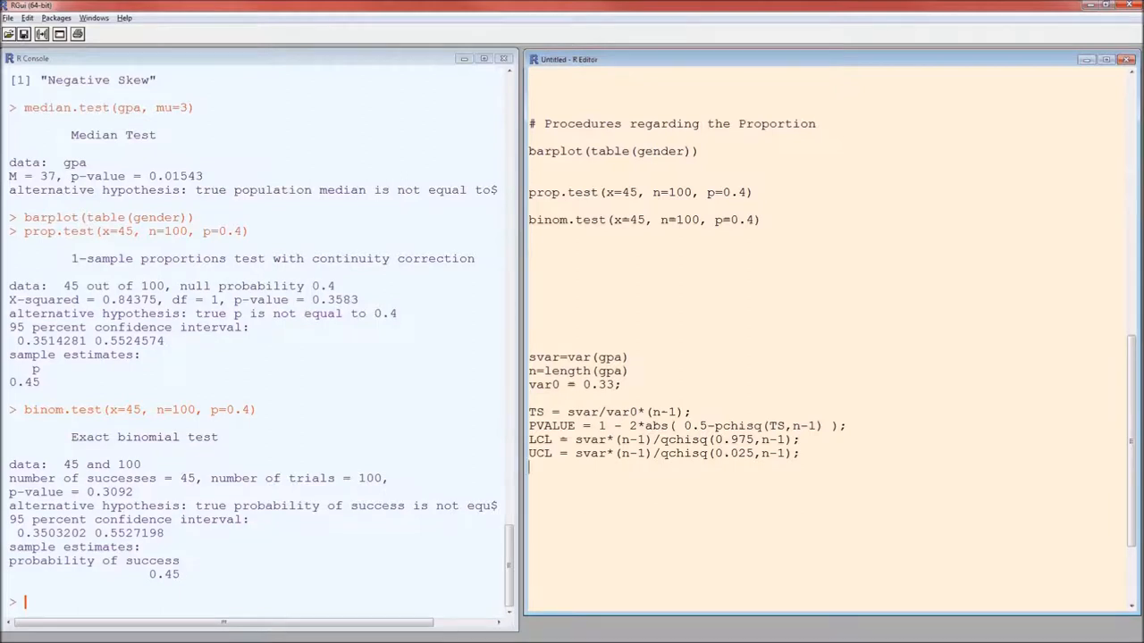
- Scroll to the variance test code and select its lines for running
scroll(down, 3)
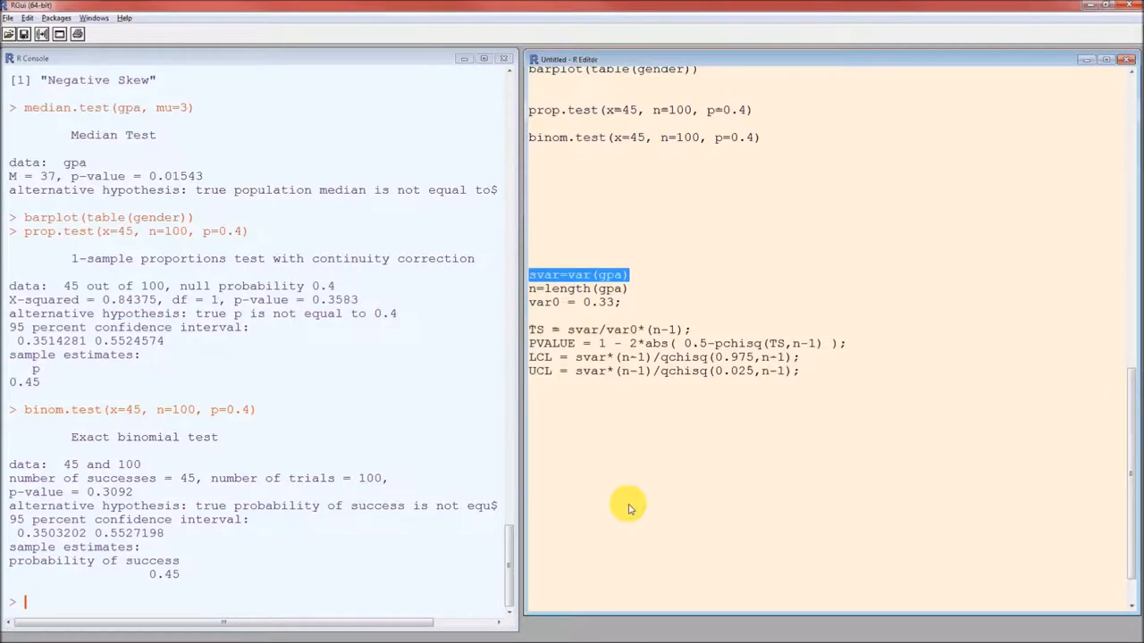
mouse_move(619, 498)
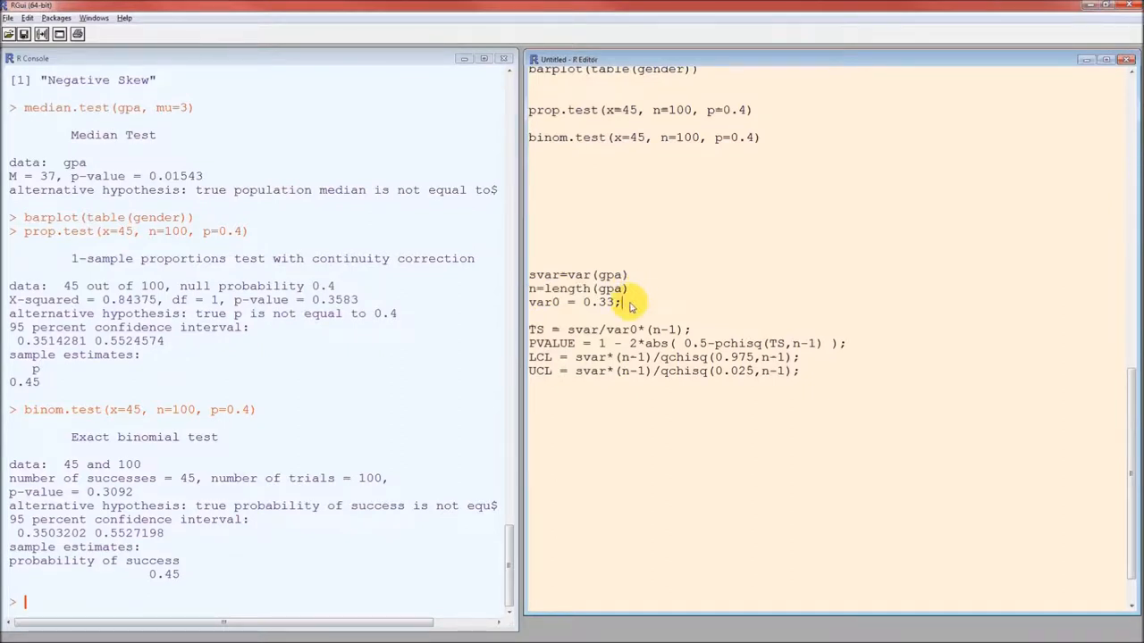
mouse_move(561, 313)
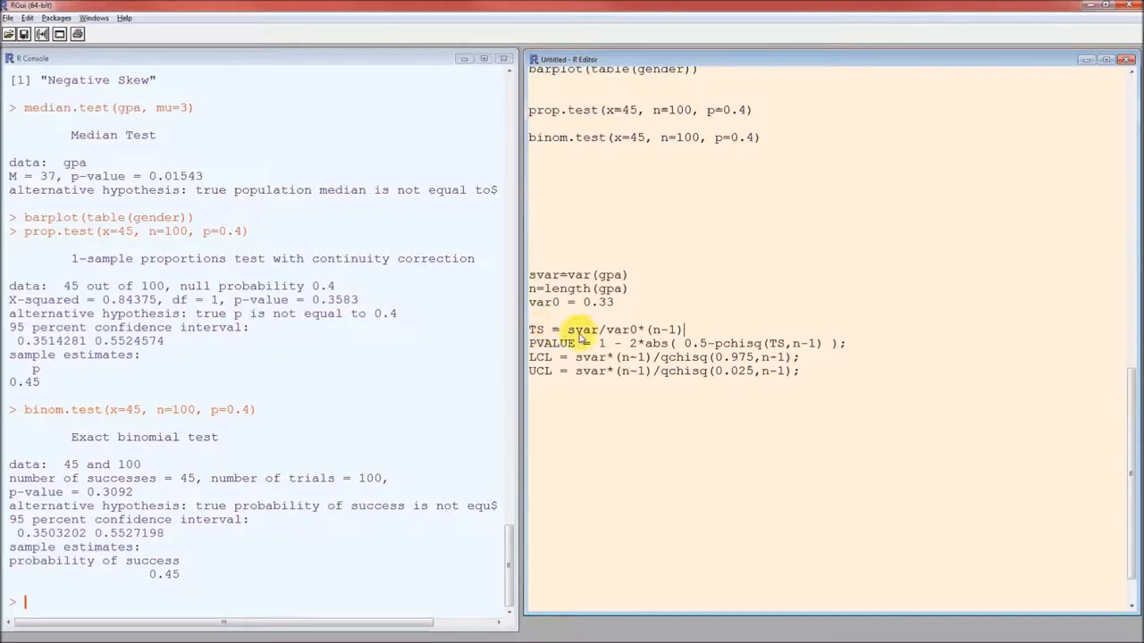
mouse_move(626, 331)
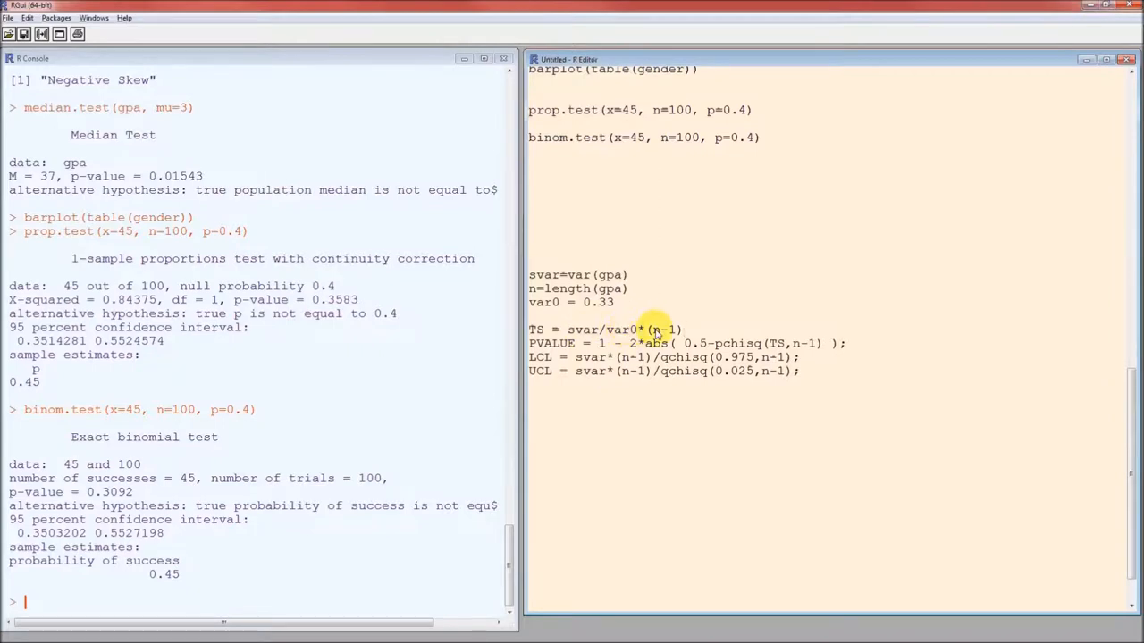
mouse_move(685, 335)
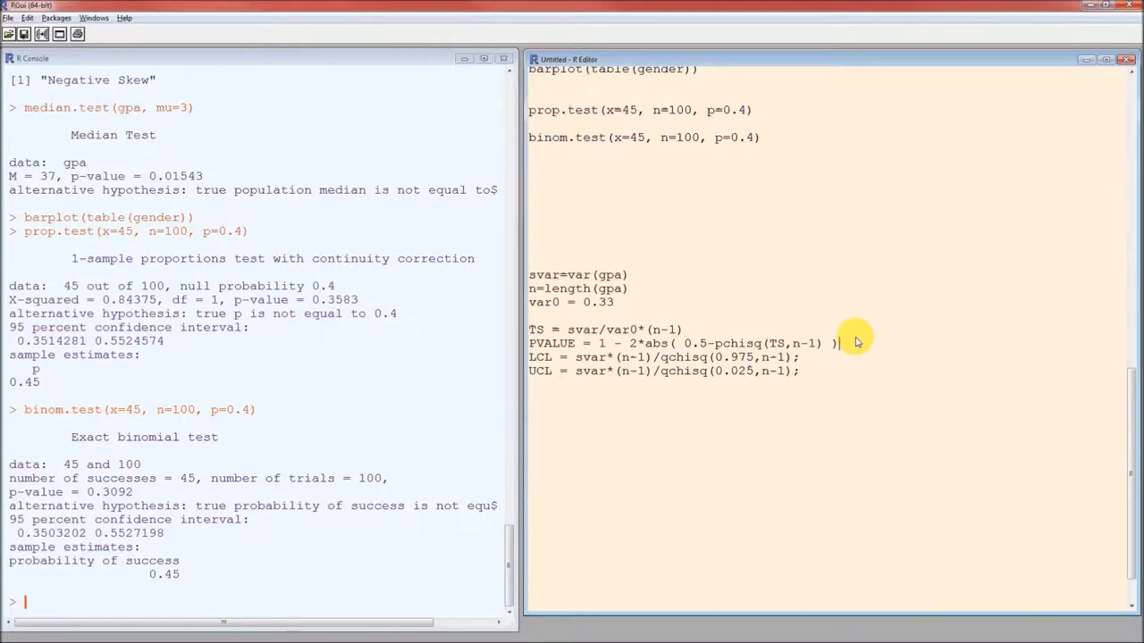
mouse_move(835, 362)
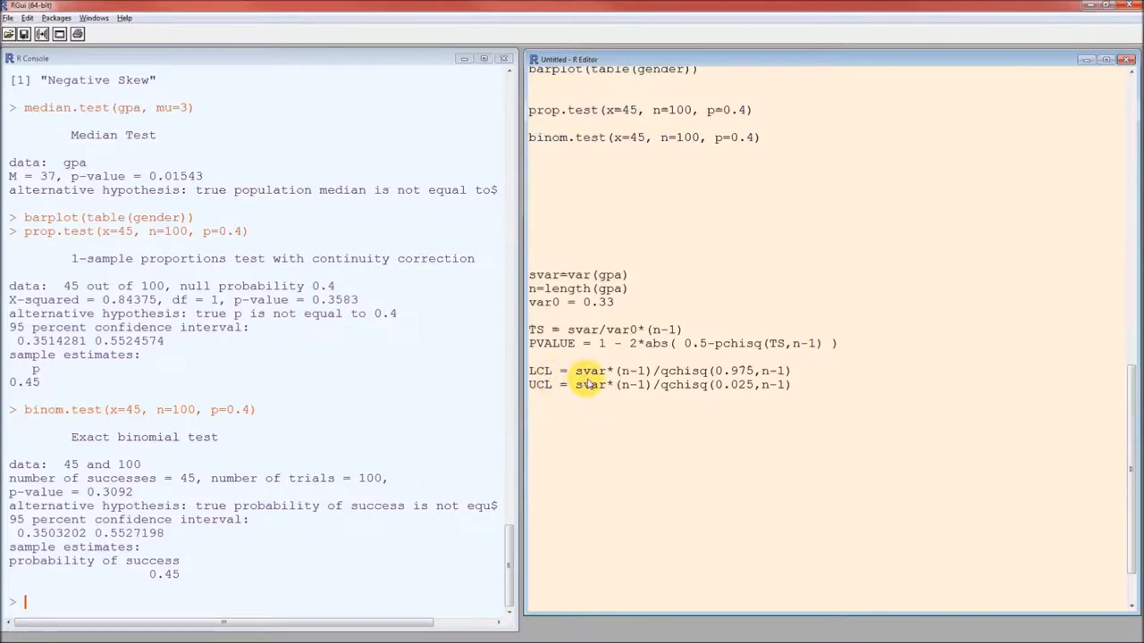
mouse_move(652, 380)
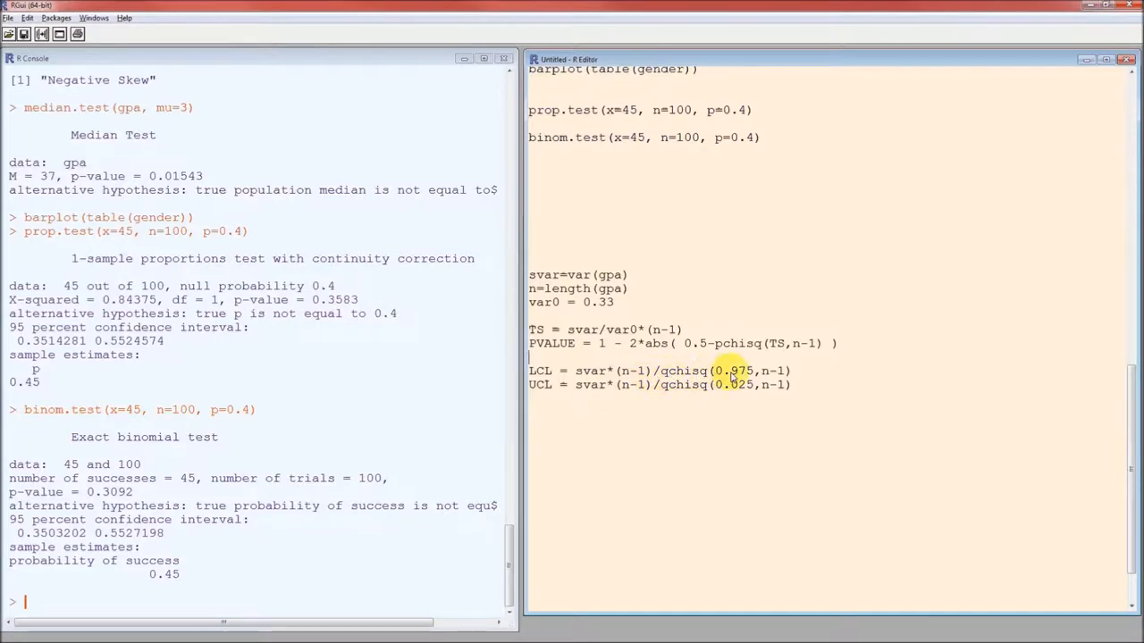
mouse_move(572, 396)
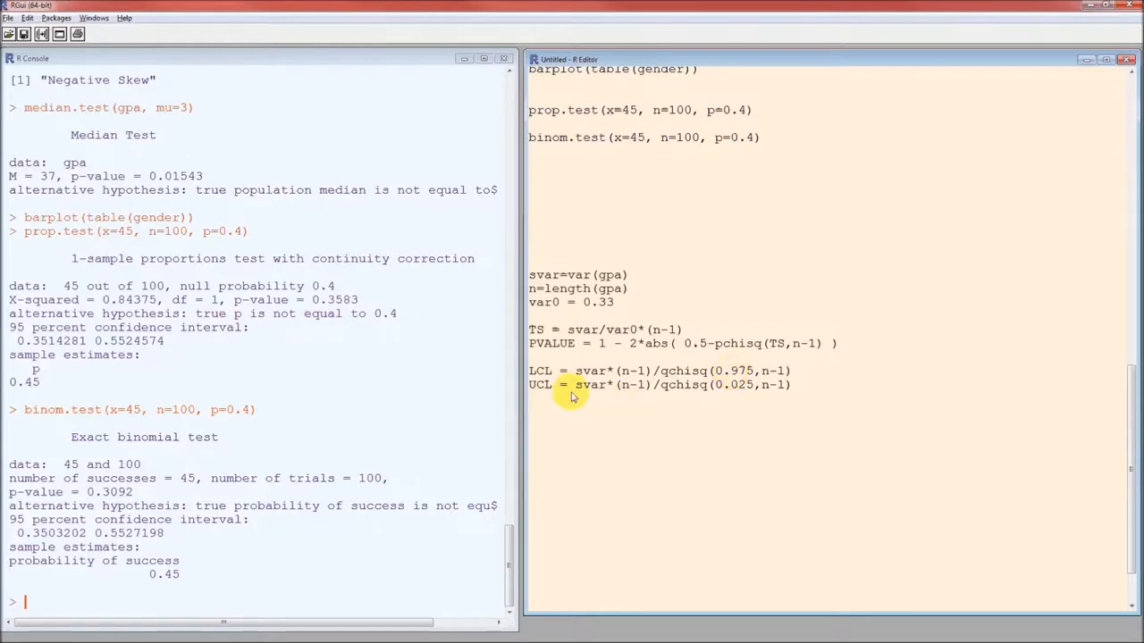
mouse_move(737, 400)
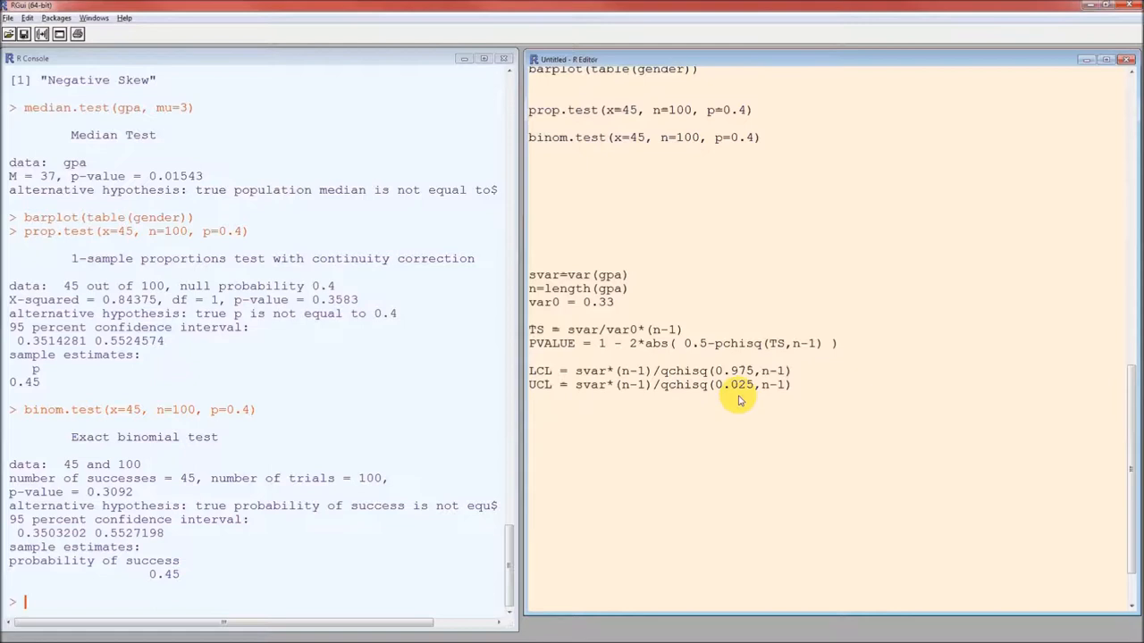
drag(608, 302, 739, 401)
text(PVALUE)
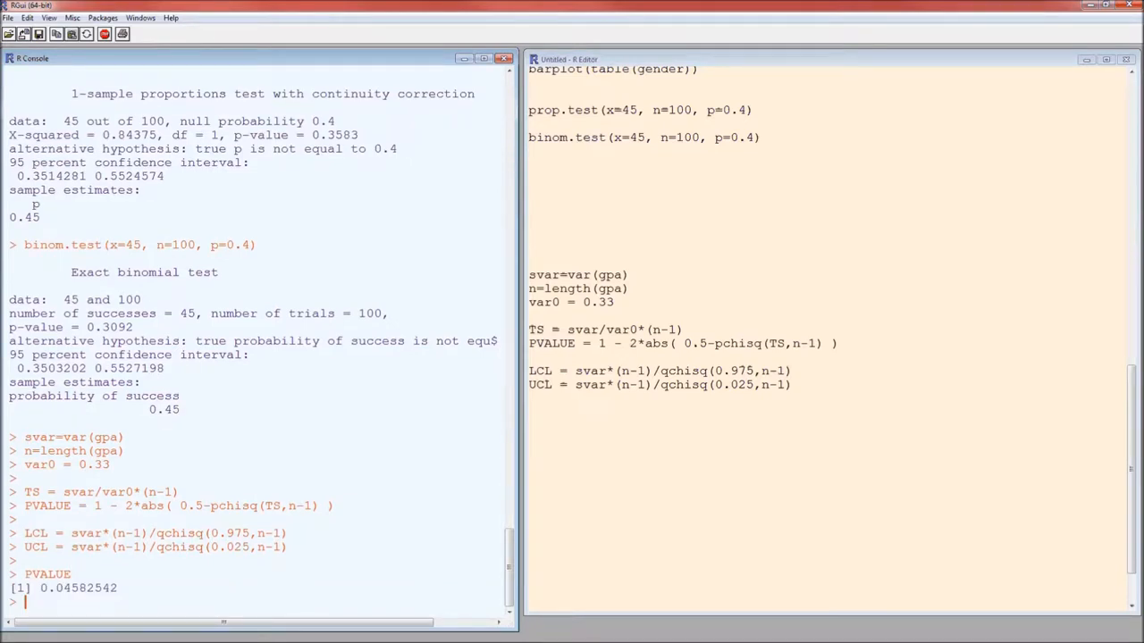
- Start typing a new command in the console below the 0.04582542 p-value
text(l)
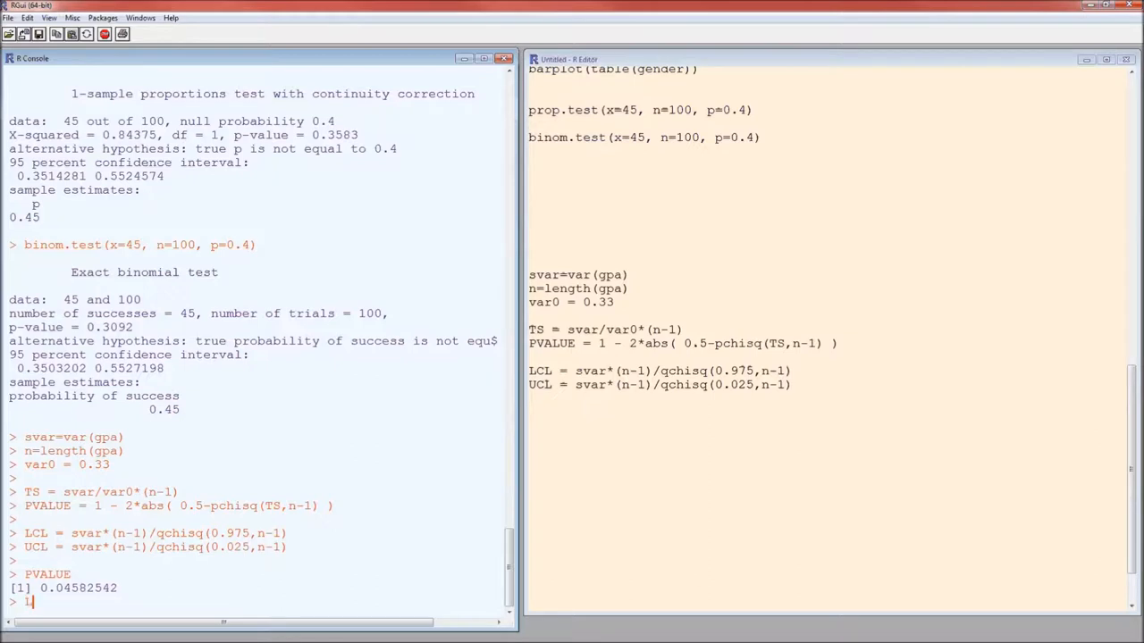